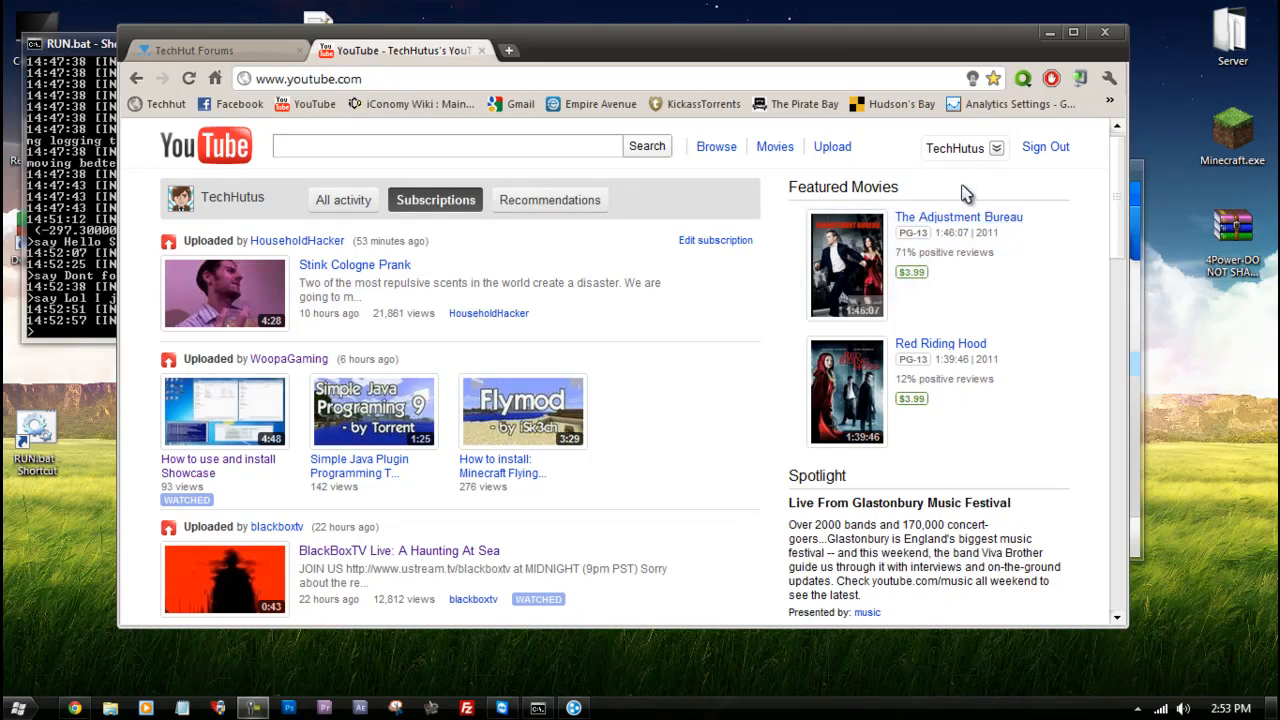
Step: Reach My Videos from the account dropdown, then head to the TechHut Forum home page
{"action": "left_click", "coordinate": [963, 147]}
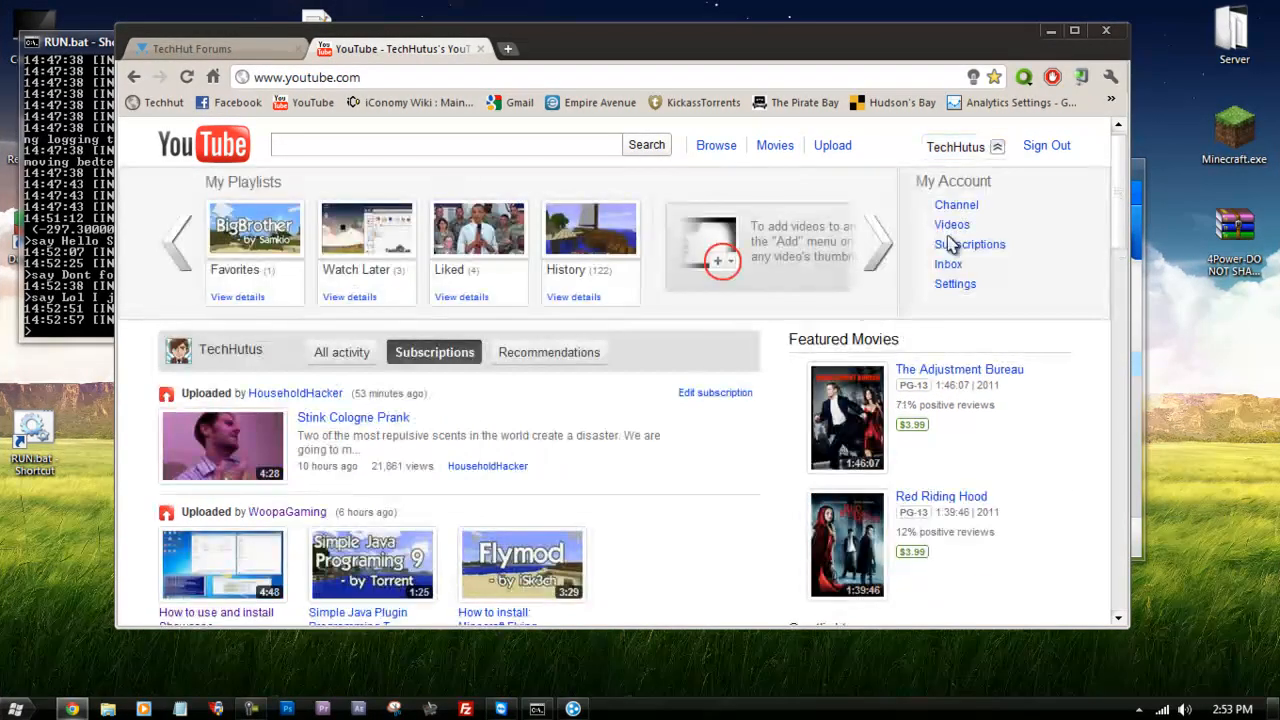
{"action": "left_click", "coordinate": [952, 224]}
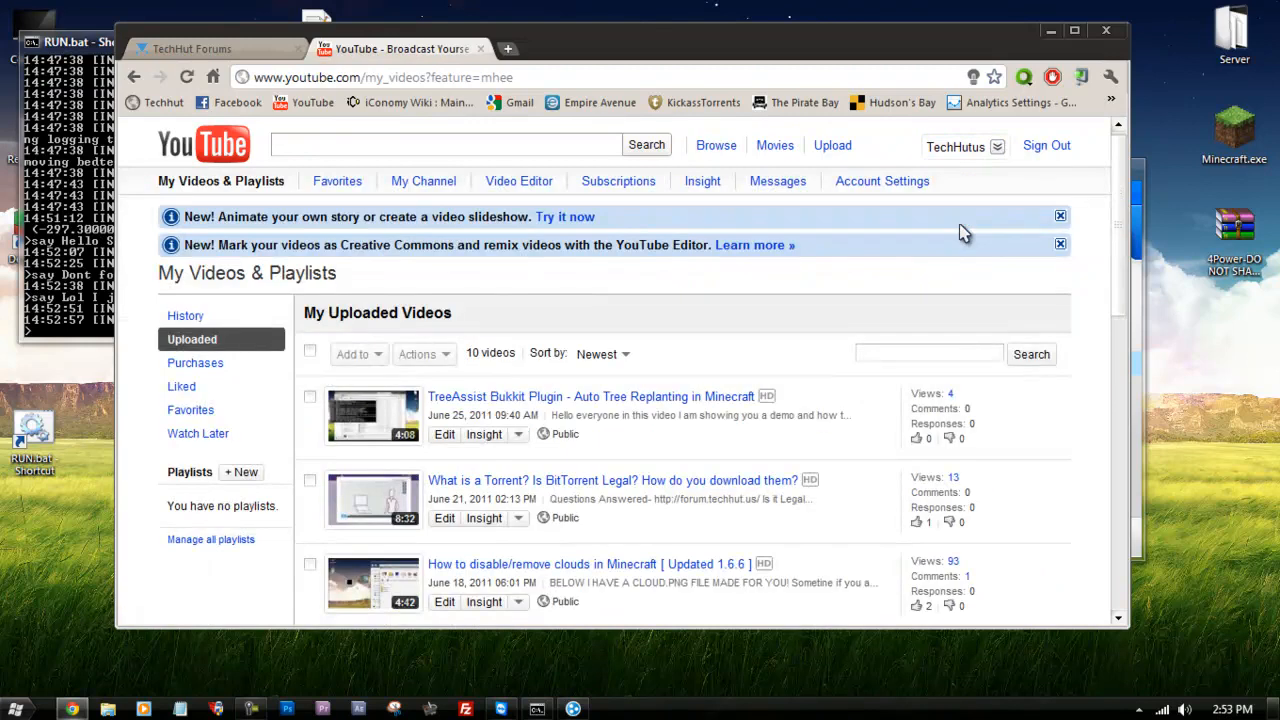
{"action": "left_click", "coordinate": [1060, 216]}
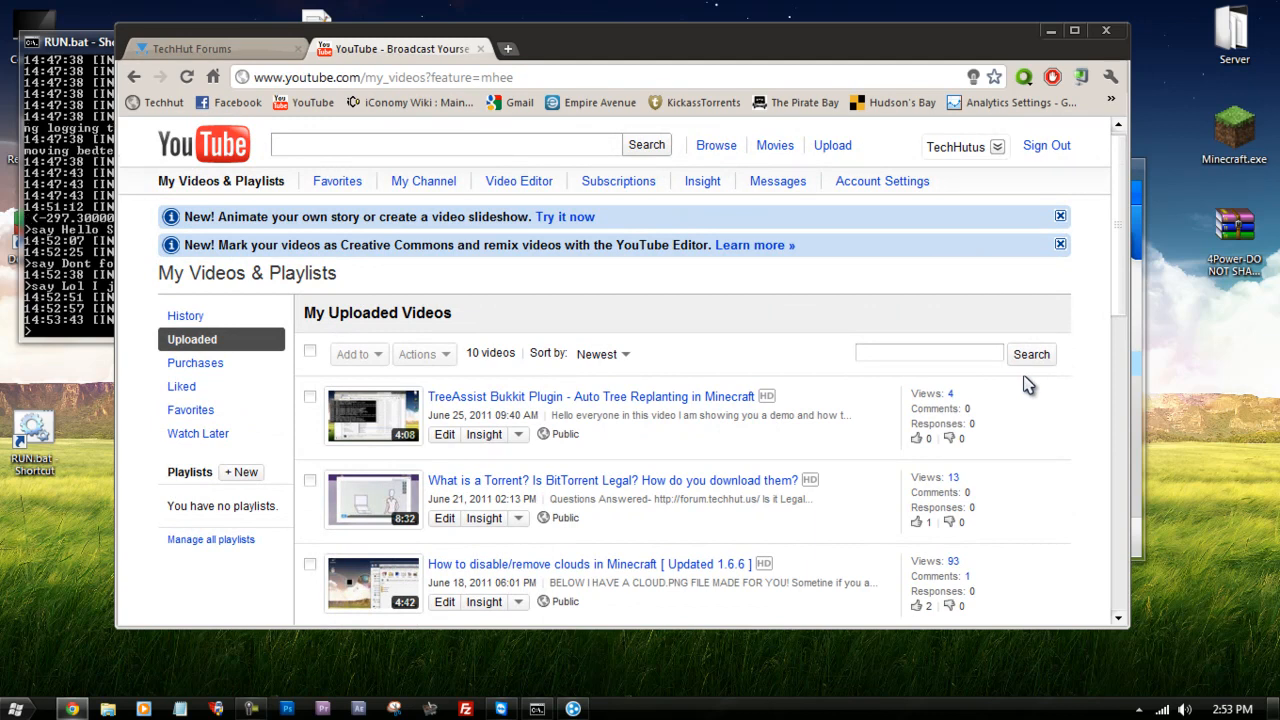
{"action": "mouse_move", "coordinate": [983, 307]}
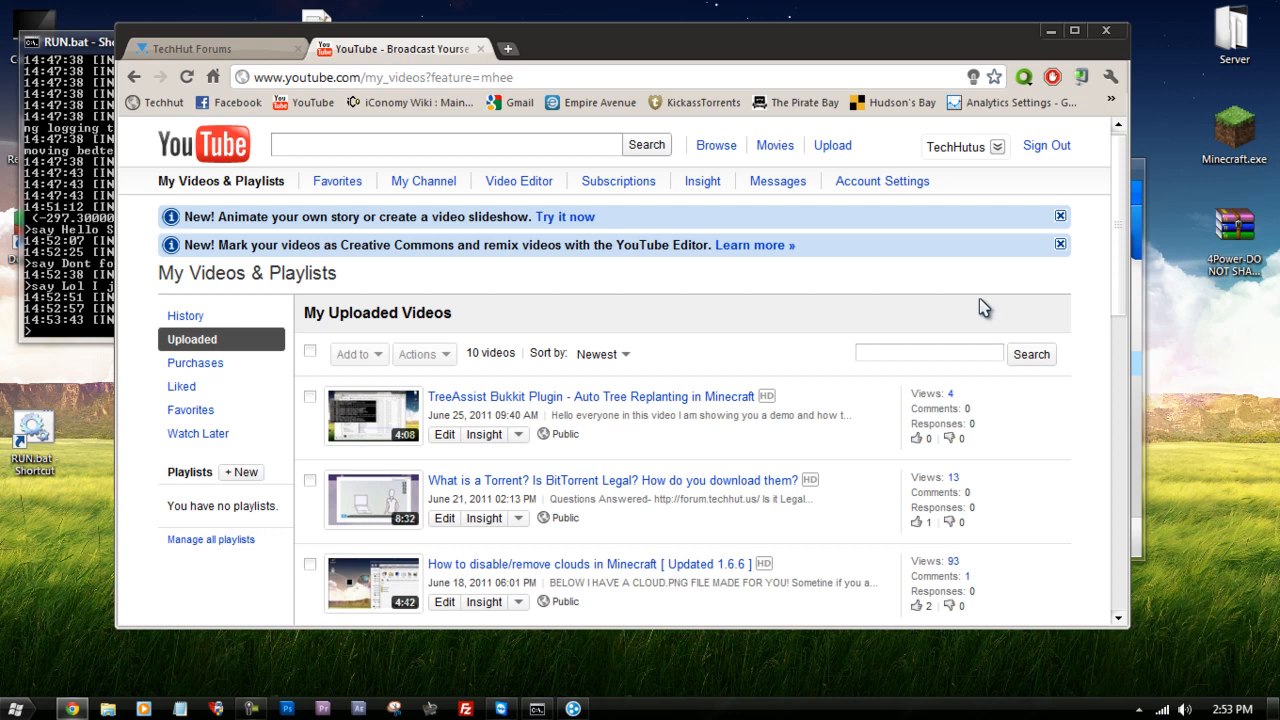
{"action": "mouse_move", "coordinate": [831, 343]}
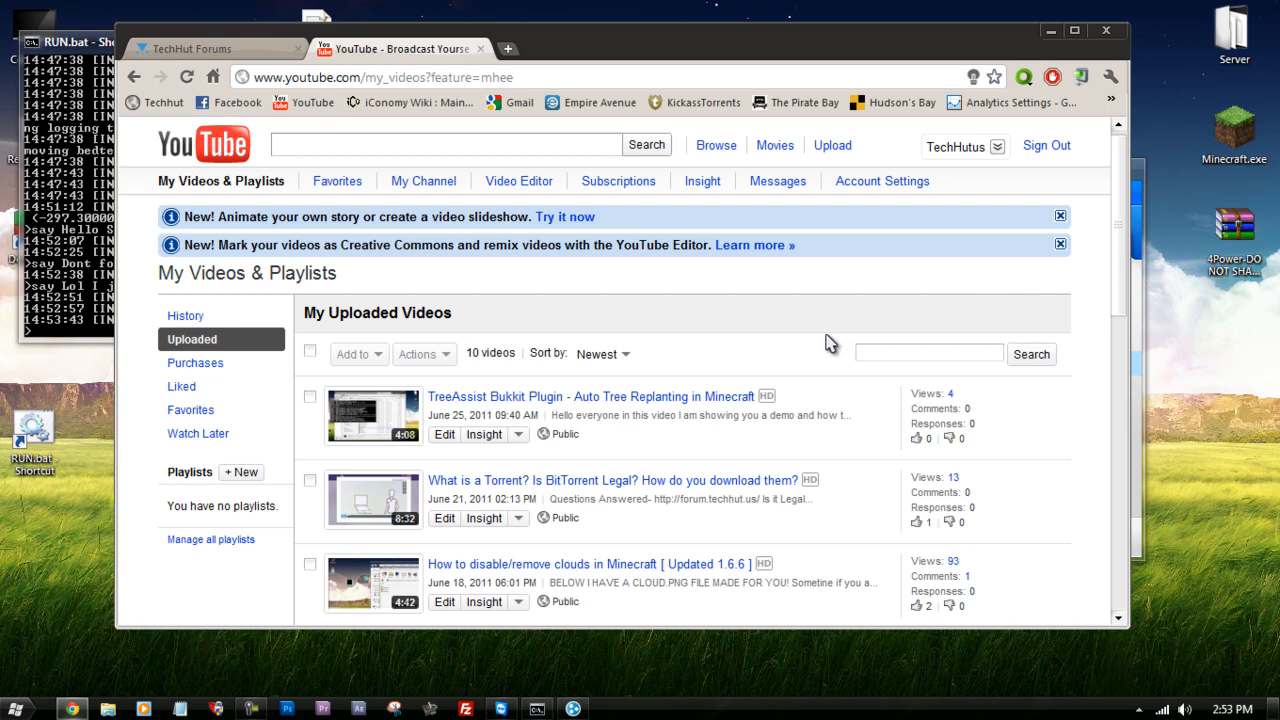
{"action": "mouse_move", "coordinate": [838, 328]}
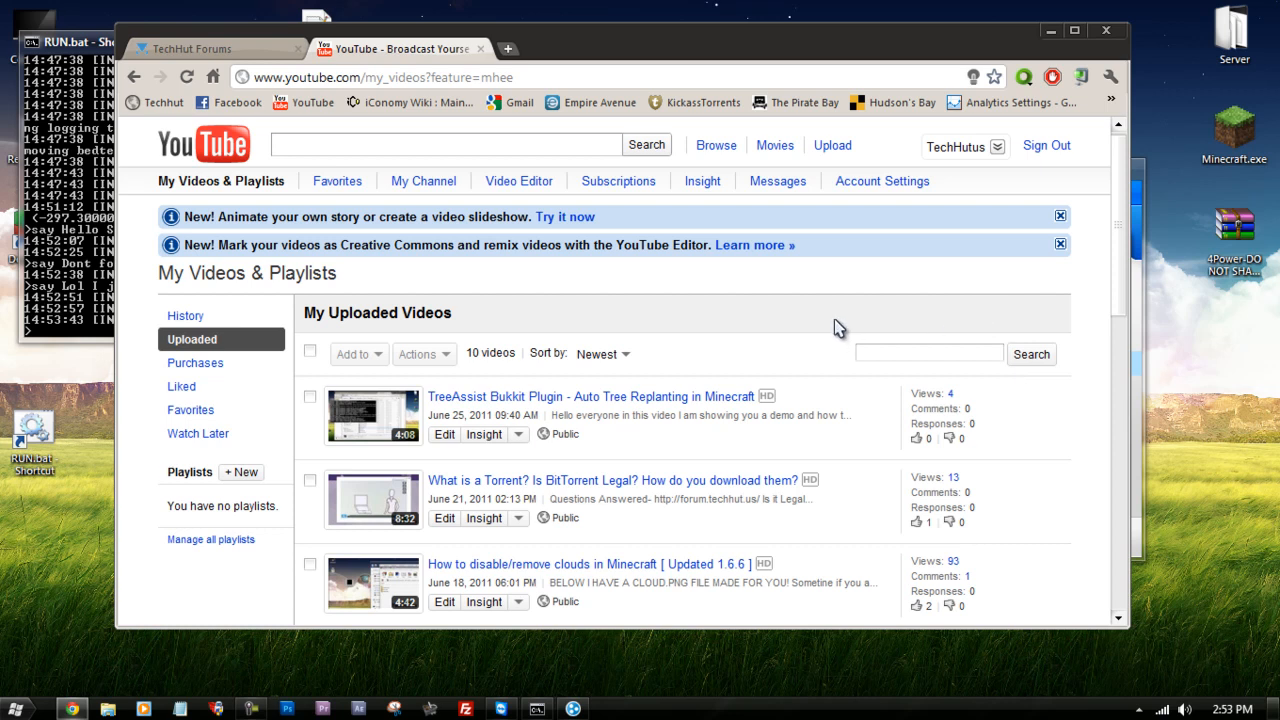
{"action": "mouse_move", "coordinate": [778, 302]}
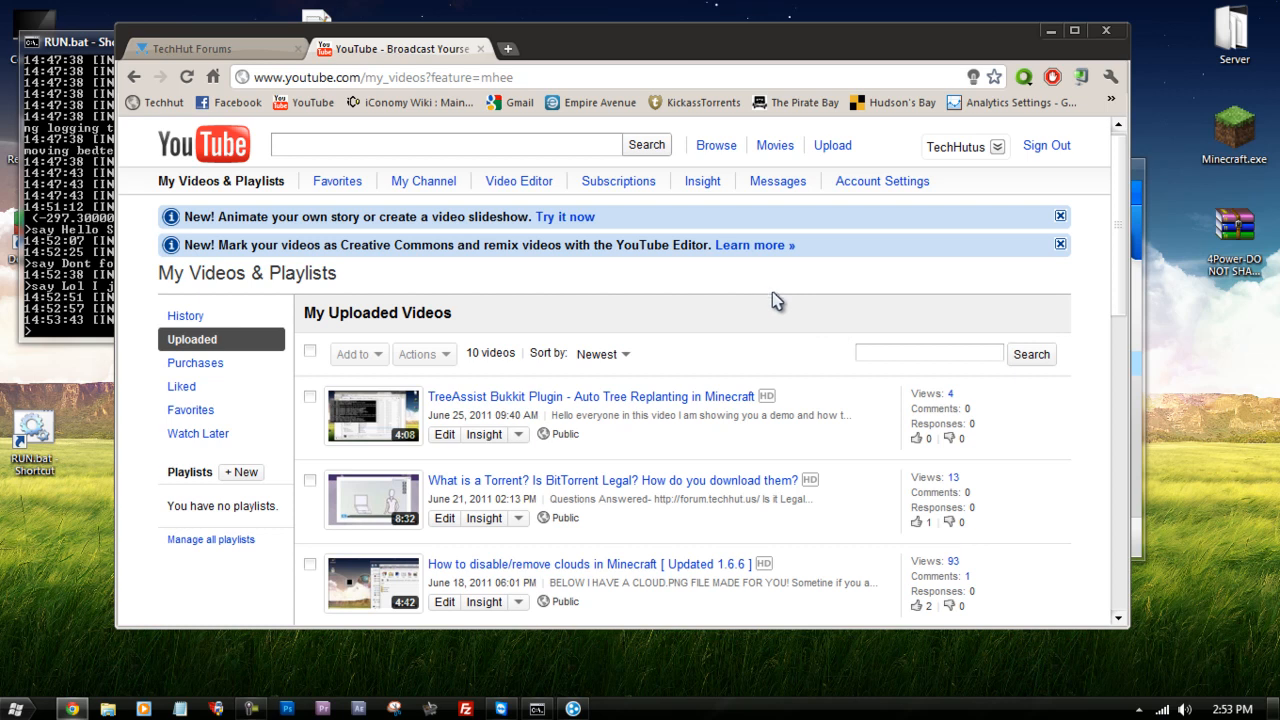
{"action": "mouse_move", "coordinate": [618, 181]}
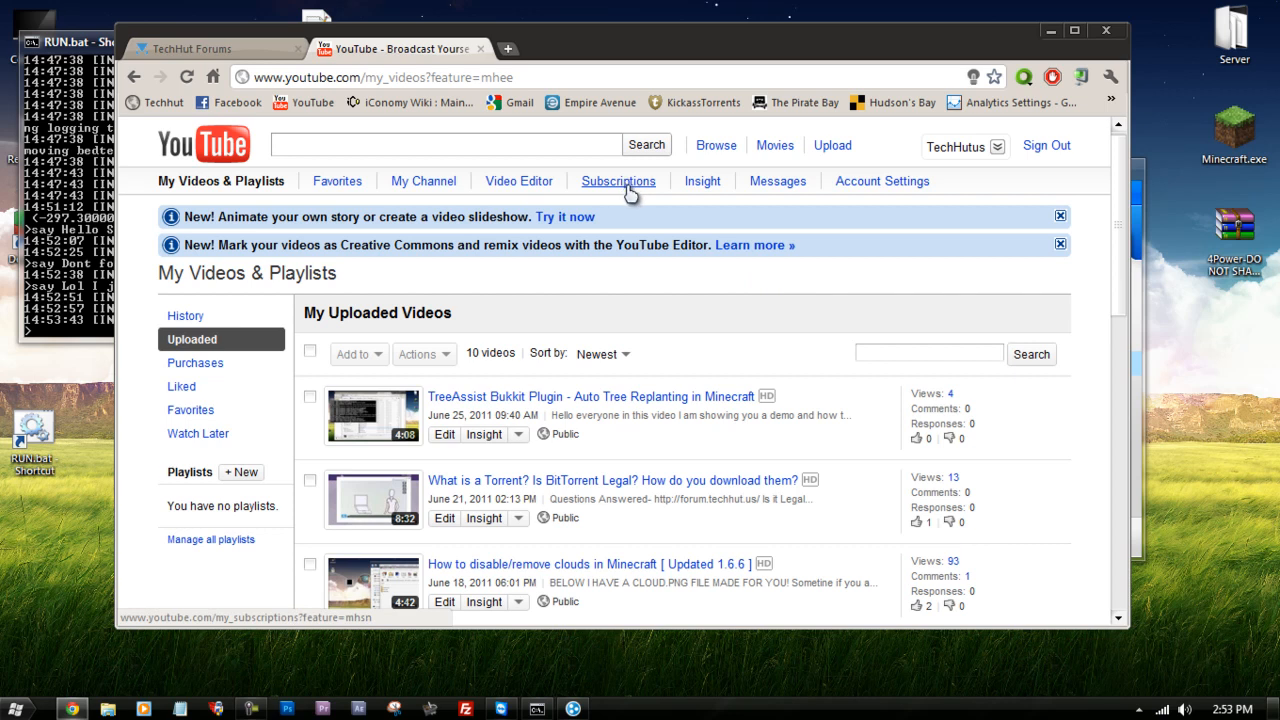
{"action": "mouse_move", "coordinate": [652, 187]}
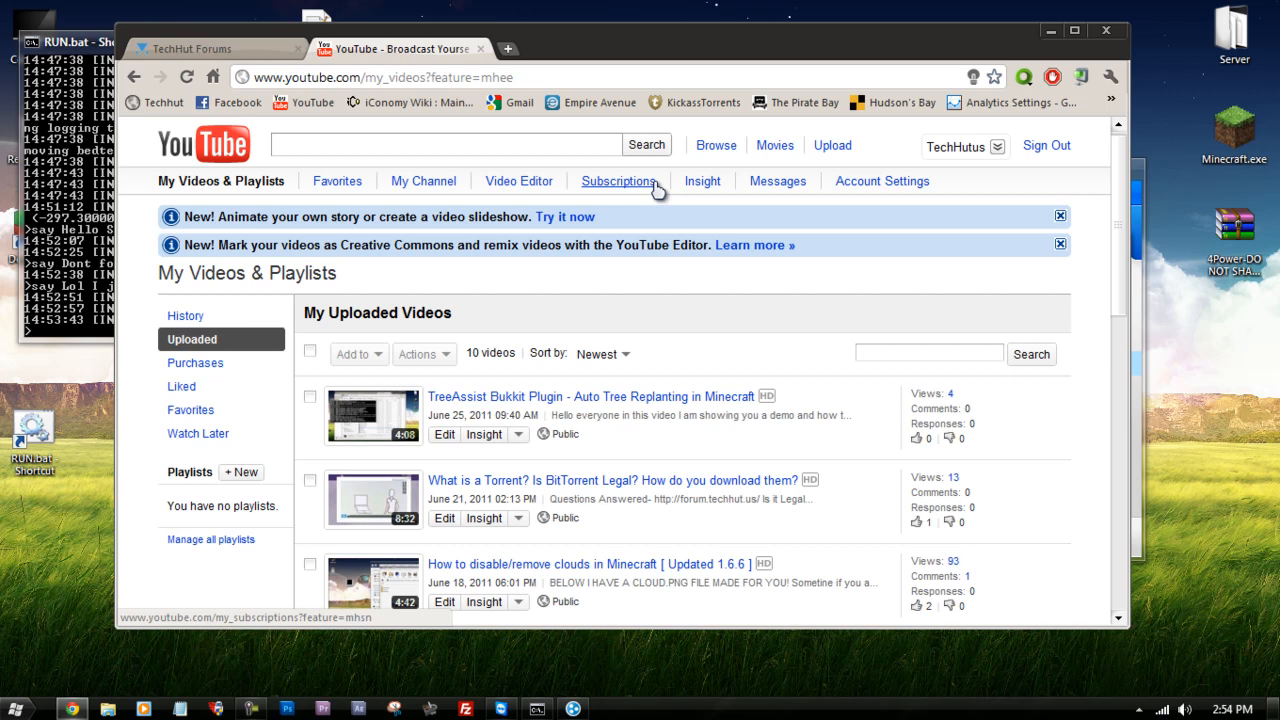
{"action": "mouse_move", "coordinate": [494, 261]}
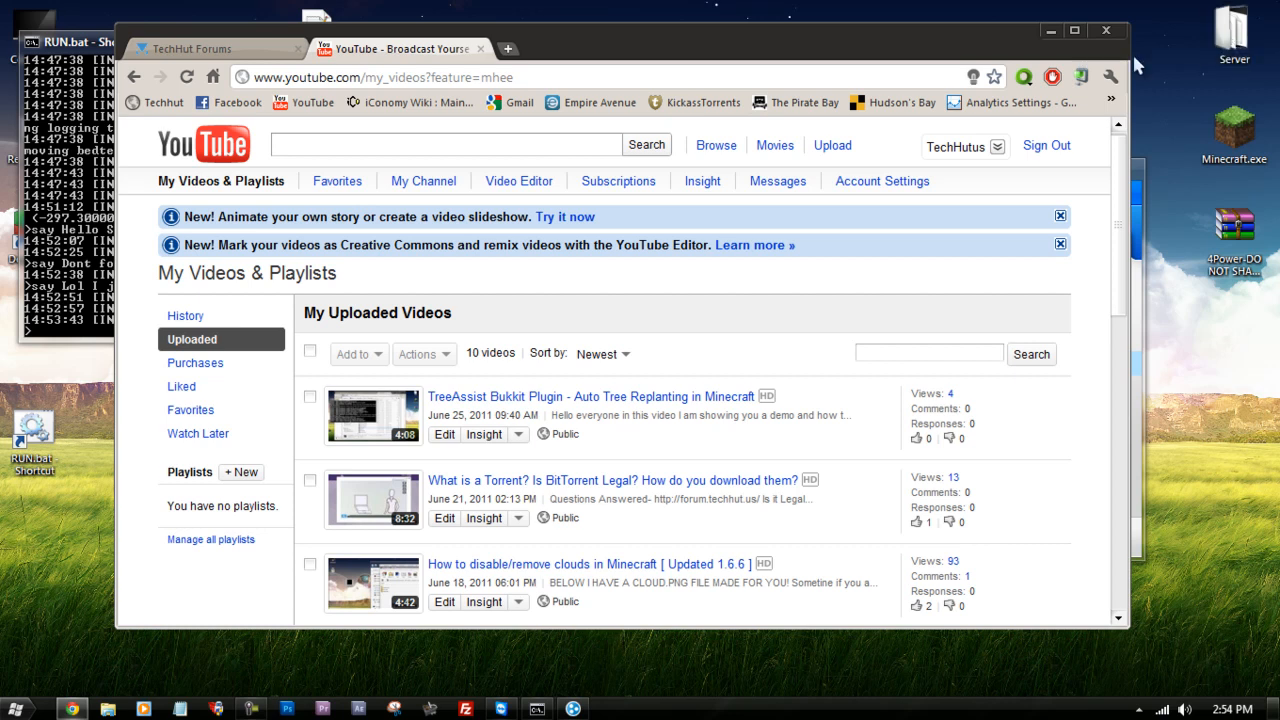
{"action": "mouse_move", "coordinate": [786, 231]}
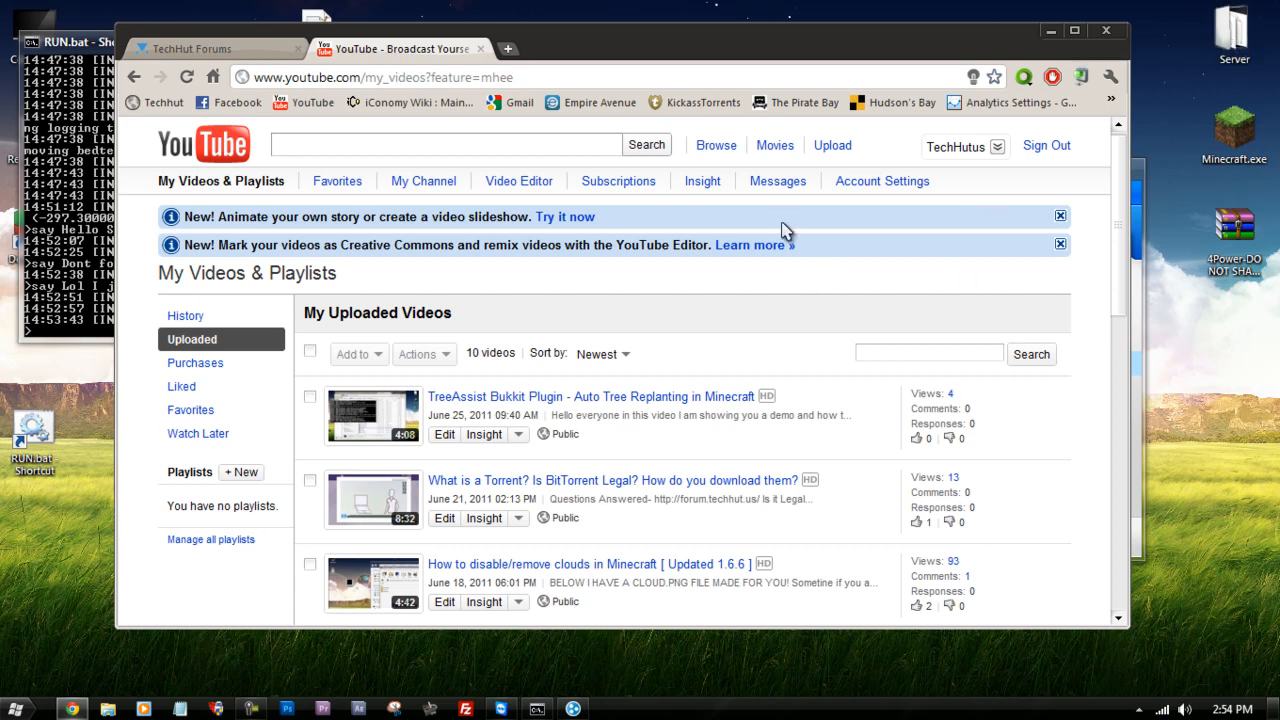
{"action": "mouse_move", "coordinate": [239, 216]}
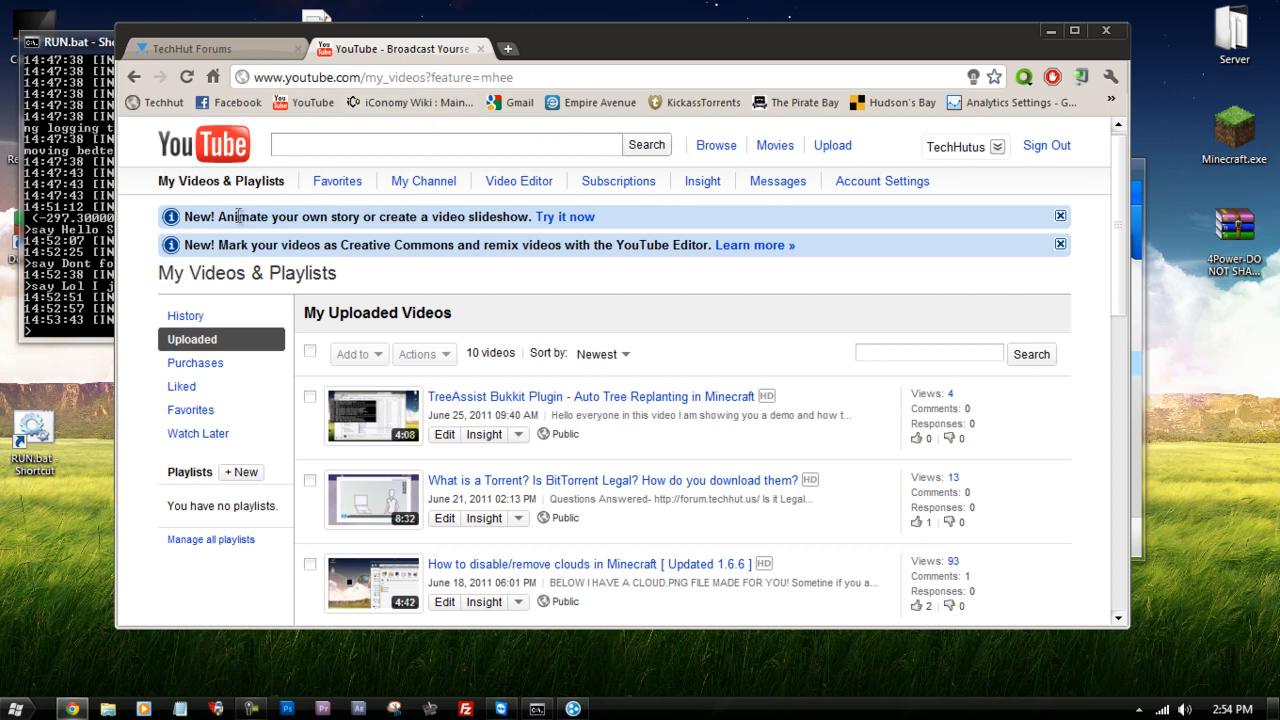
{"action": "left_click", "coordinate": [185, 48]}
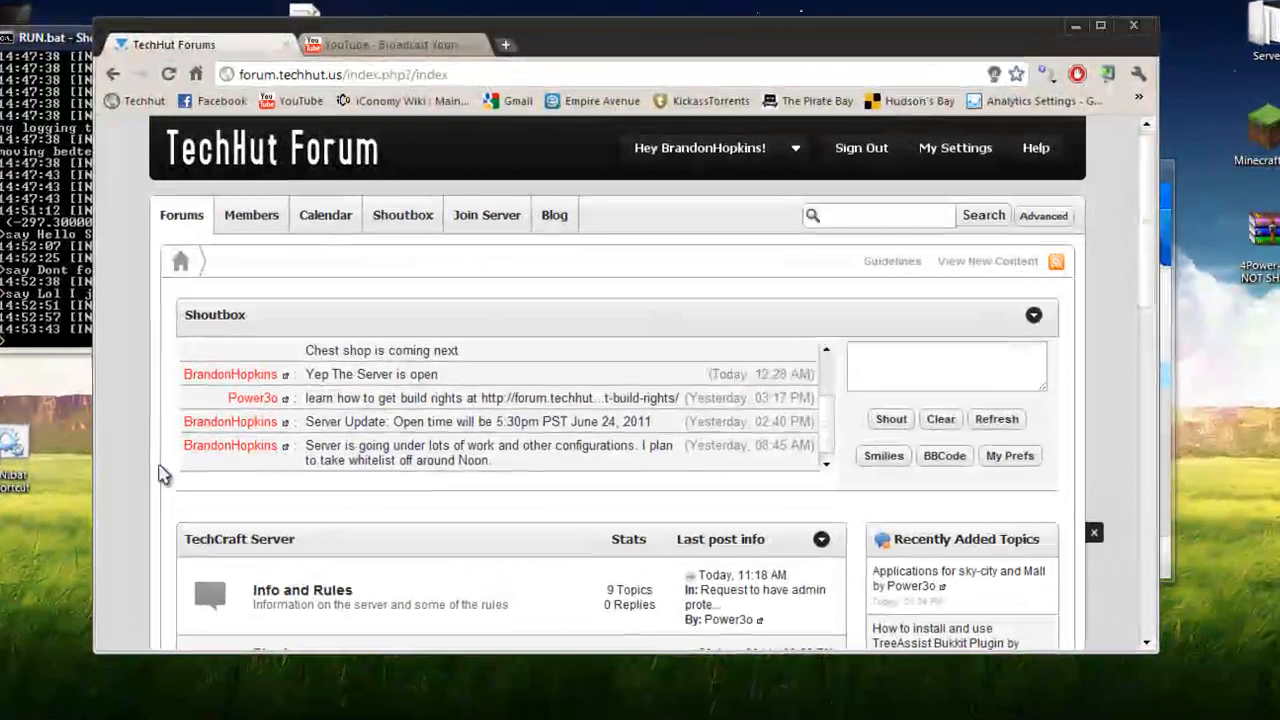
Step: Browse down the forum index and minimize the browser to reveal the desktop
{"action": "scroll", "scroll_direction": "down", "scroll_amount": 3}
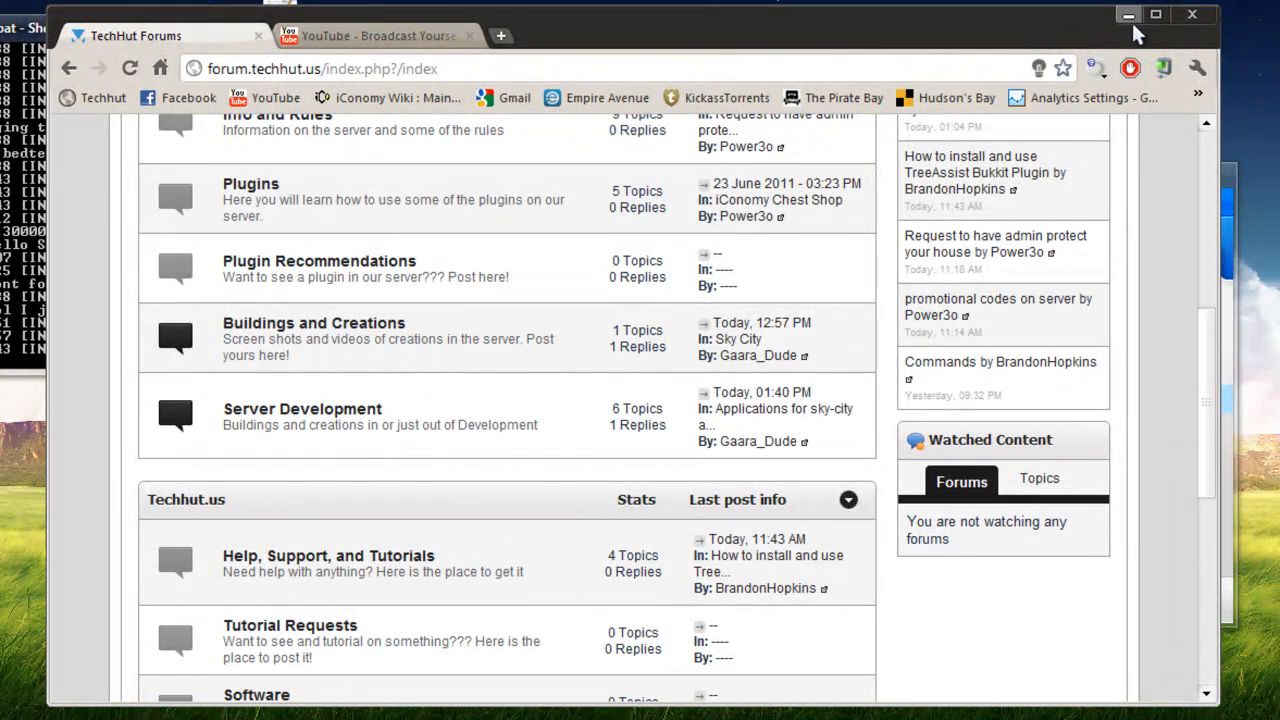
{"action": "mouse_move", "coordinate": [1128, 18]}
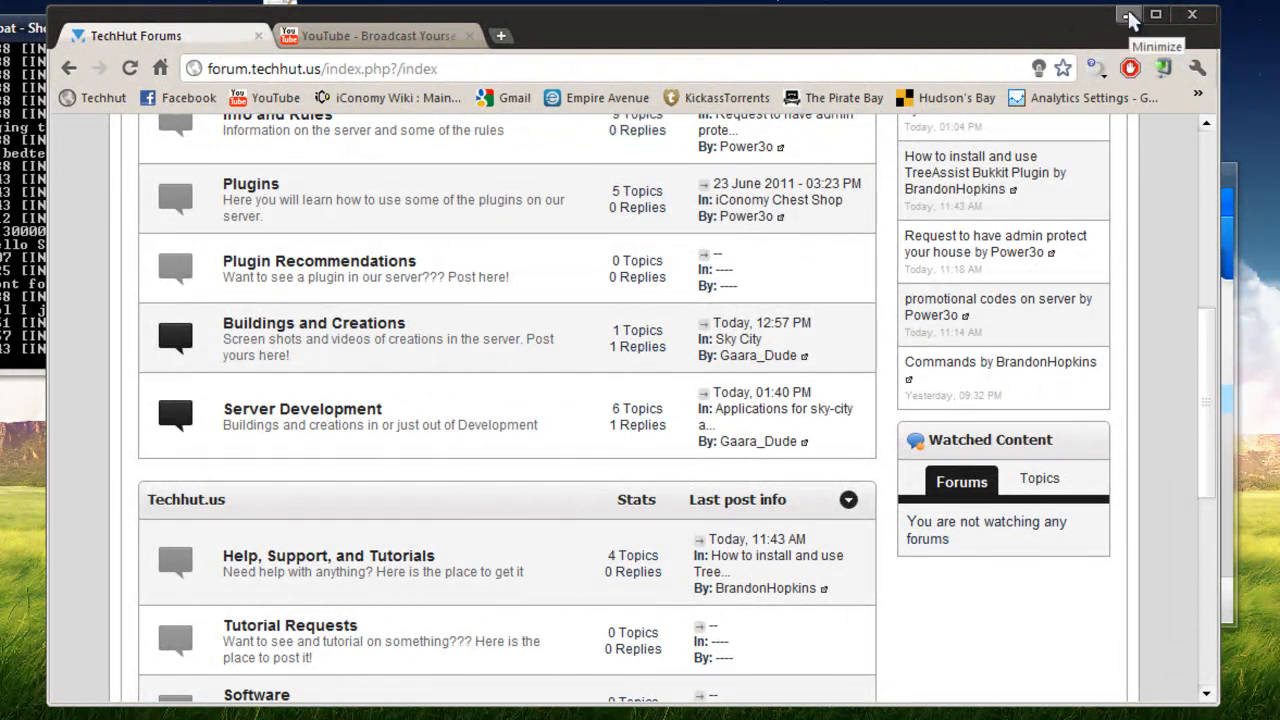
{"action": "left_click", "coordinate": [1128, 14]}
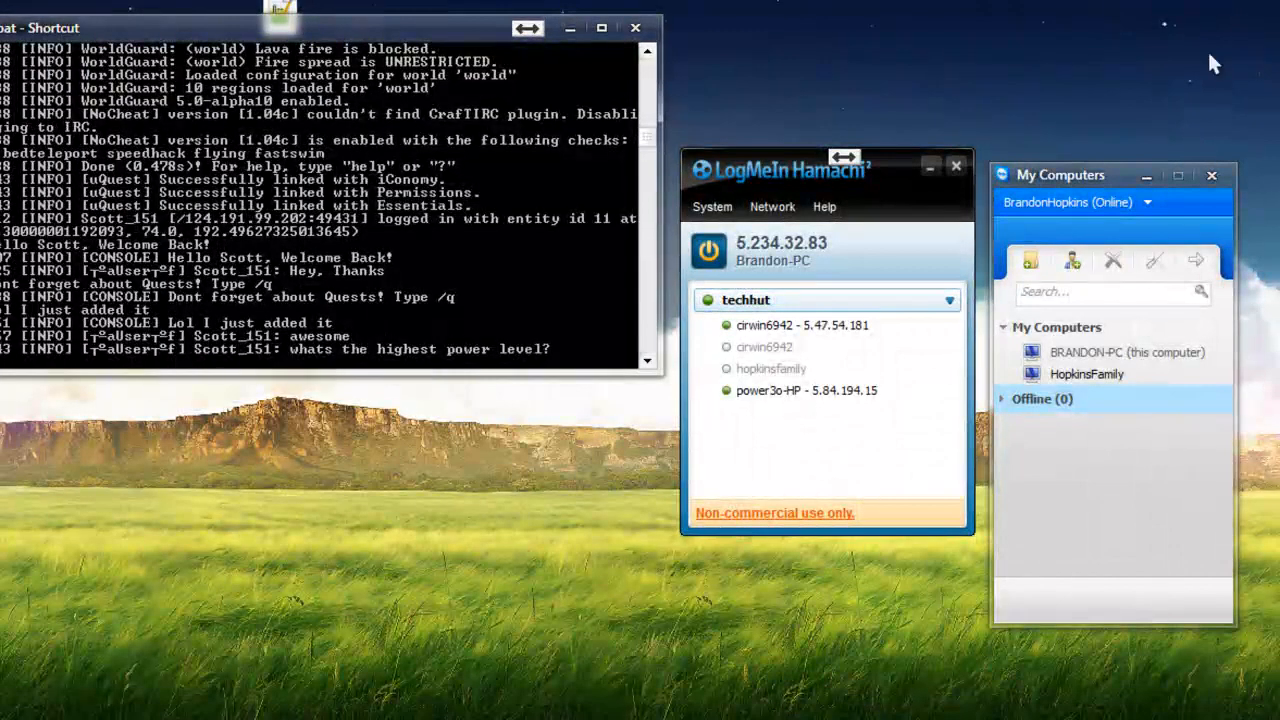
{"action": "mouse_move", "coordinate": [1200, 70]}
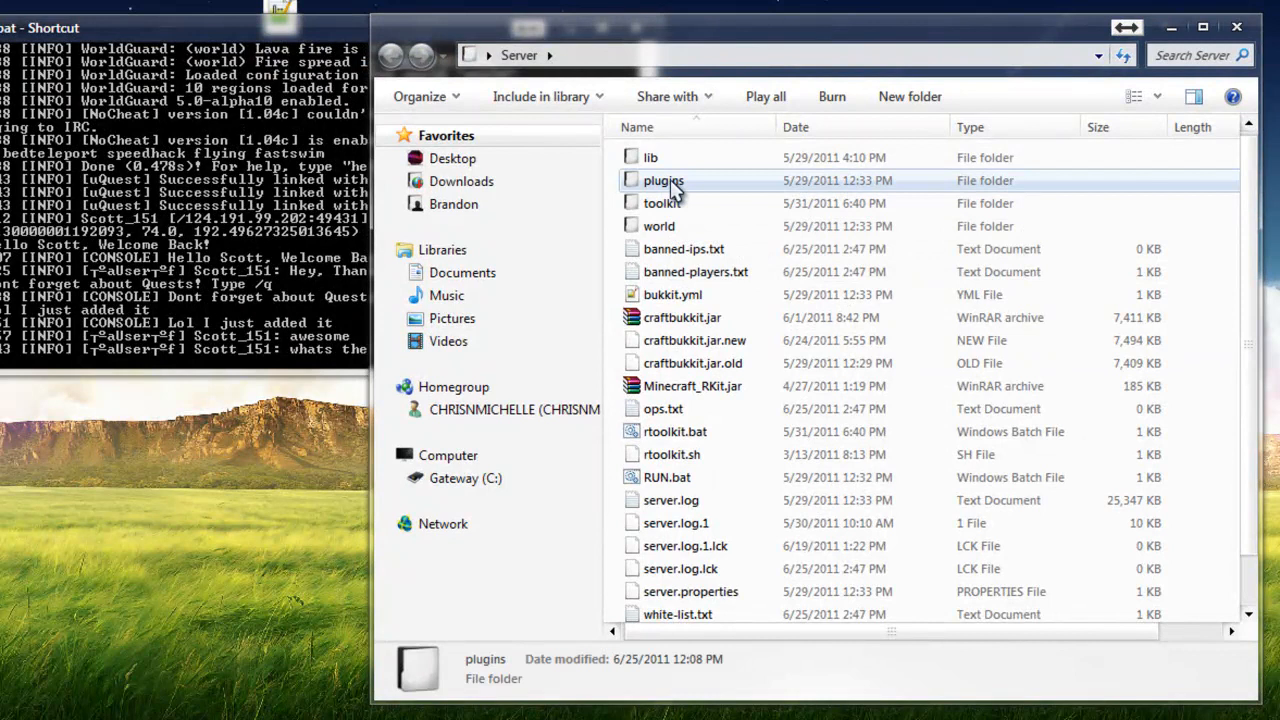
Step: Open the plugins folder listing jars such as uQuest and WorldEdit
{"action": "double_click", "coordinate": [663, 180]}
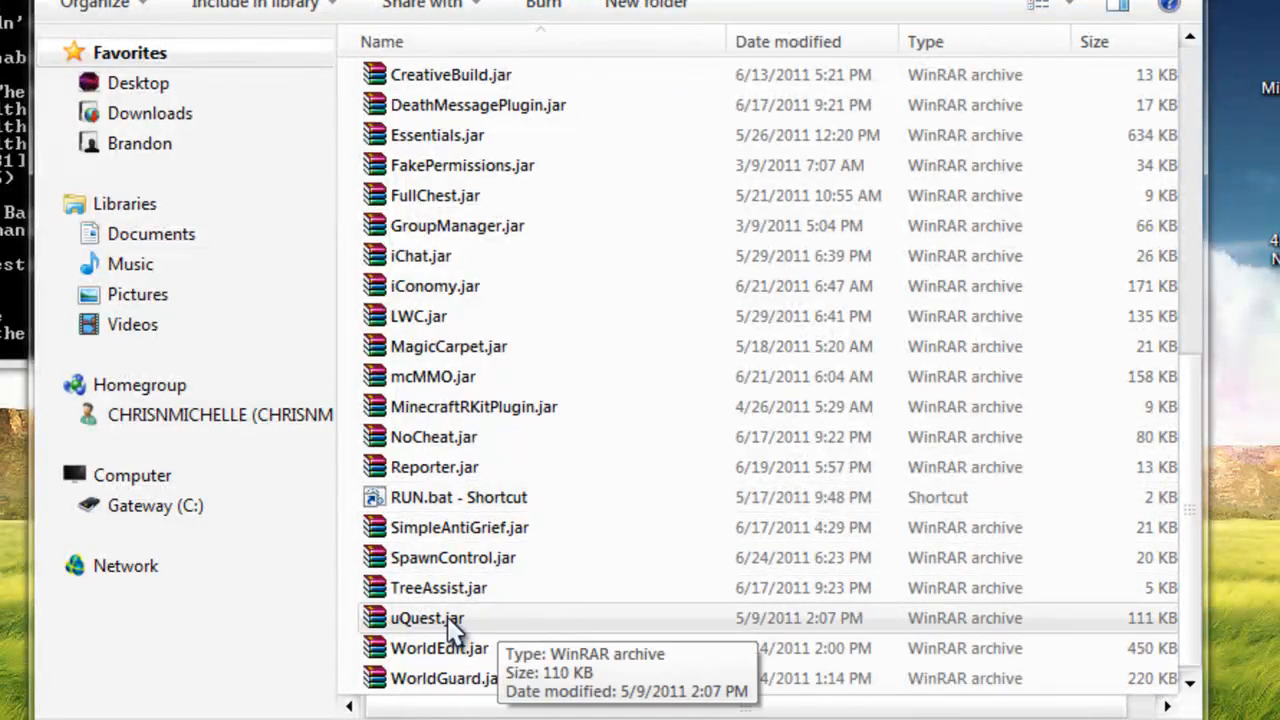
{"action": "mouse_move", "coordinate": [705, 588]}
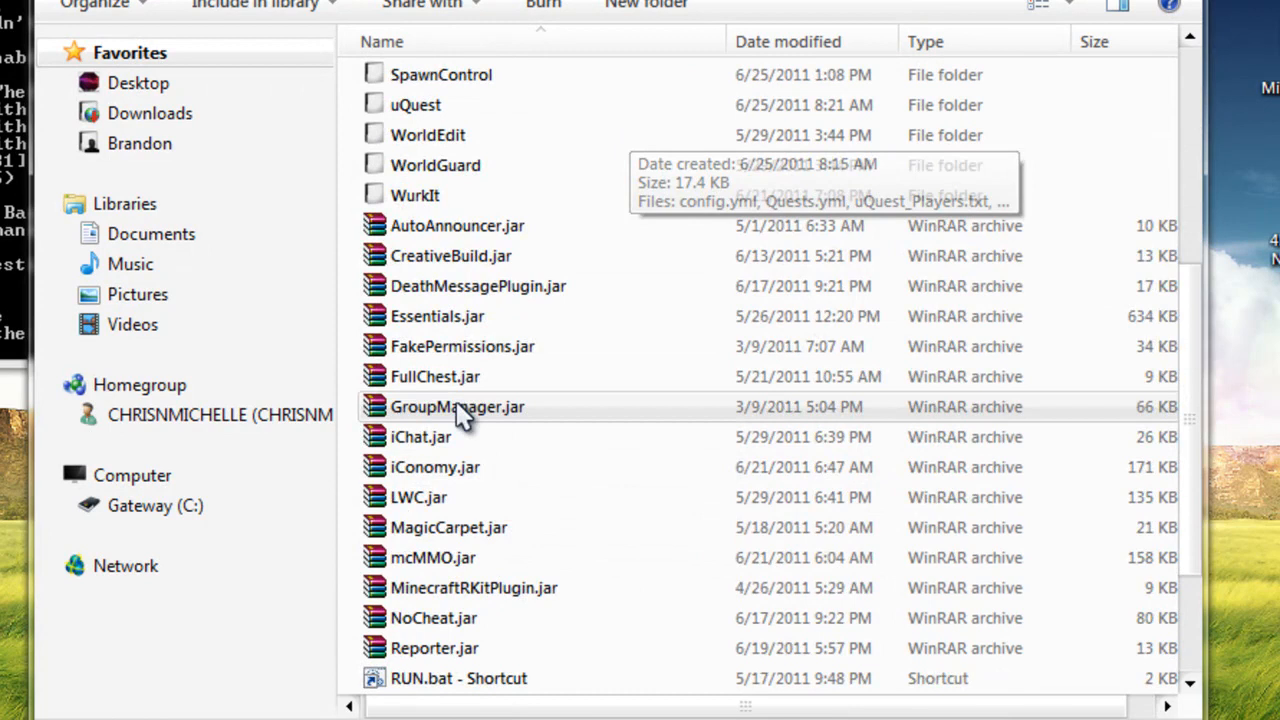
{"action": "mouse_move", "coordinate": [530, 346]}
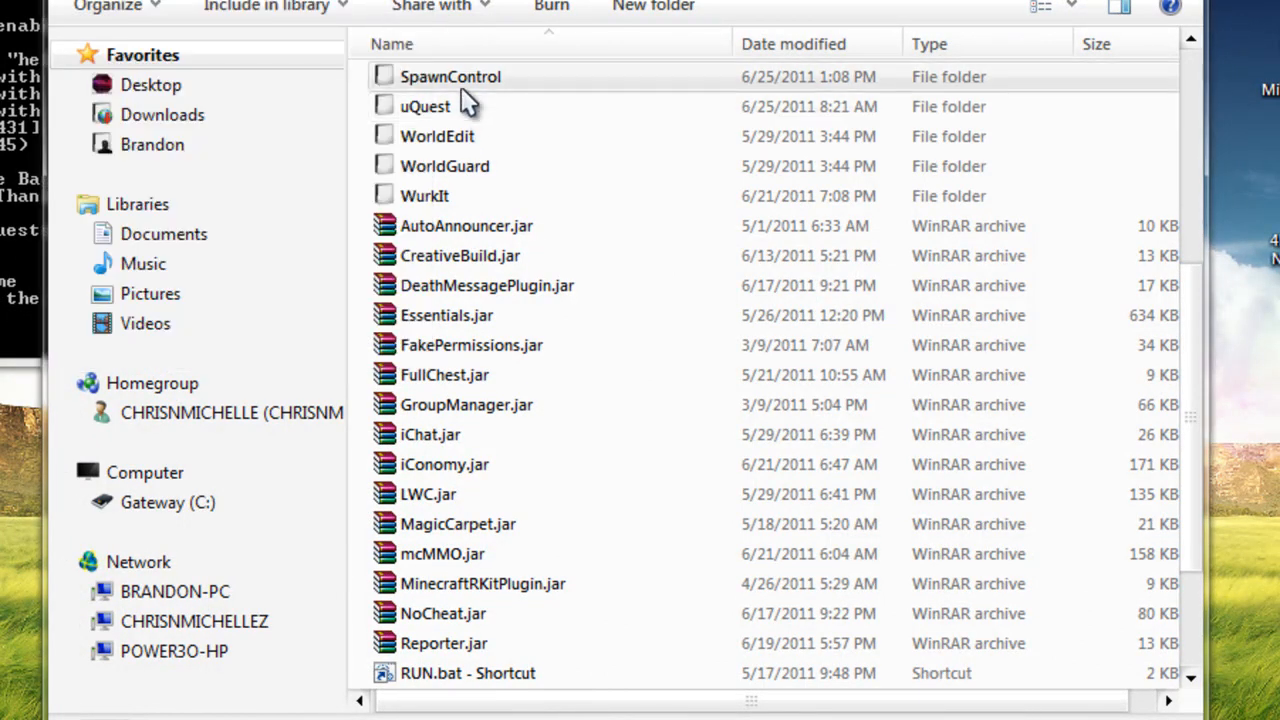
{"action": "mouse_move", "coordinate": [425, 106]}
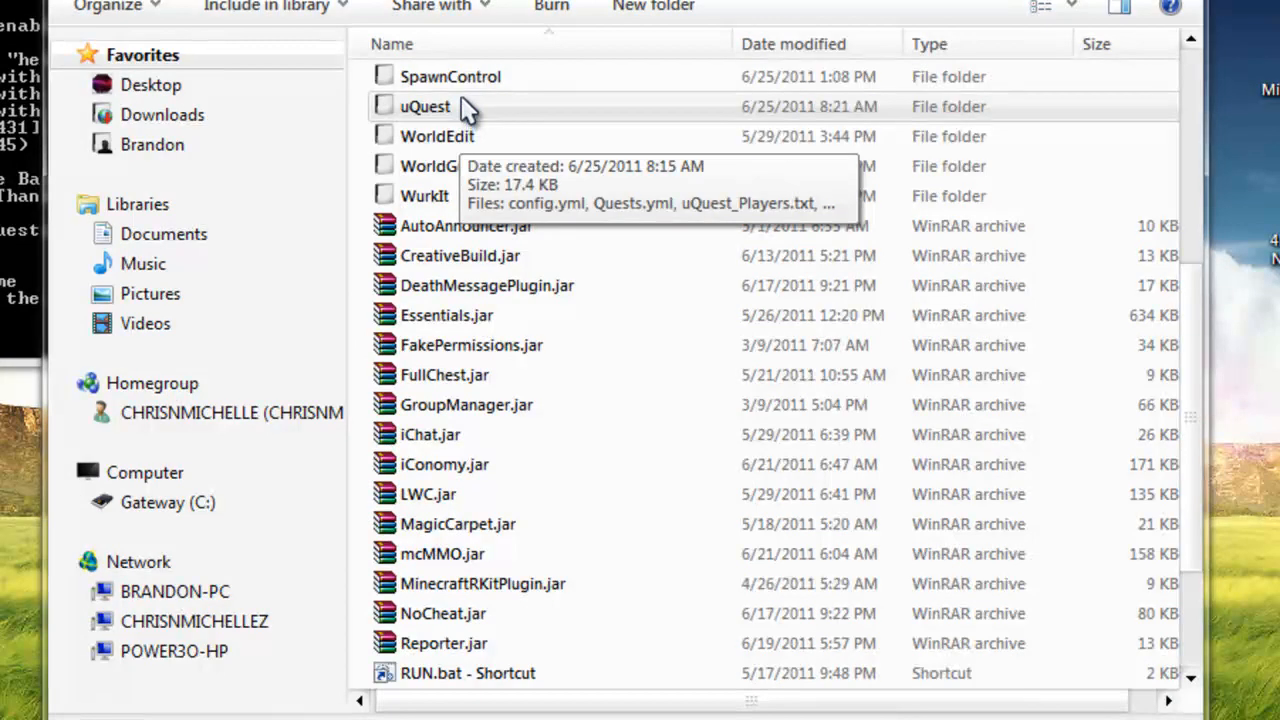
Step: Enter the uQuest folder, point out uQuest_Players.txt and select Quests.yml
{"action": "double_click", "coordinate": [424, 106]}
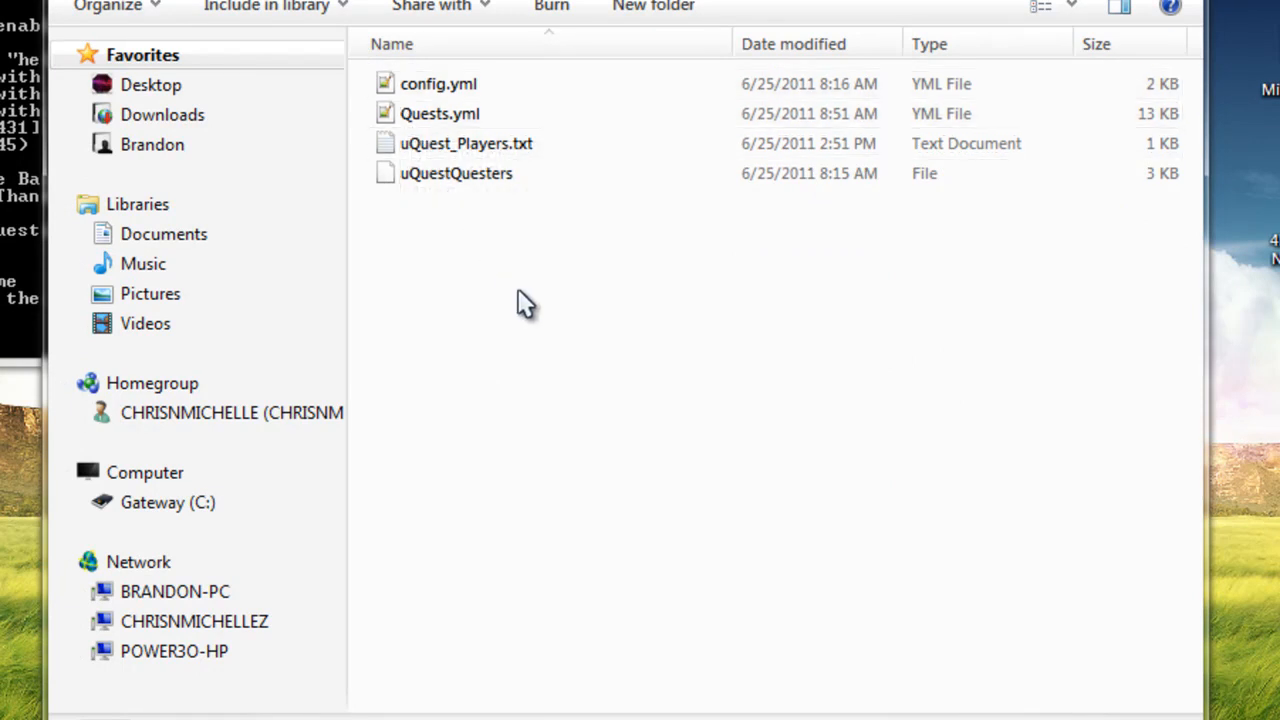
{"action": "mouse_move", "coordinate": [543, 295]}
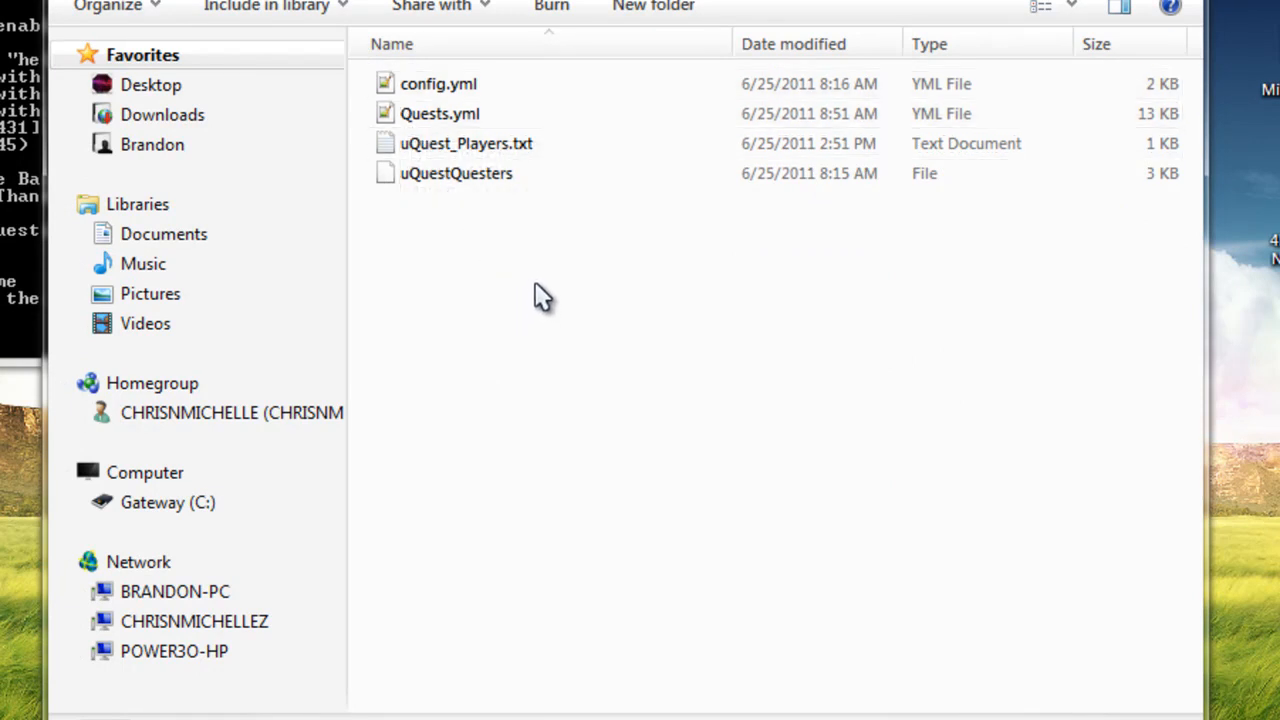
{"action": "mouse_move", "coordinate": [555, 250]}
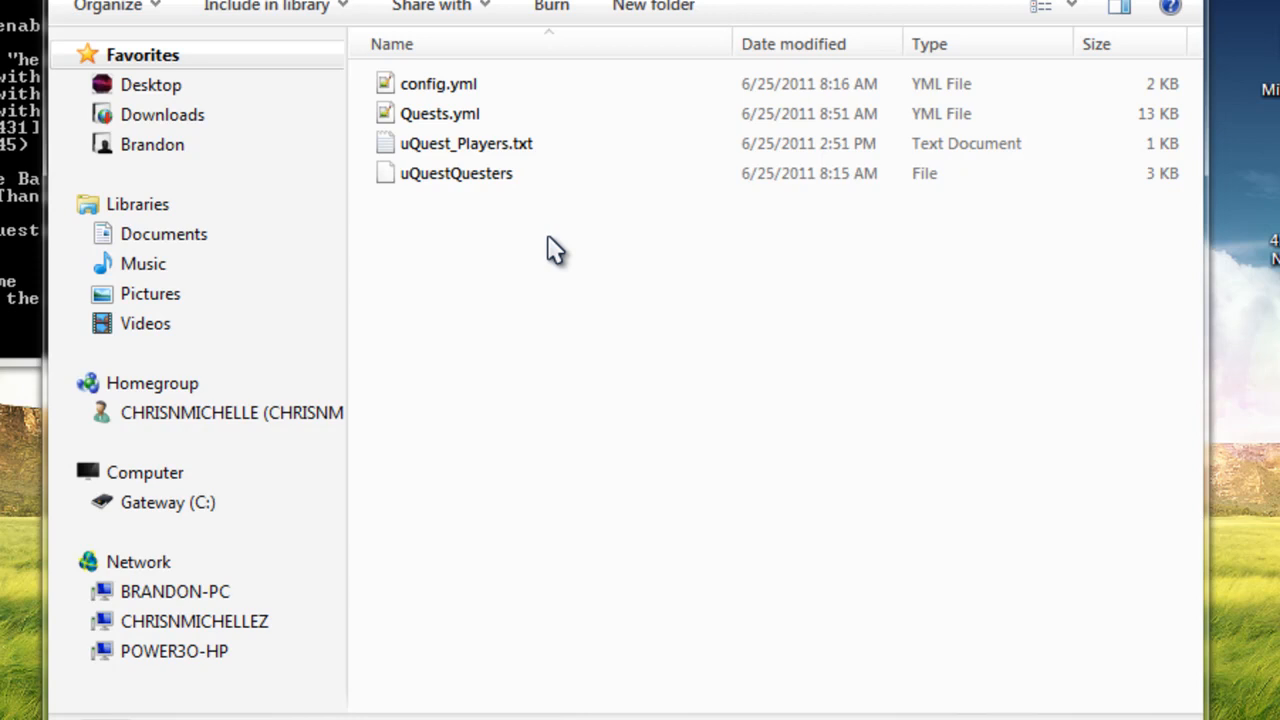
{"action": "mouse_move", "coordinate": [520, 185]}
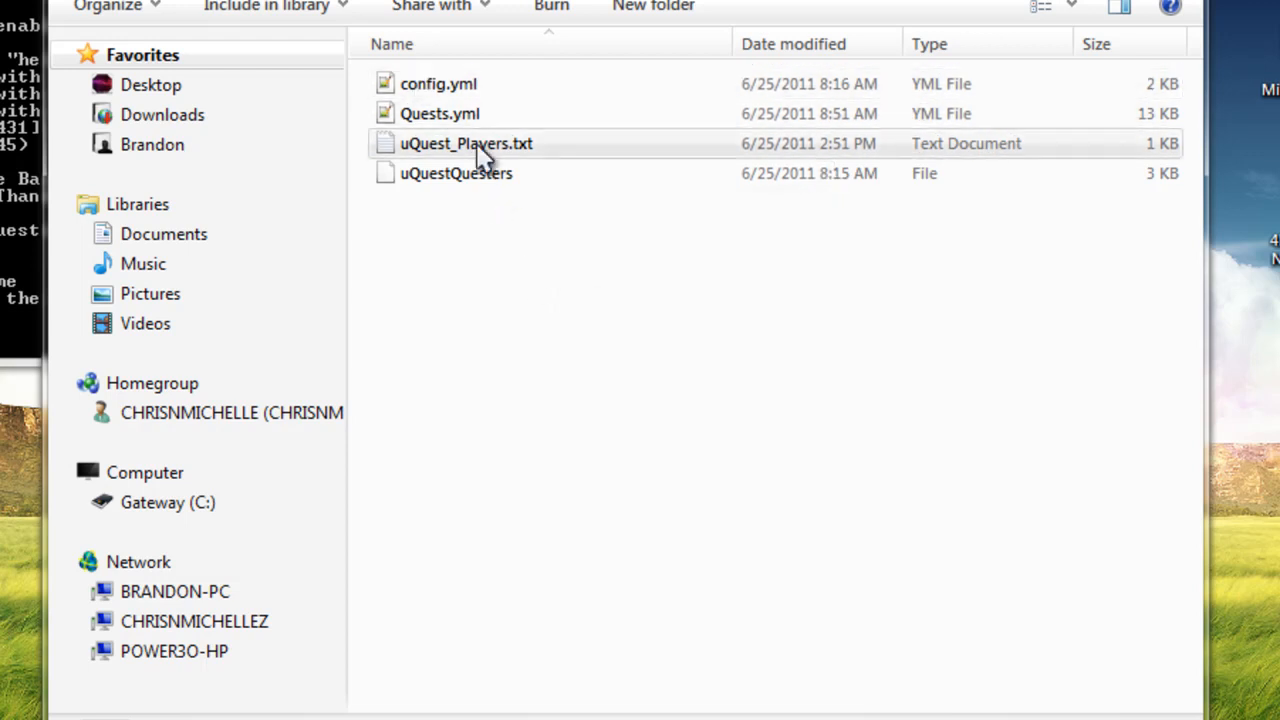
{"action": "left_click", "coordinate": [466, 143]}
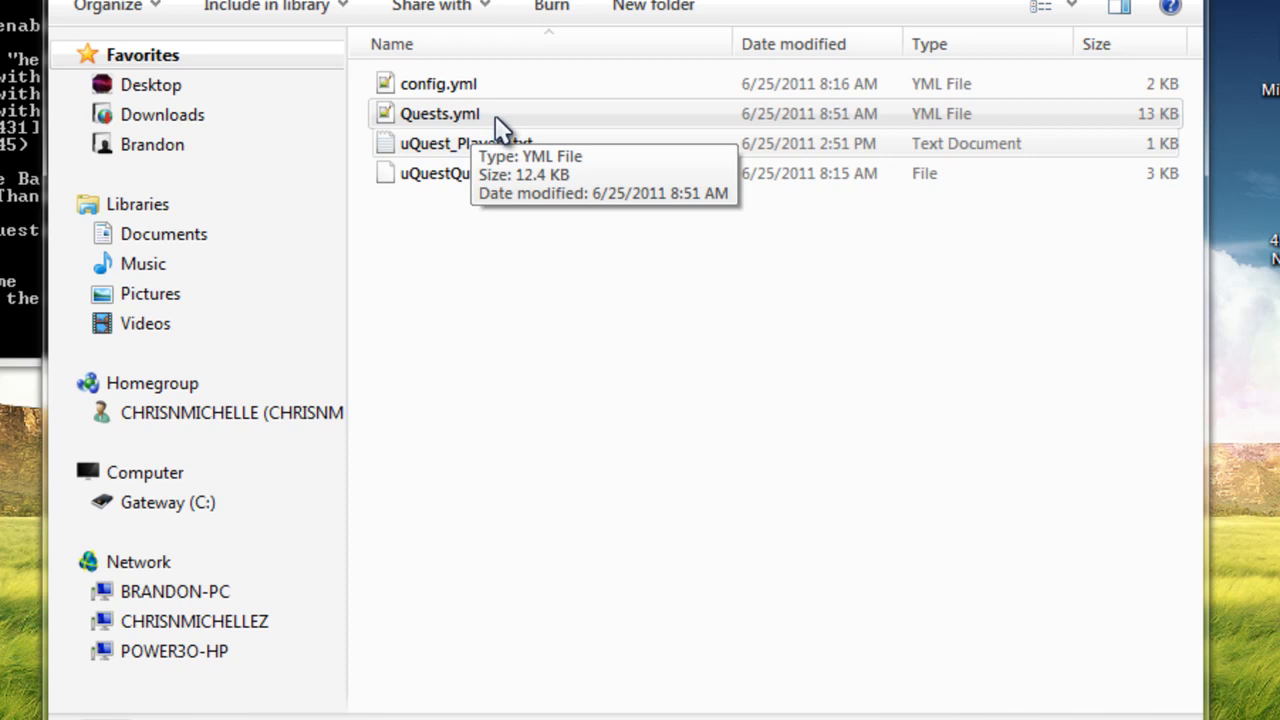
{"action": "left_click", "coordinate": [440, 113]}
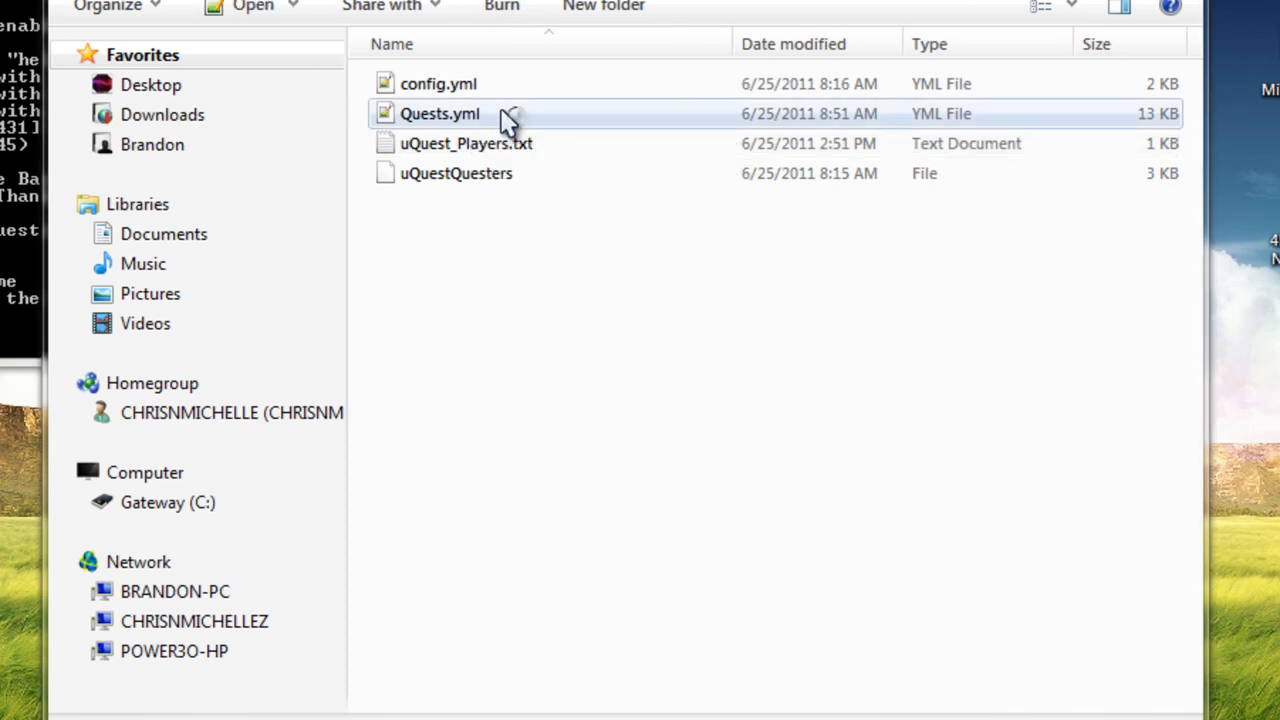
{"action": "double_click", "coordinate": [440, 113]}
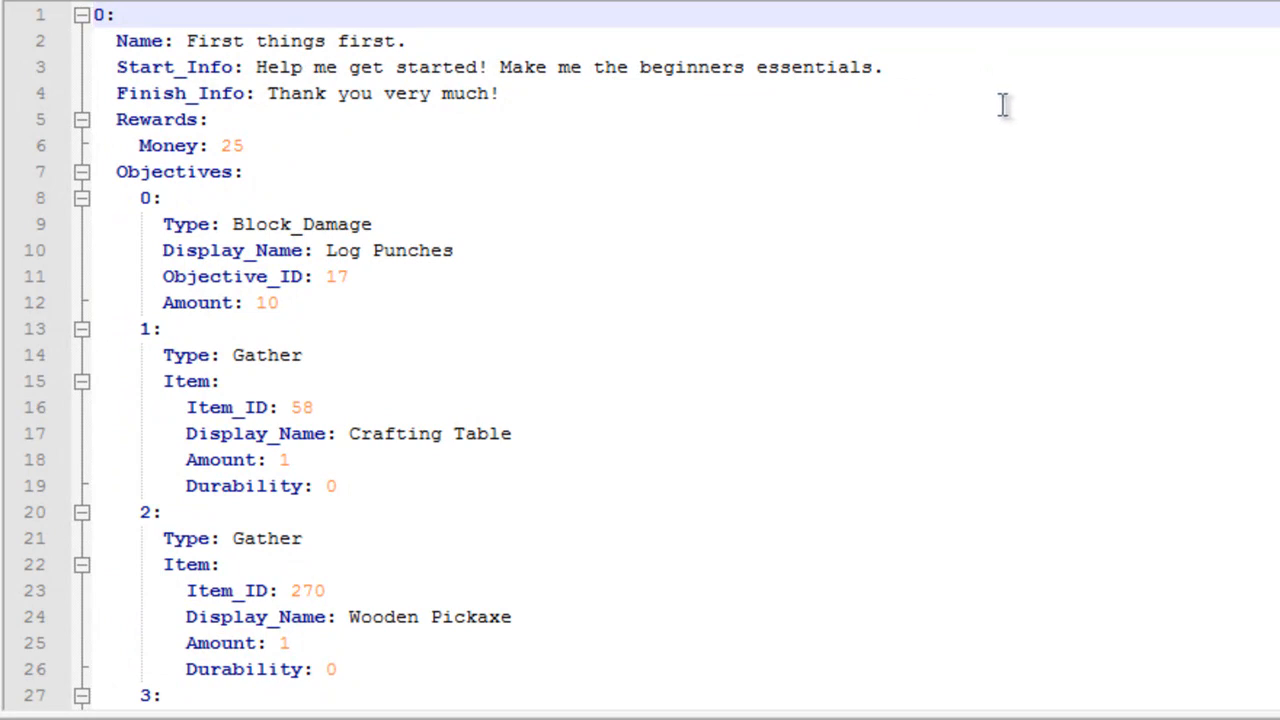
{"action": "mouse_move", "coordinate": [570, 224]}
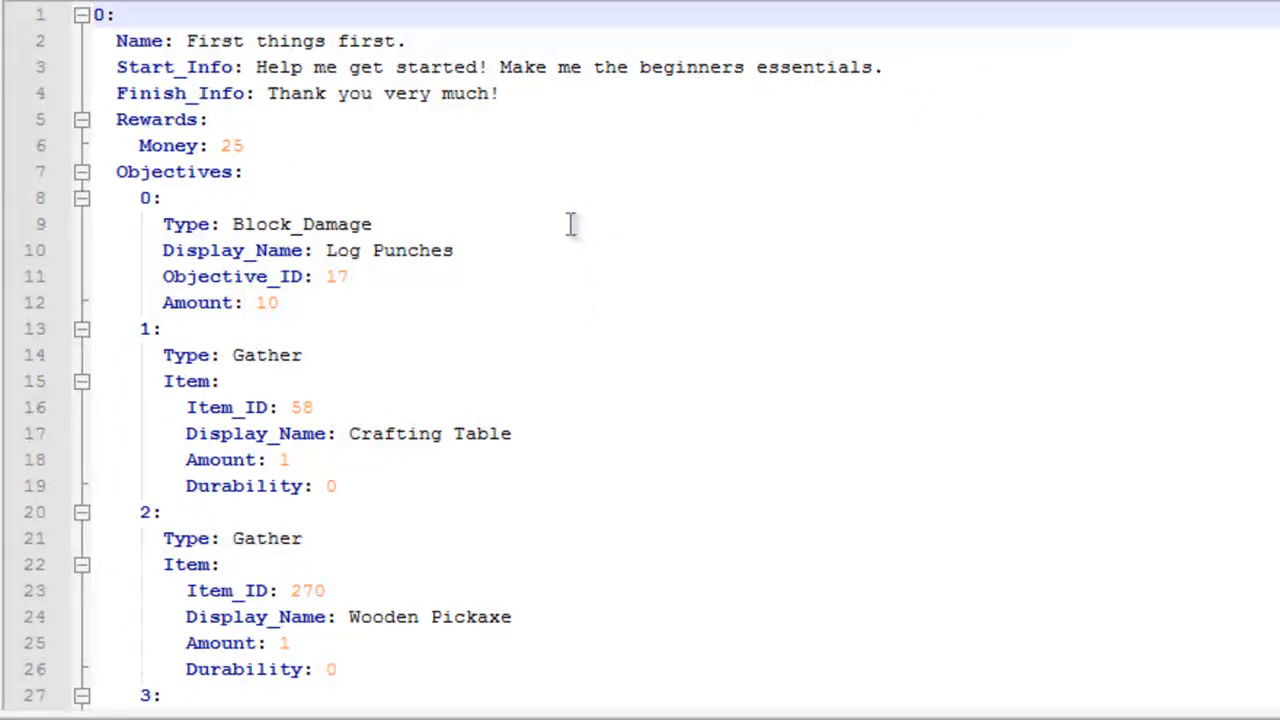
{"action": "mouse_move", "coordinate": [800, 140]}
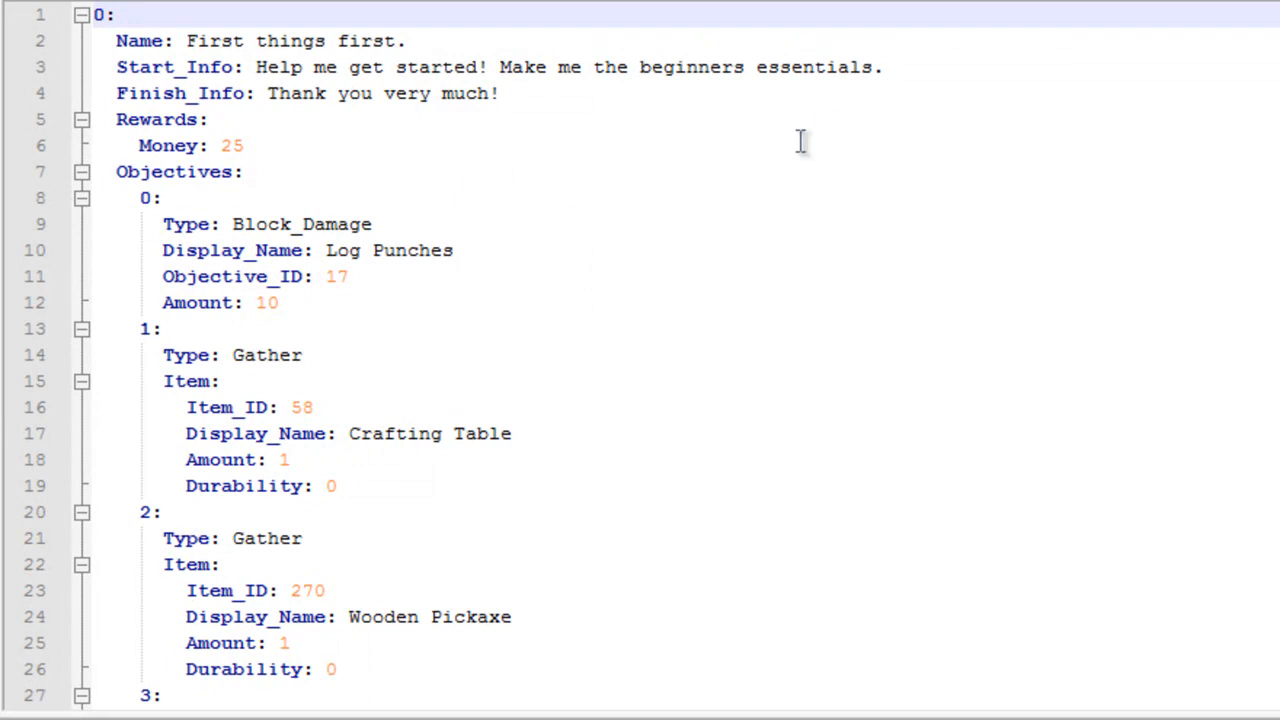
{"action": "mouse_move", "coordinate": [840, 138]}
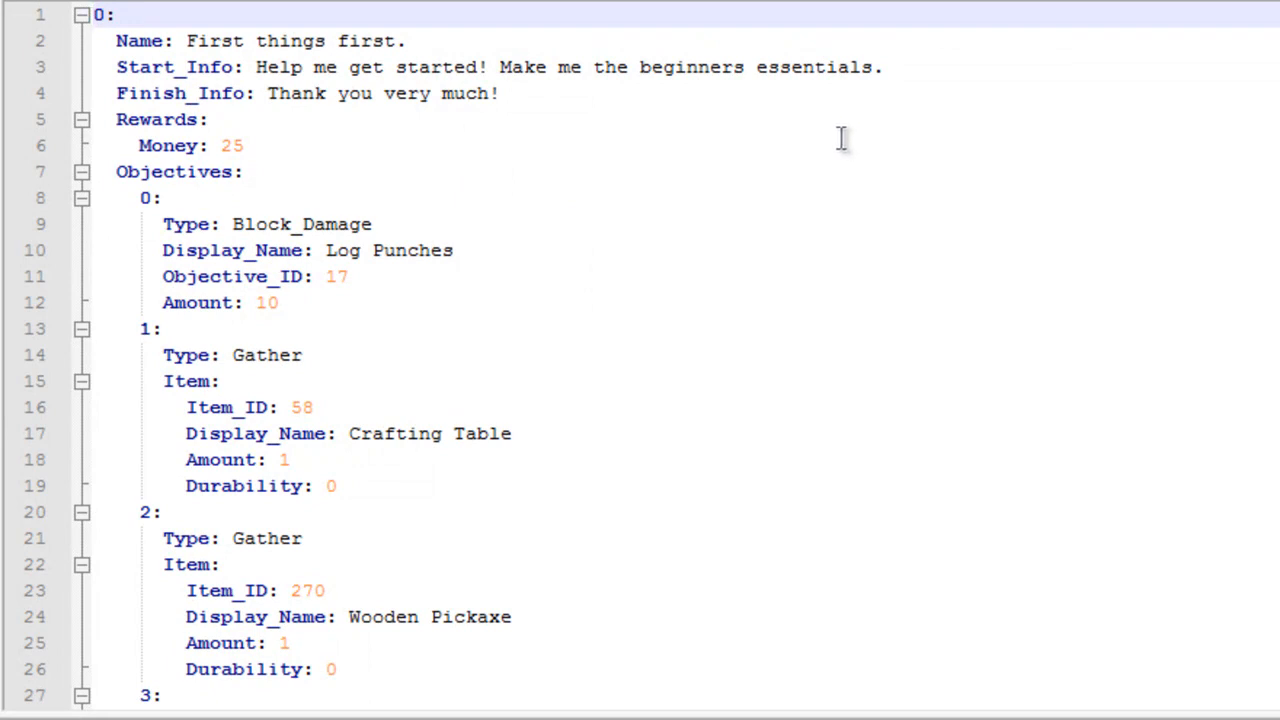
{"action": "scroll", "scroll_direction": "down", "scroll_amount": 3}
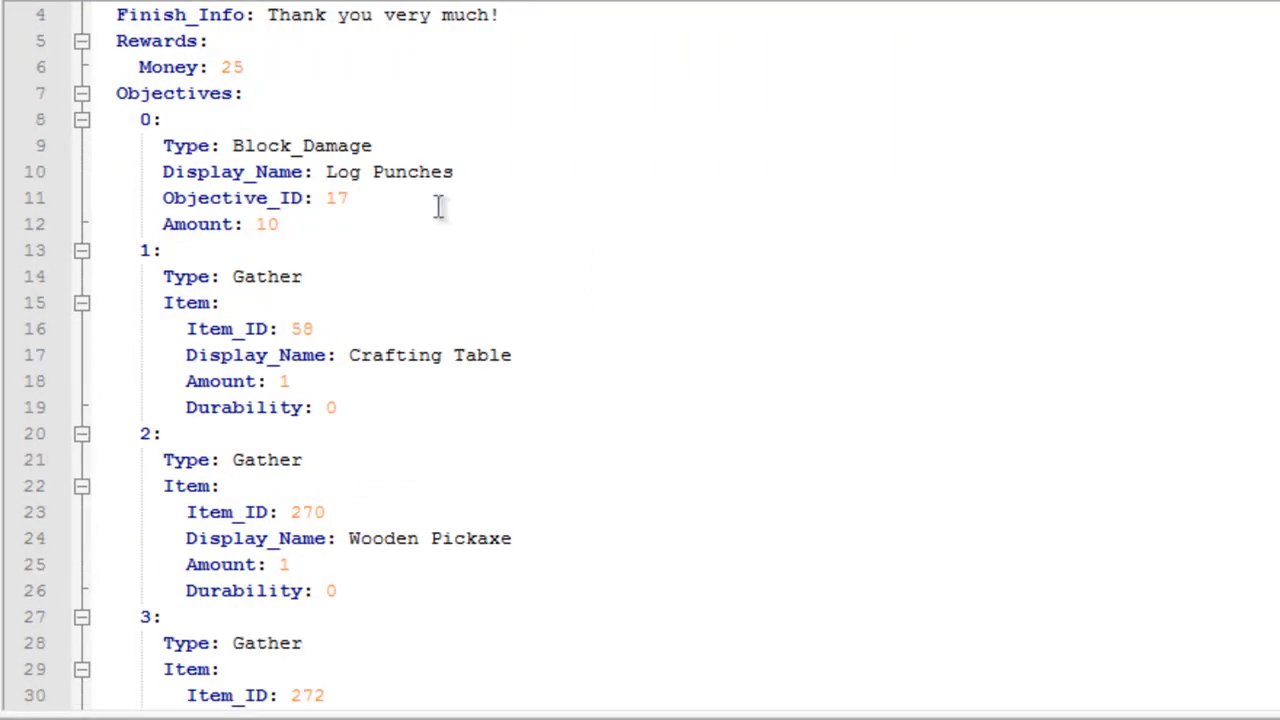
{"action": "scroll", "scroll_direction": "down", "scroll_amount": 3}
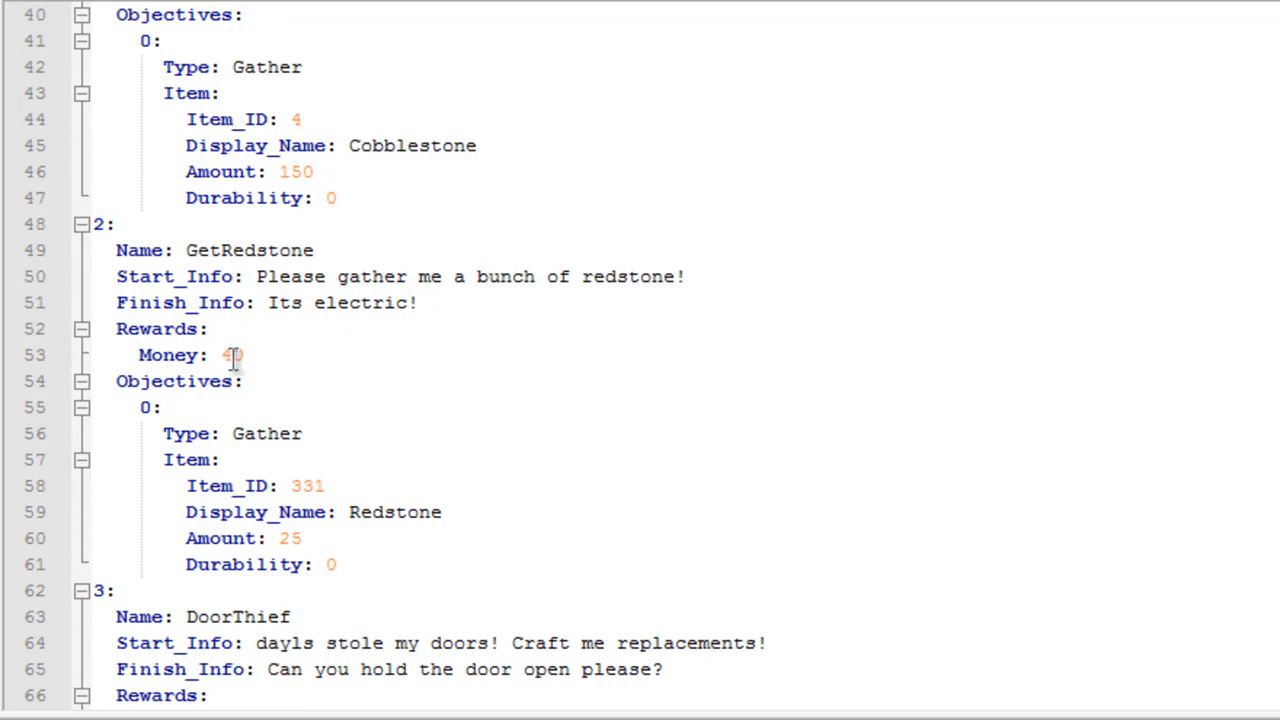
{"action": "double_click", "coordinate": [232, 355]}
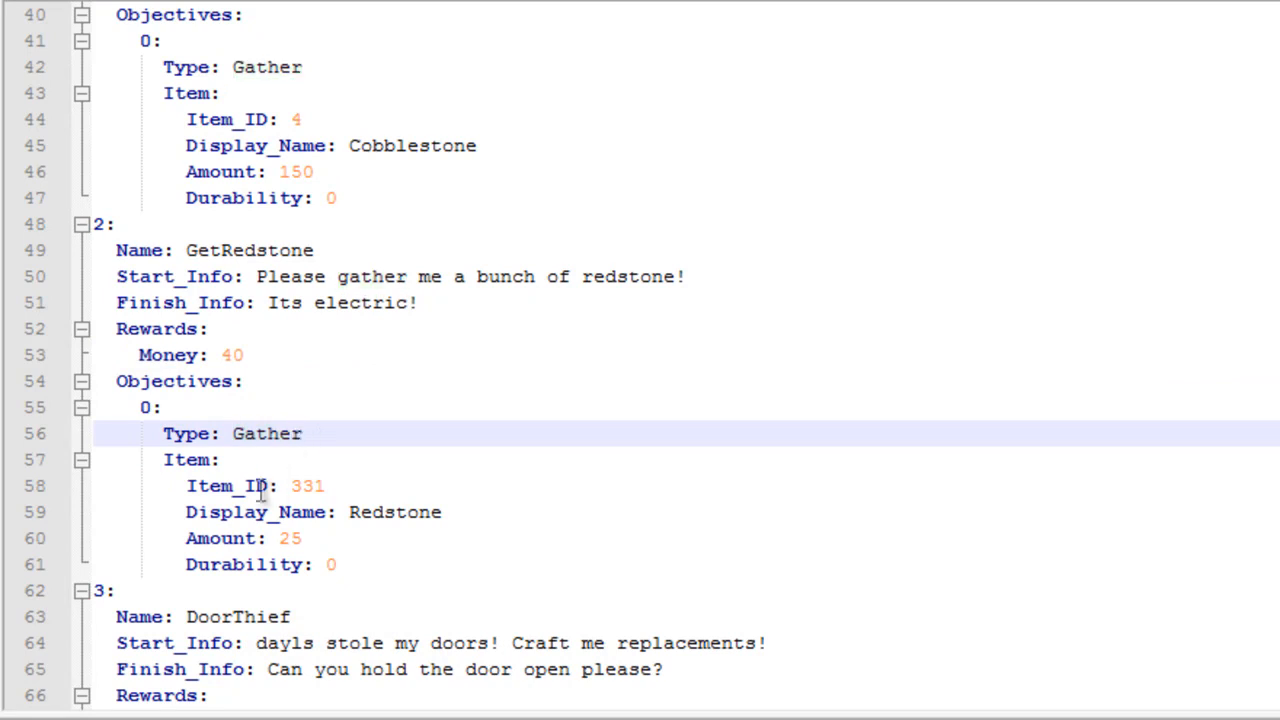
{"action": "double_click", "coordinate": [307, 486]}
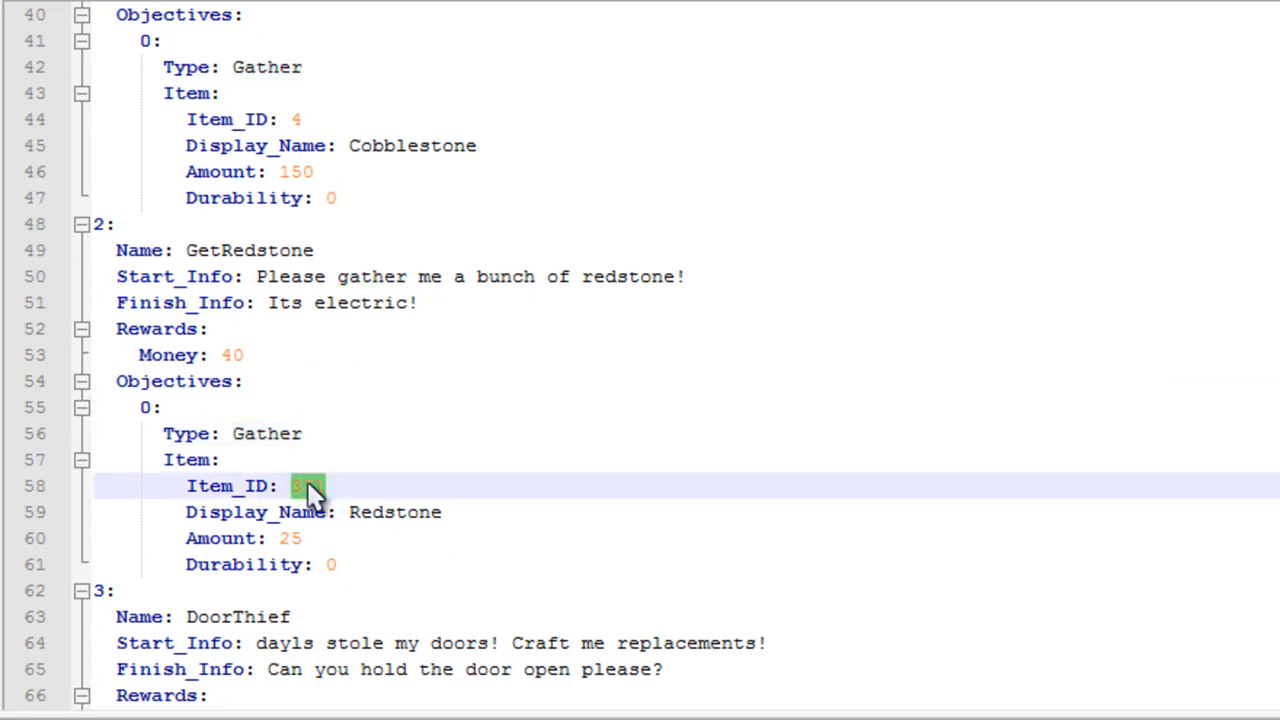
{"action": "type", "text": "31"}
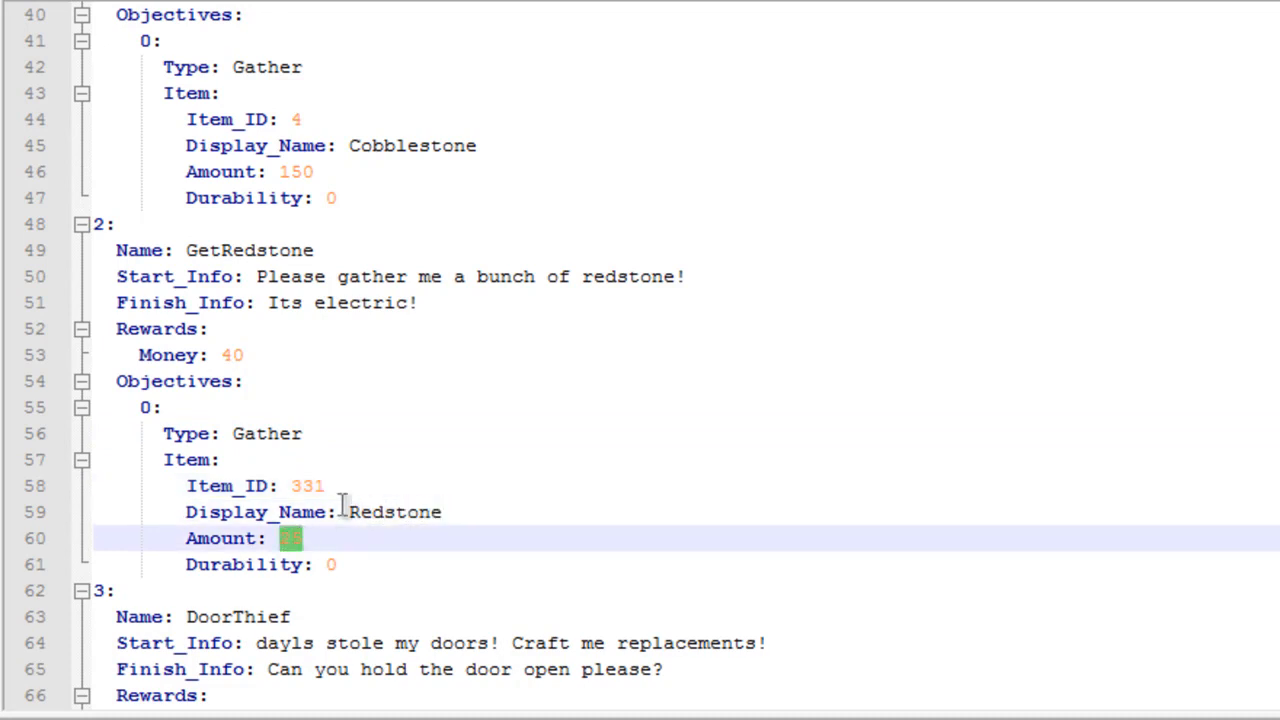
{"action": "type", "text": "25"}
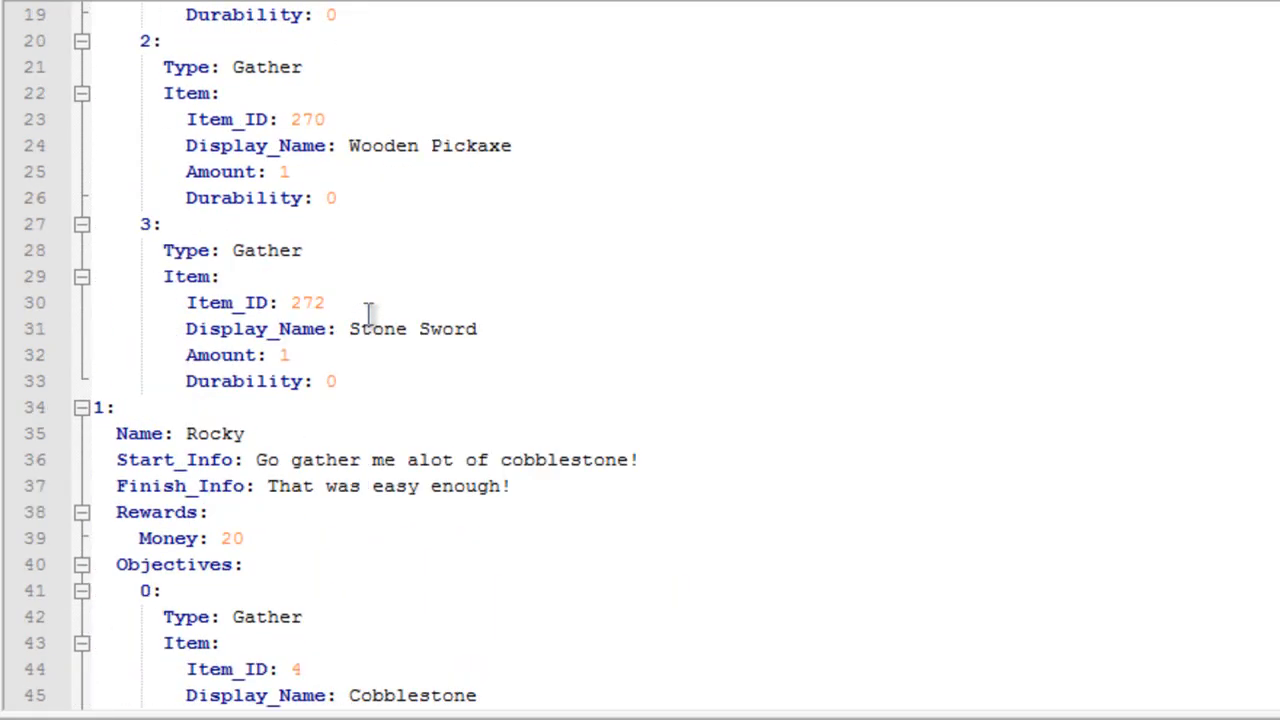
{"action": "scroll", "scroll_direction": "up", "scroll_amount": 3}
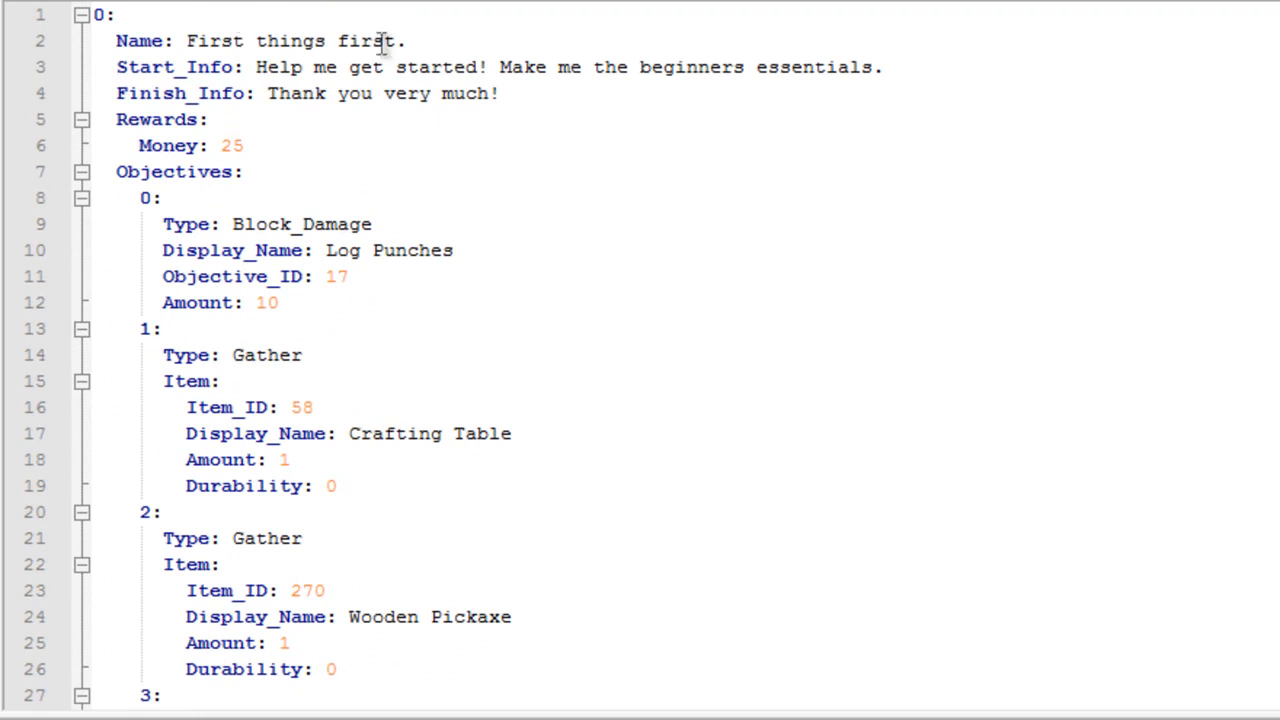
{"action": "mouse_move", "coordinate": [372, 67]}
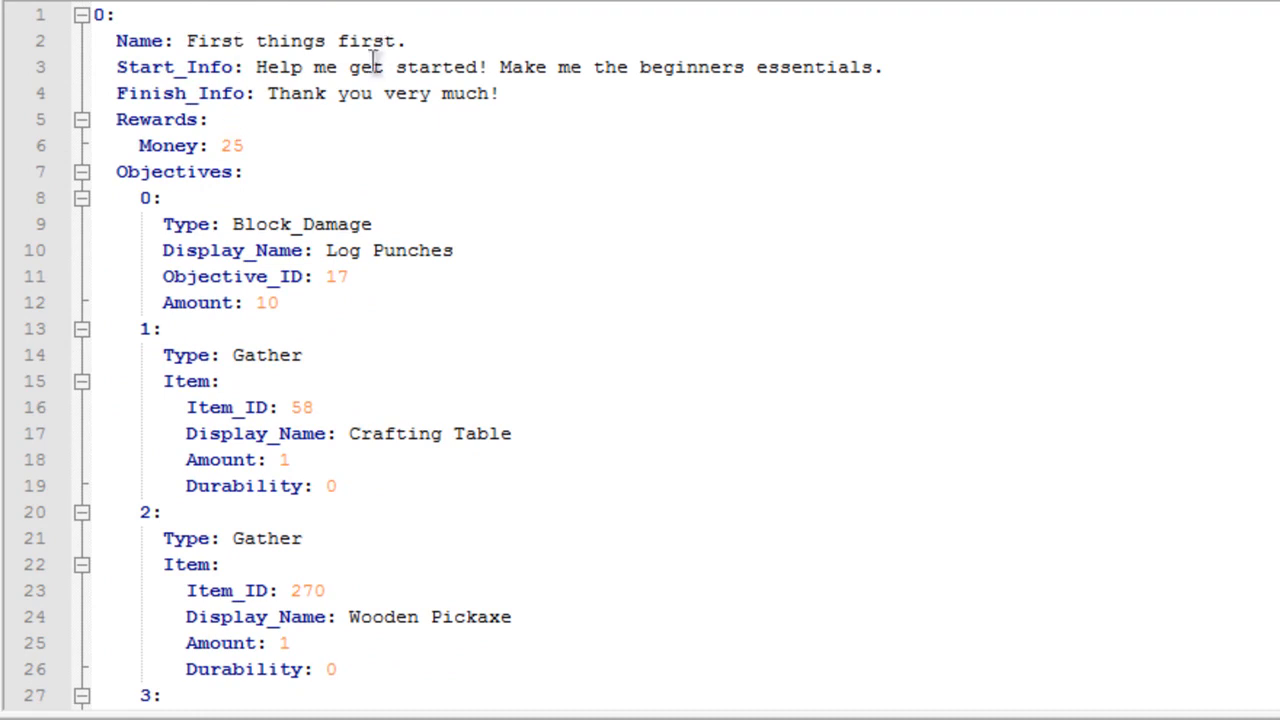
{"action": "scroll", "scroll_direction": "down", "scroll_amount": 3}
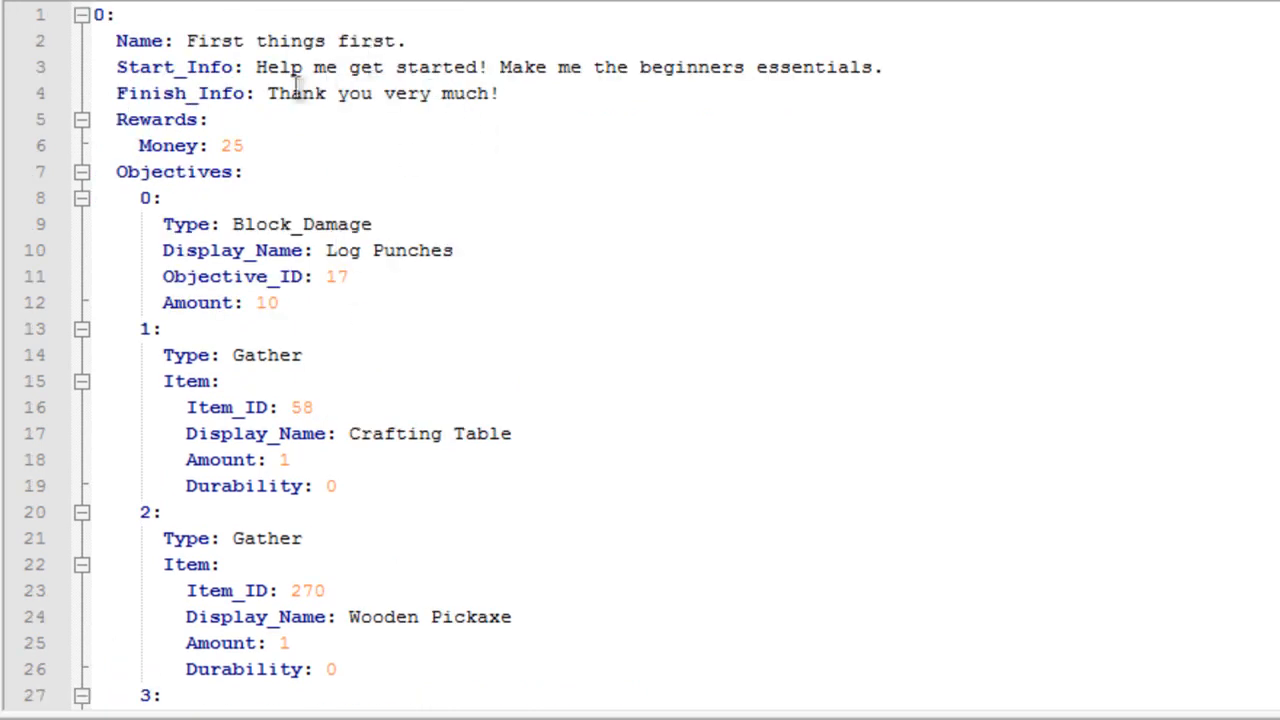
{"action": "left_click", "coordinate": [660, 67]}
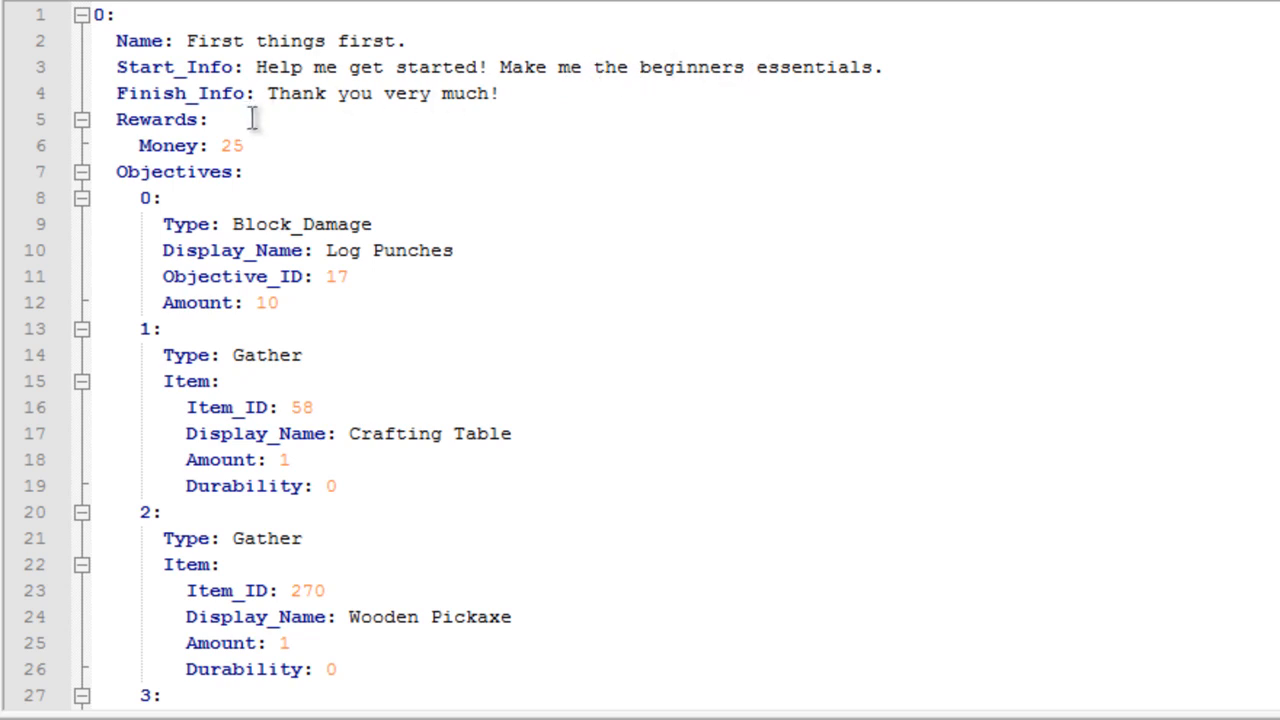
{"action": "mouse_move", "coordinate": [283, 145]}
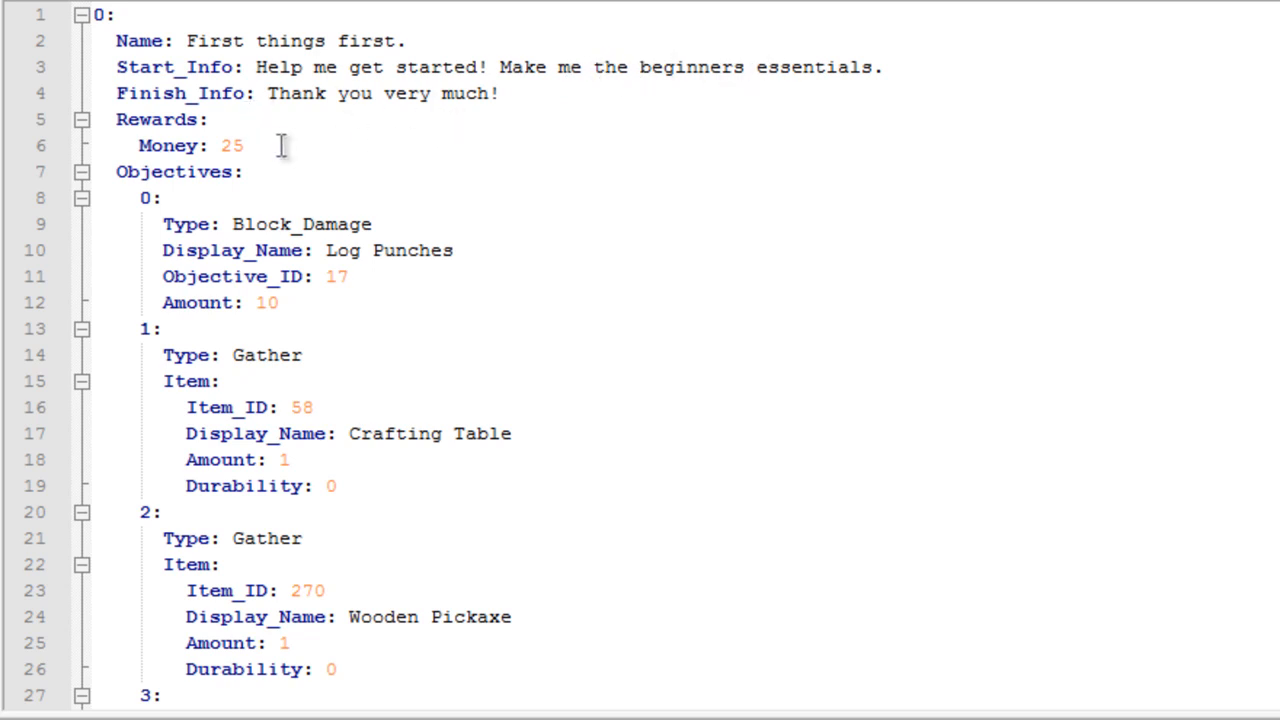
{"action": "double_click", "coordinate": [231, 145]}
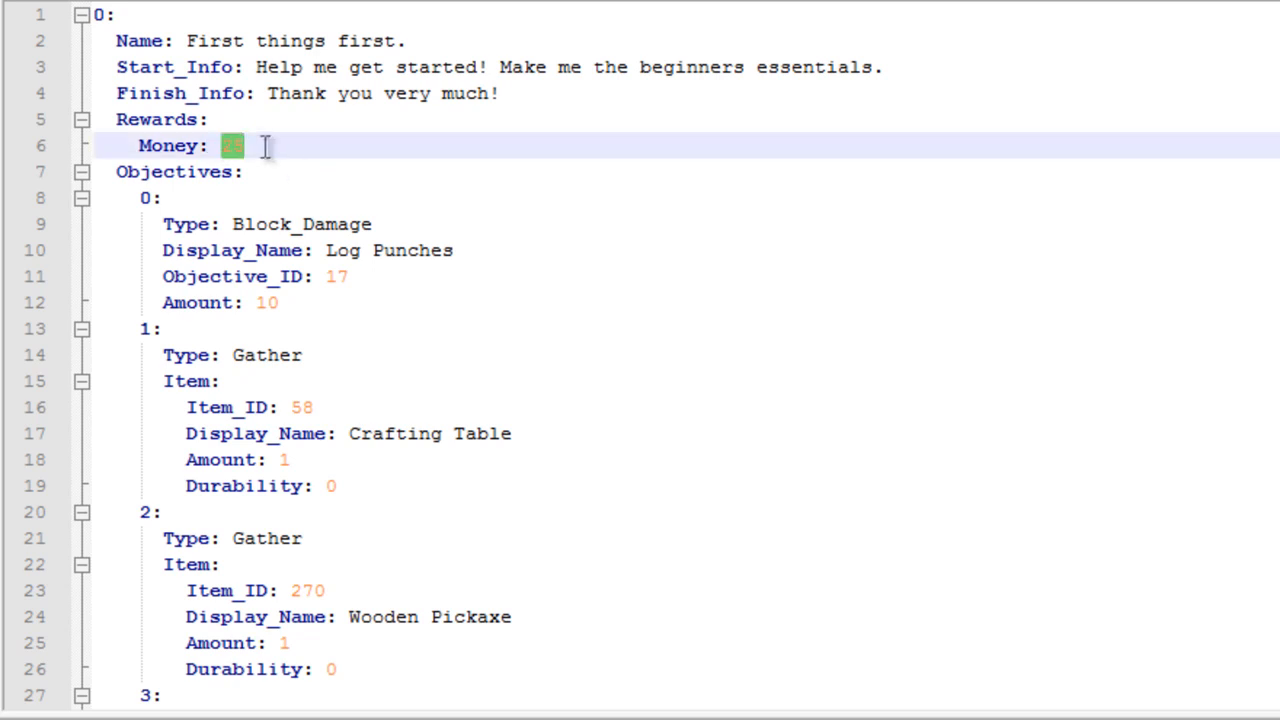
{"action": "type", "text": "25"}
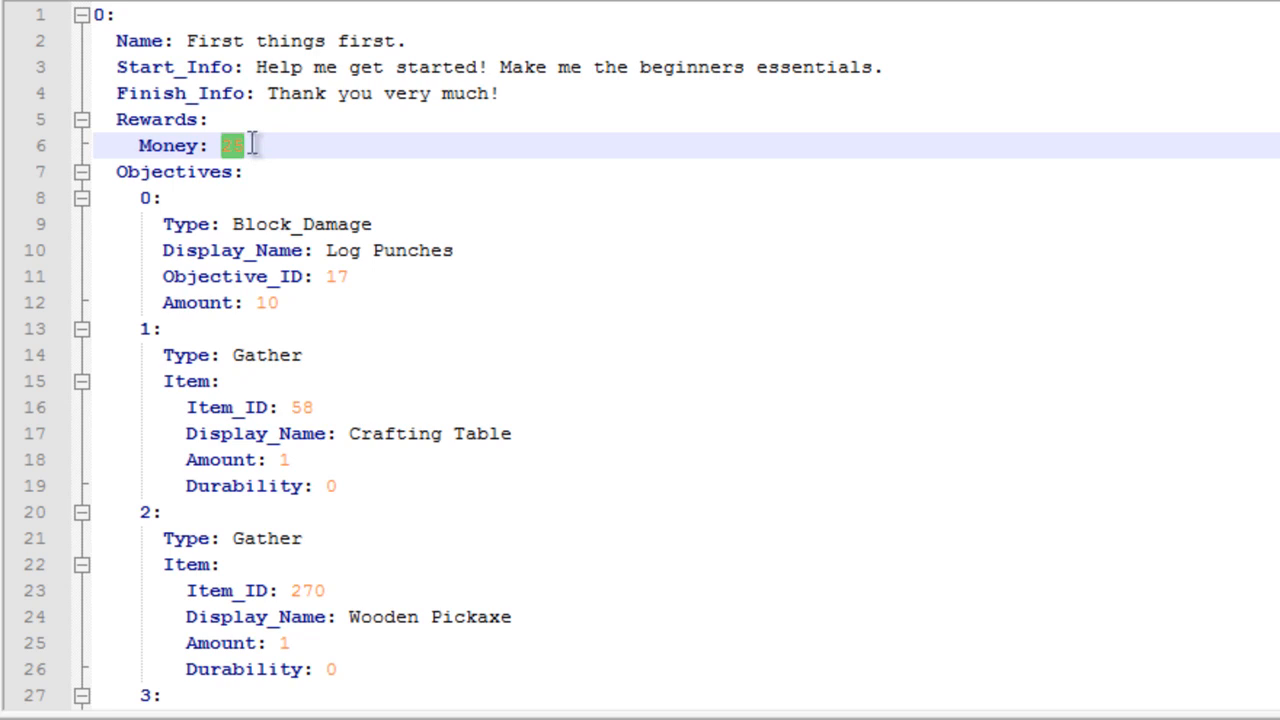
{"action": "type", "text": "100"}
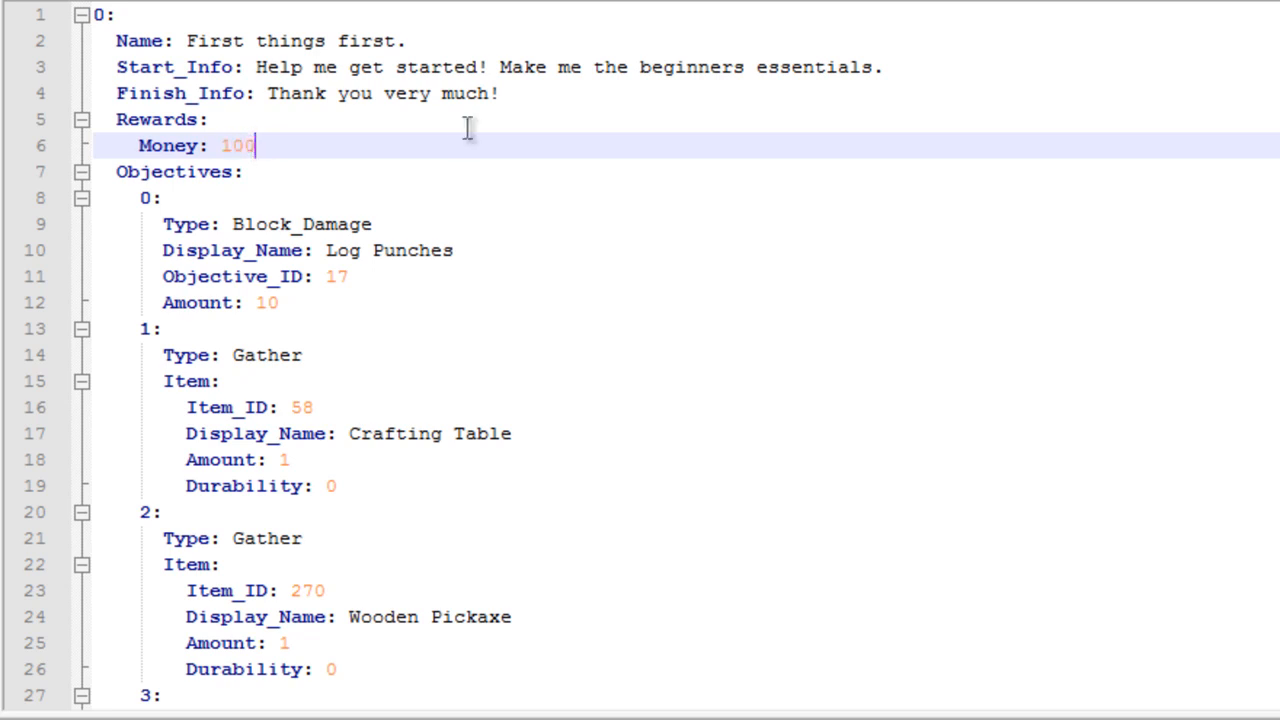
{"action": "type", "text": "25"}
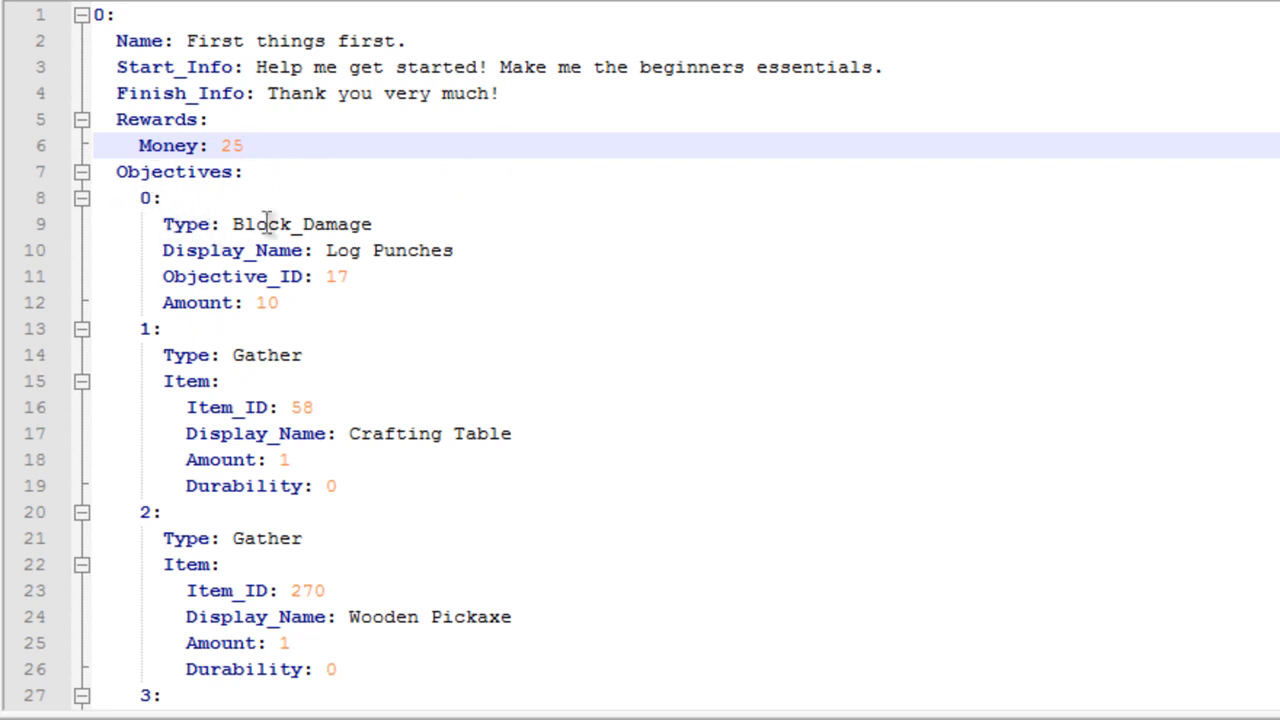
{"action": "mouse_move", "coordinate": [365, 250]}
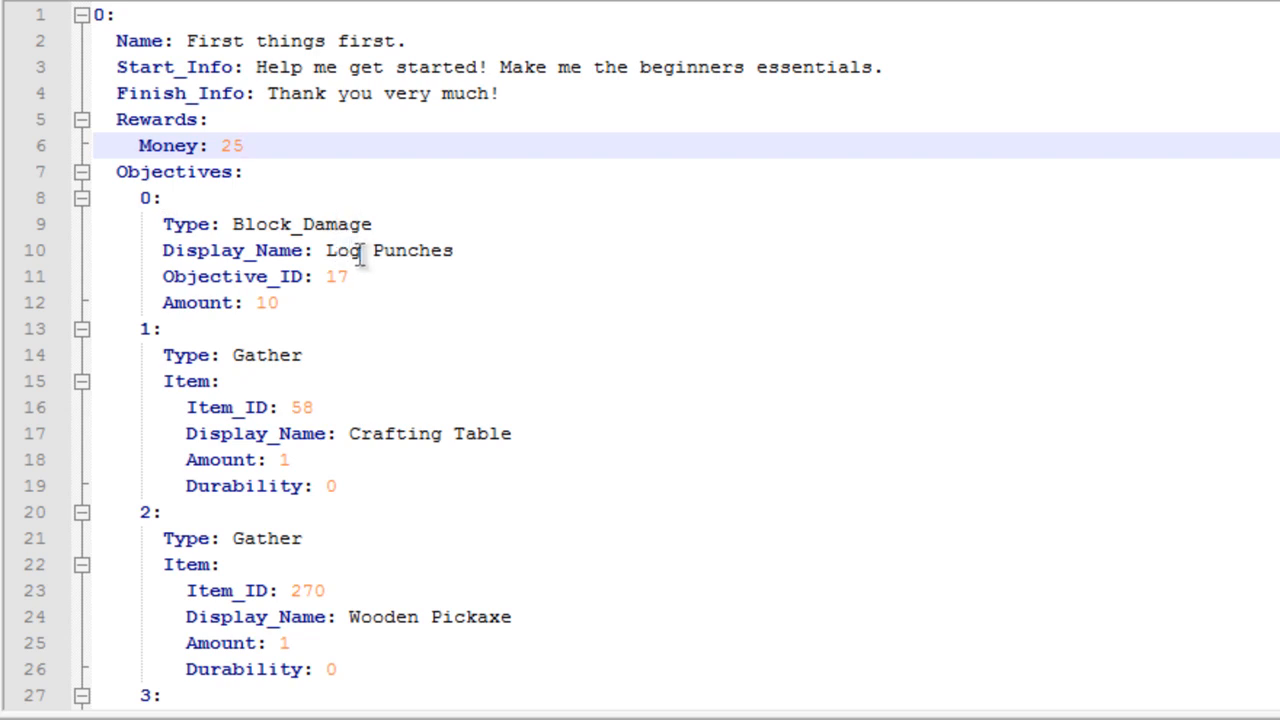
{"action": "mouse_move", "coordinate": [295, 302]}
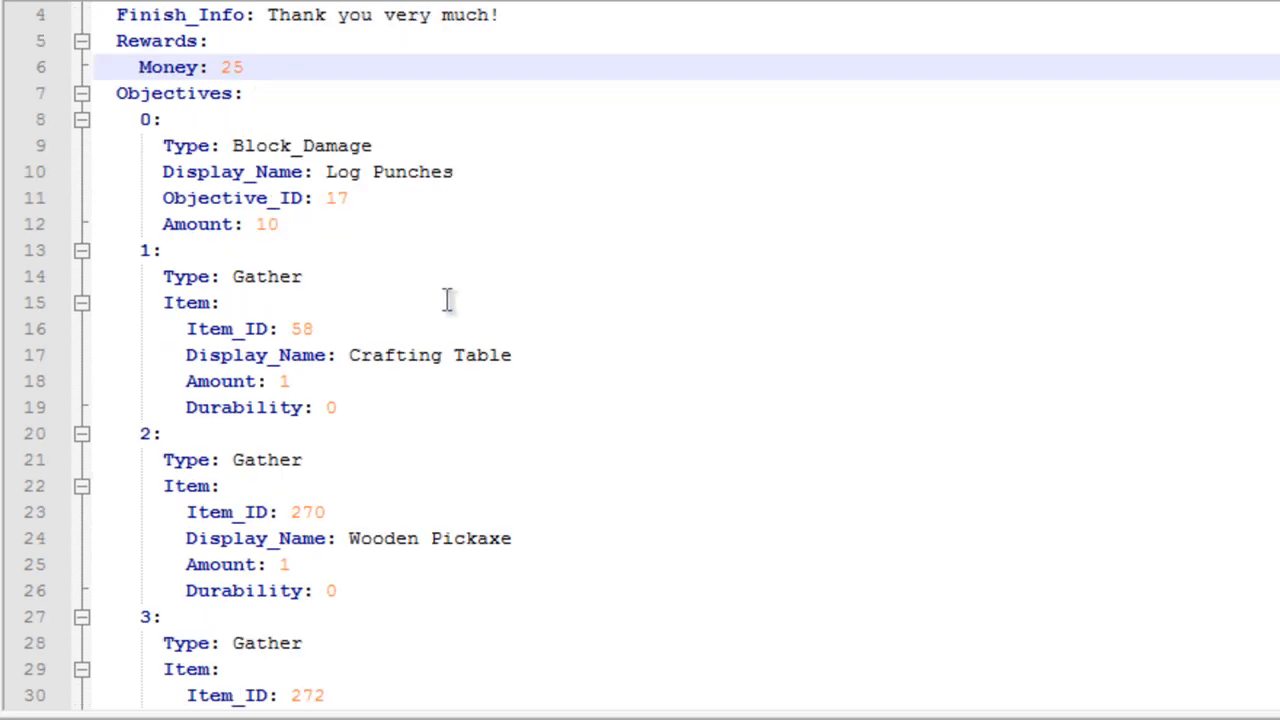
{"action": "mouse_move", "coordinate": [362, 345]}
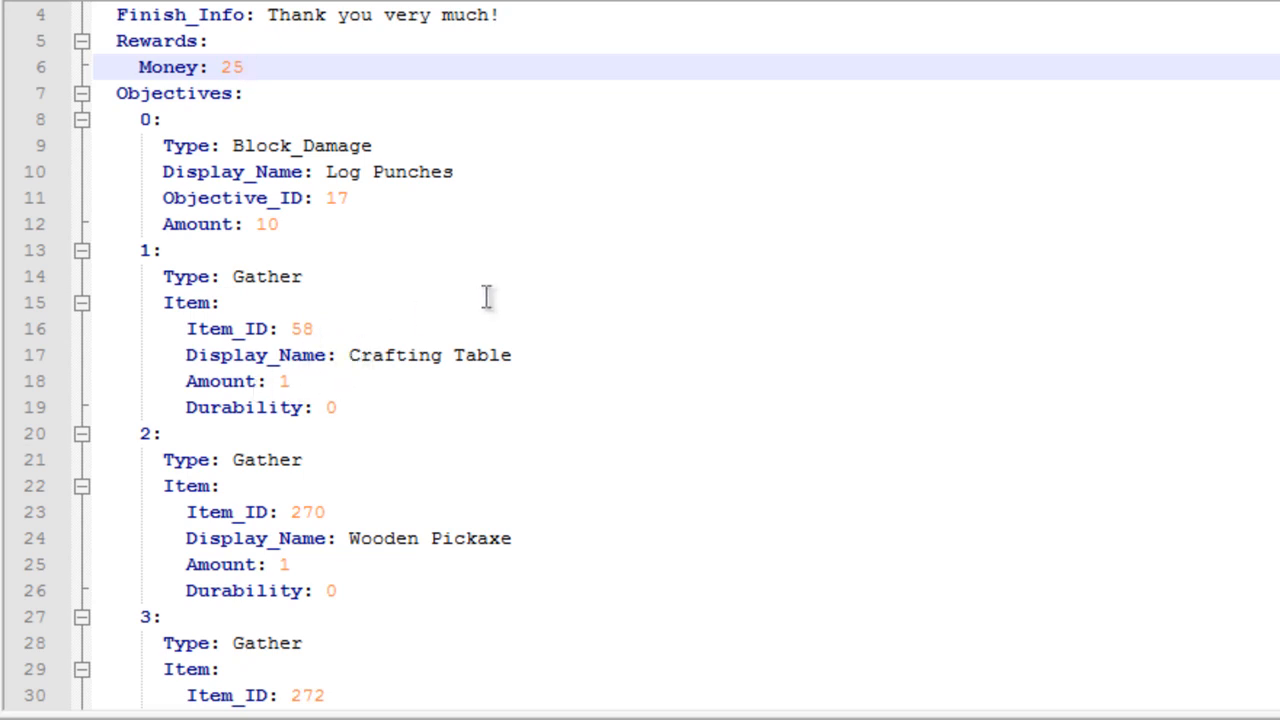
{"action": "scroll", "scroll_direction": "down", "scroll_amount": 3}
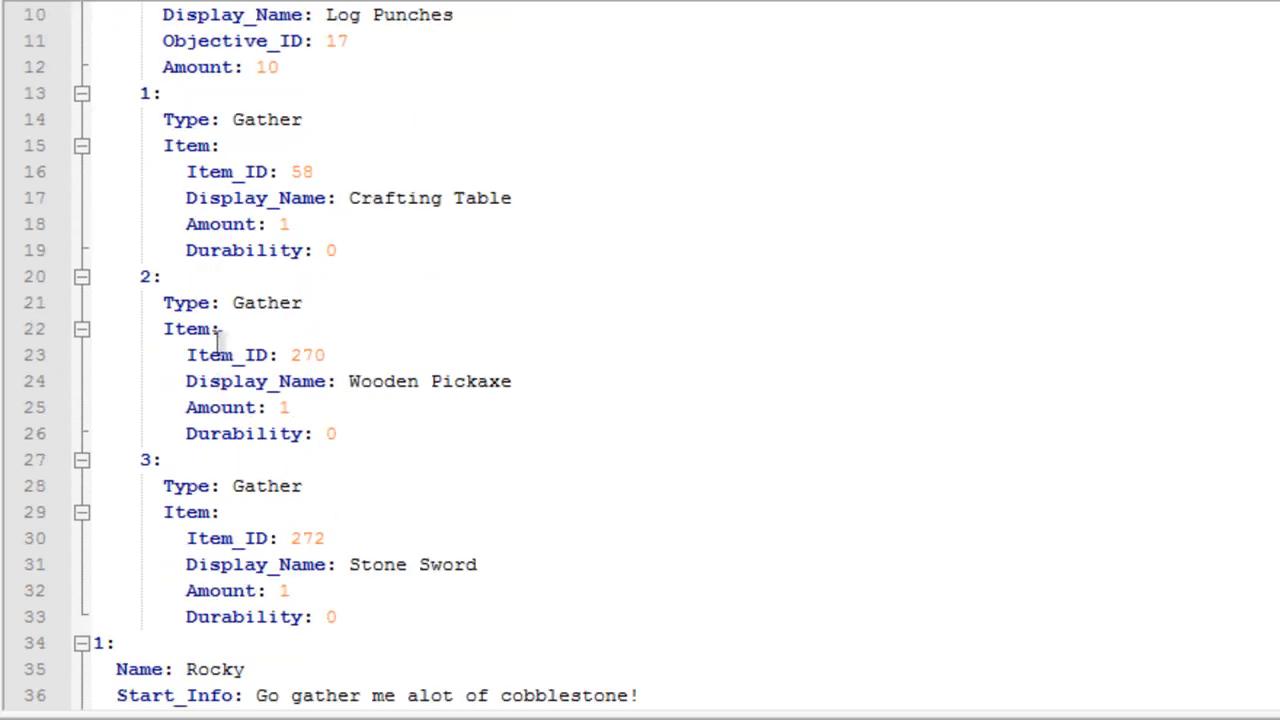
{"action": "mouse_move", "coordinate": [305, 407]}
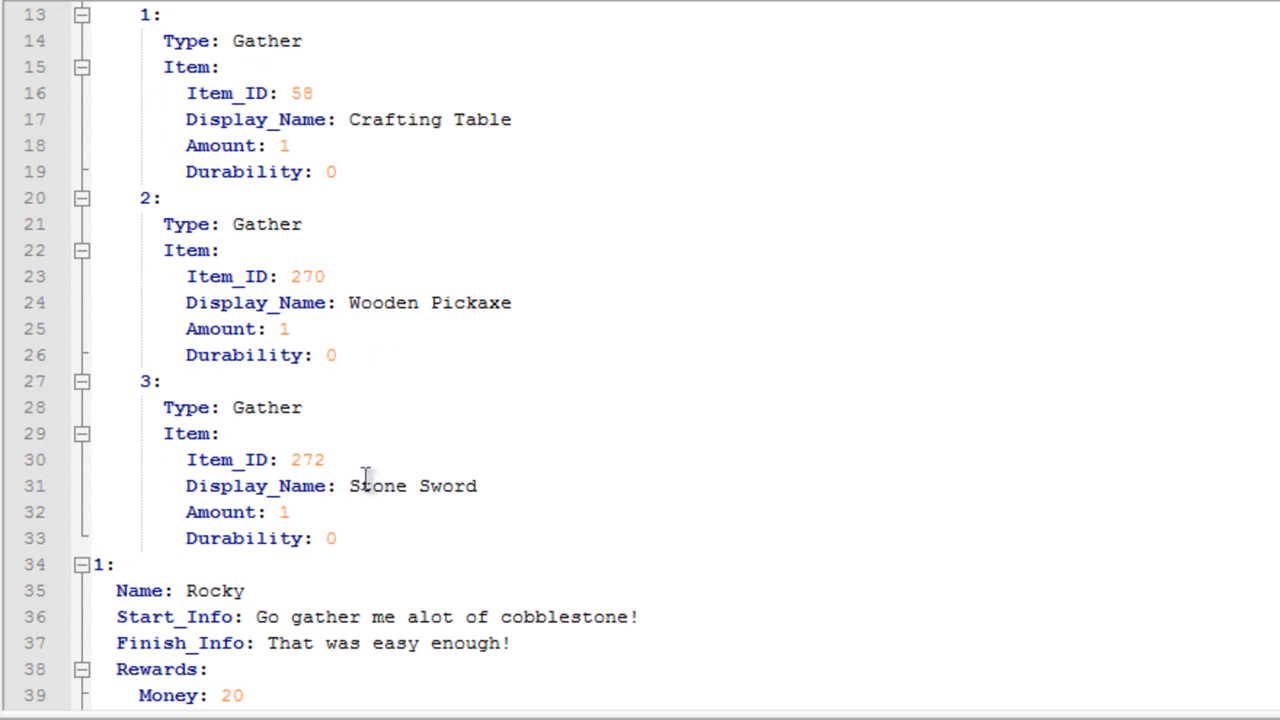
{"action": "mouse_move", "coordinate": [374, 380]}
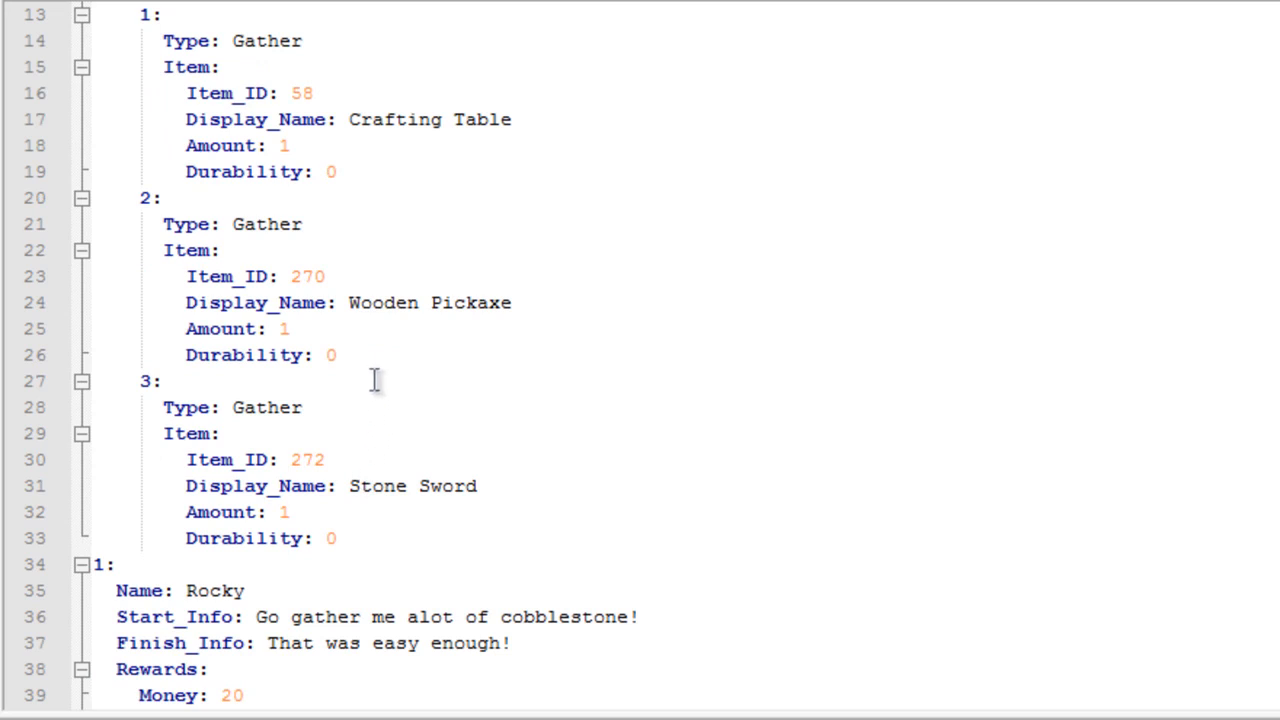
{"action": "mouse_move", "coordinate": [487, 340]}
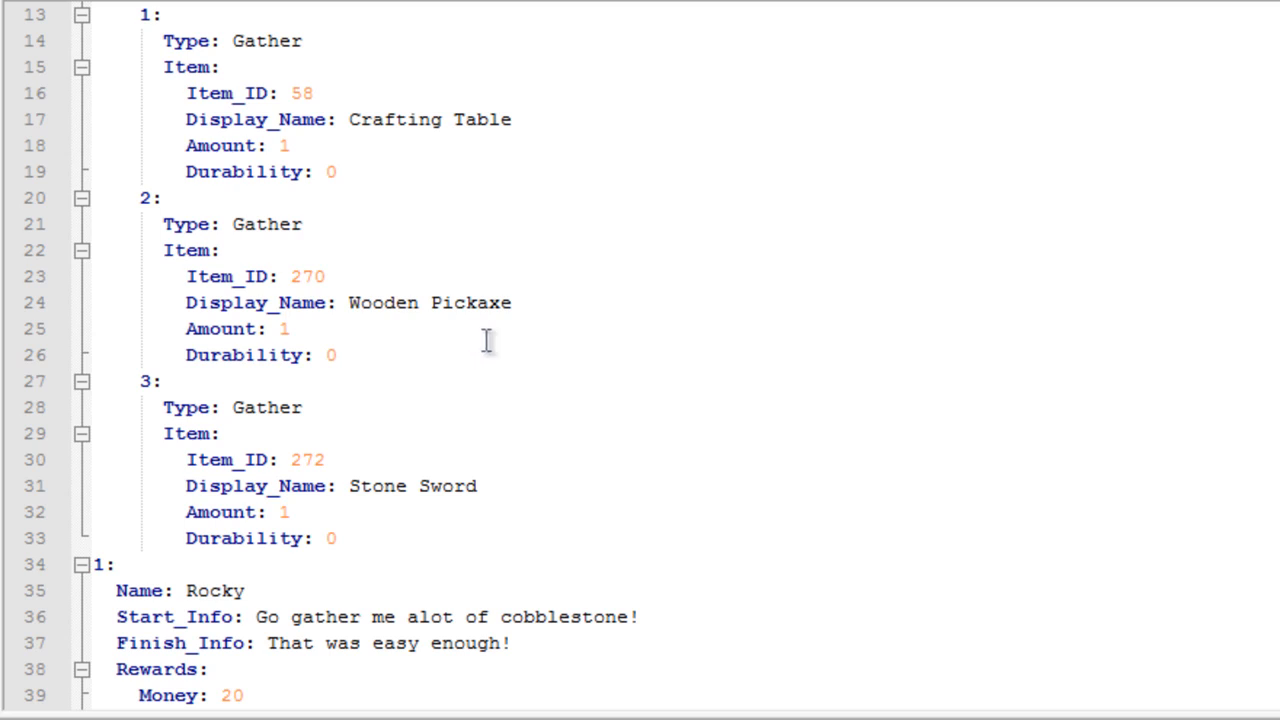
{"action": "mouse_move", "coordinate": [543, 277]}
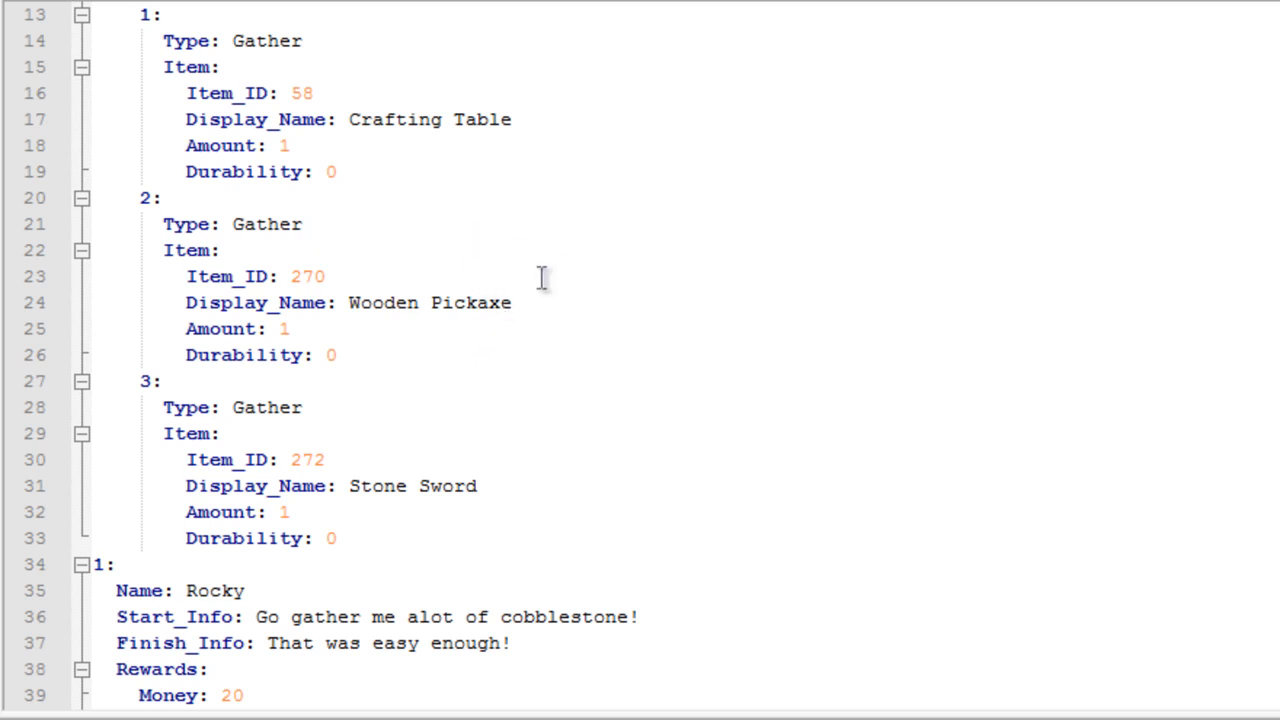
{"action": "mouse_move", "coordinate": [530, 302]}
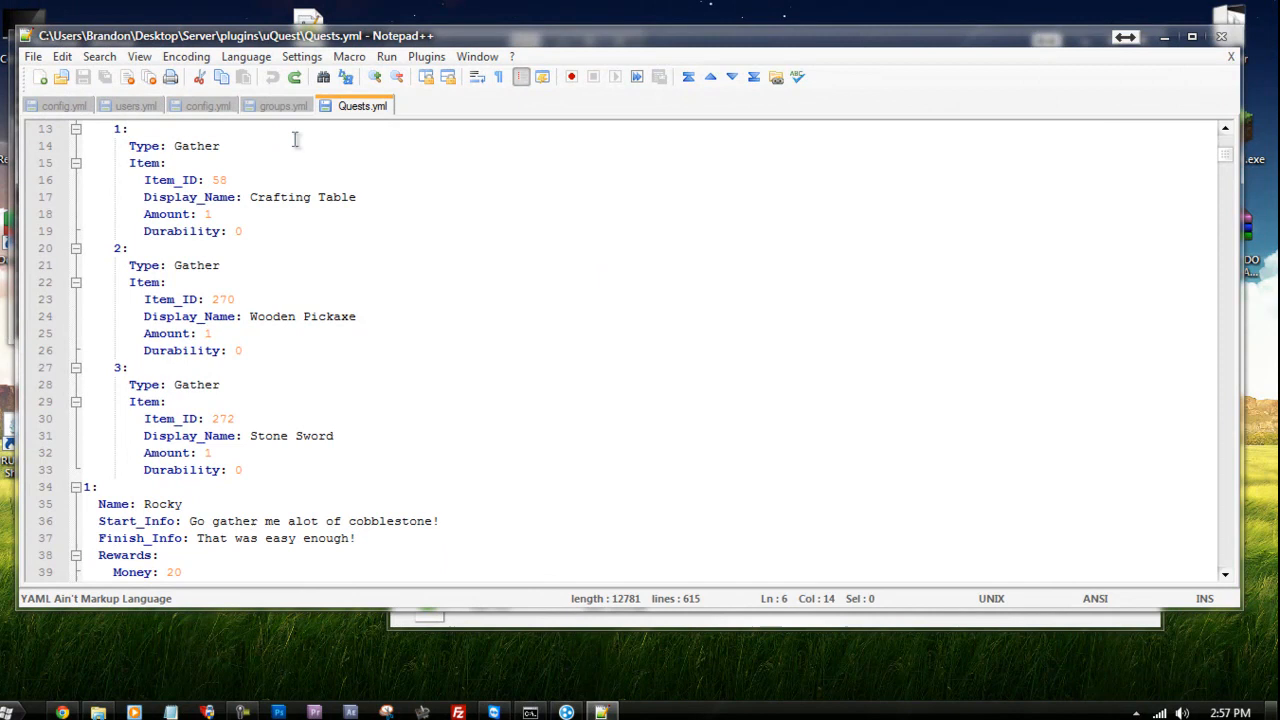
{"action": "mouse_move", "coordinate": [967, 60]}
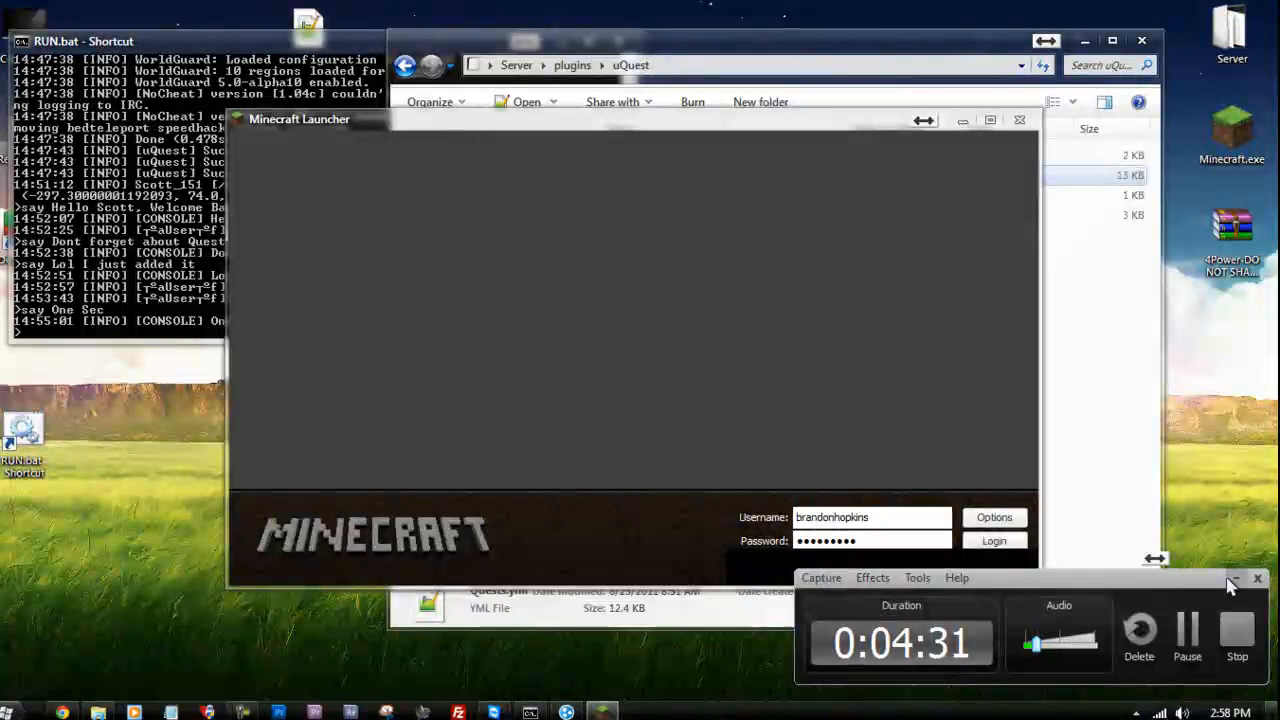
Step: Log in and connect to the localhost multiplayer server
{"action": "left_click", "coordinate": [993, 540]}
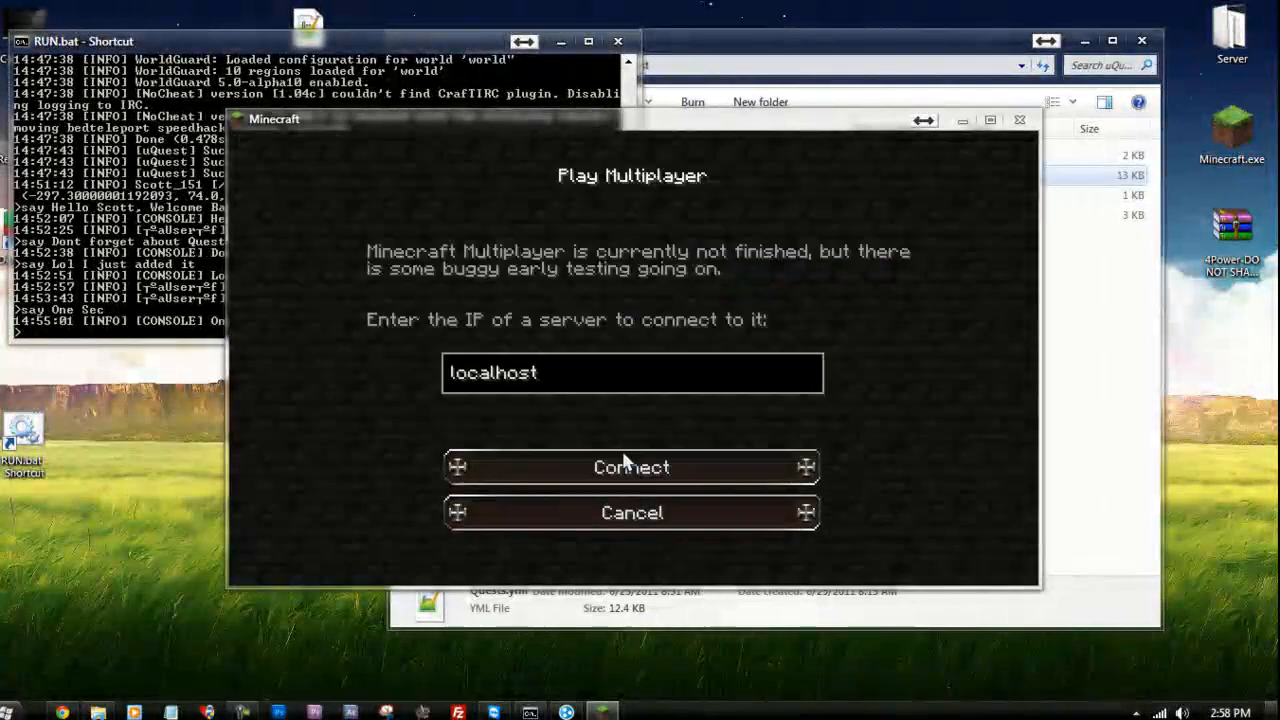
{"action": "left_click", "coordinate": [631, 467]}
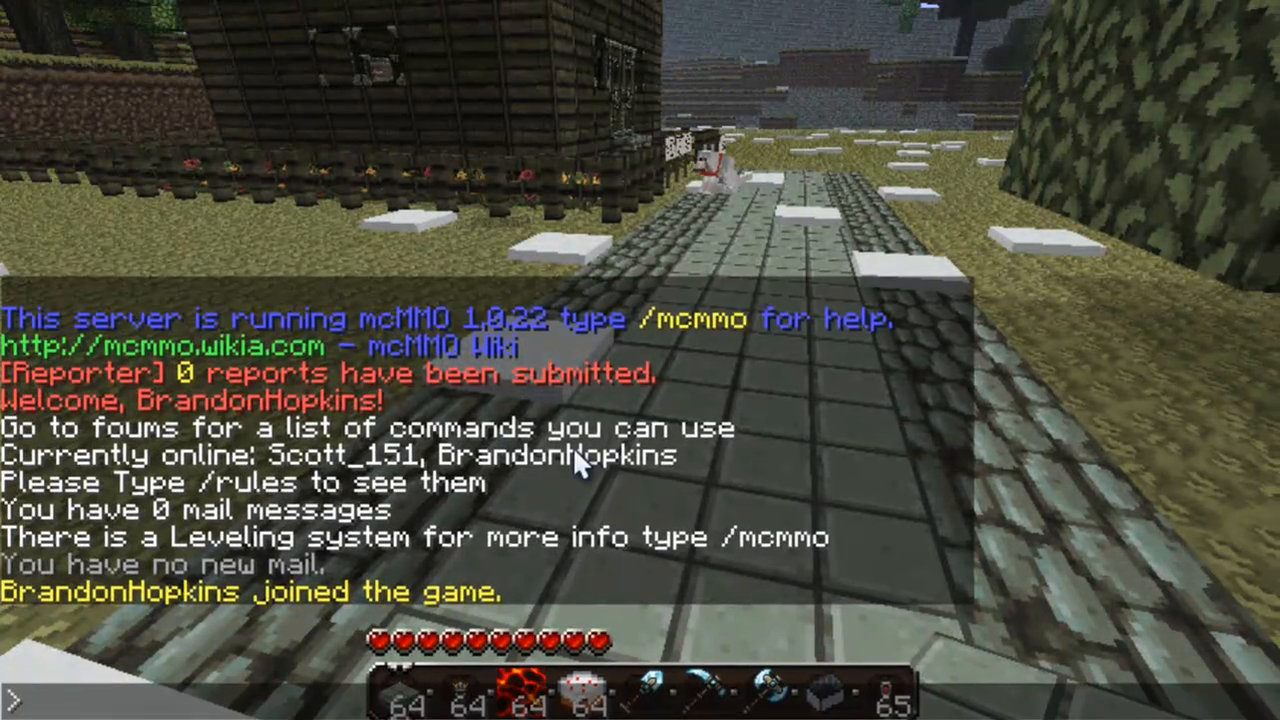
Step: Run /uquest, /q help and /q stats to show the help menu and quest stats
{"action": "type", "text": "/uquest"}
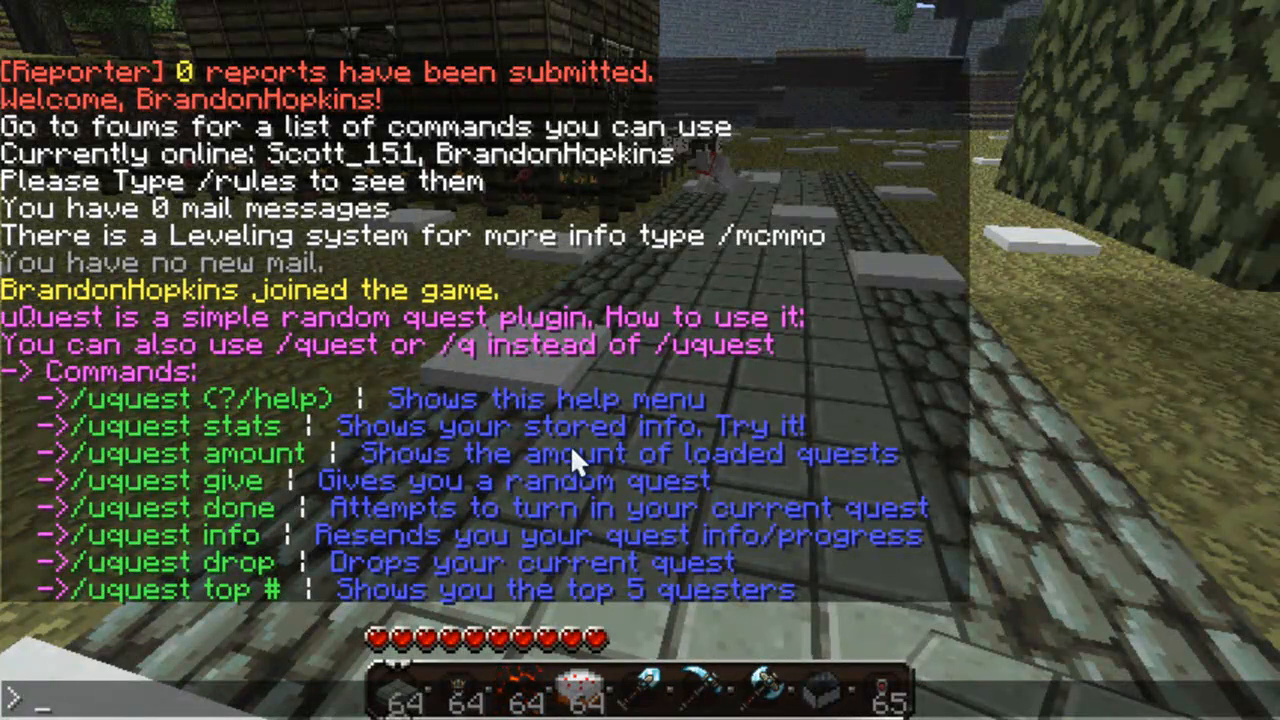
{"action": "type", "text": "/q help"}
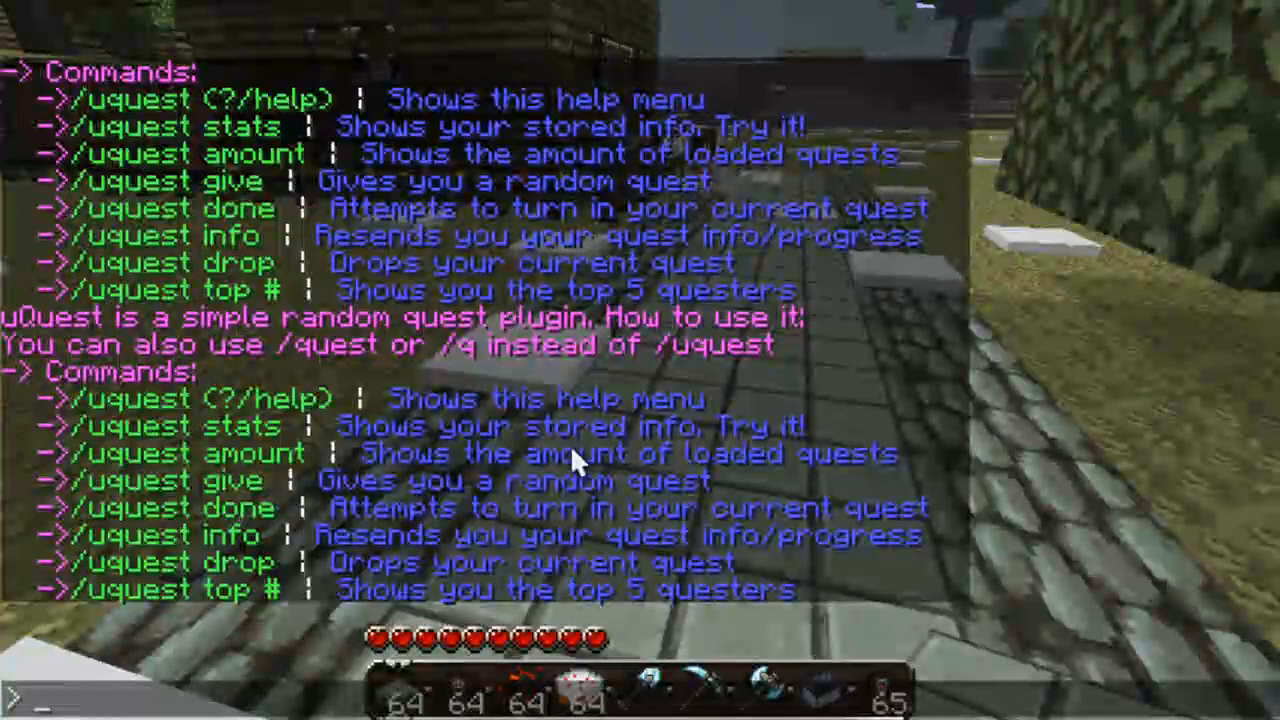
{"action": "type", "text": "/q"}
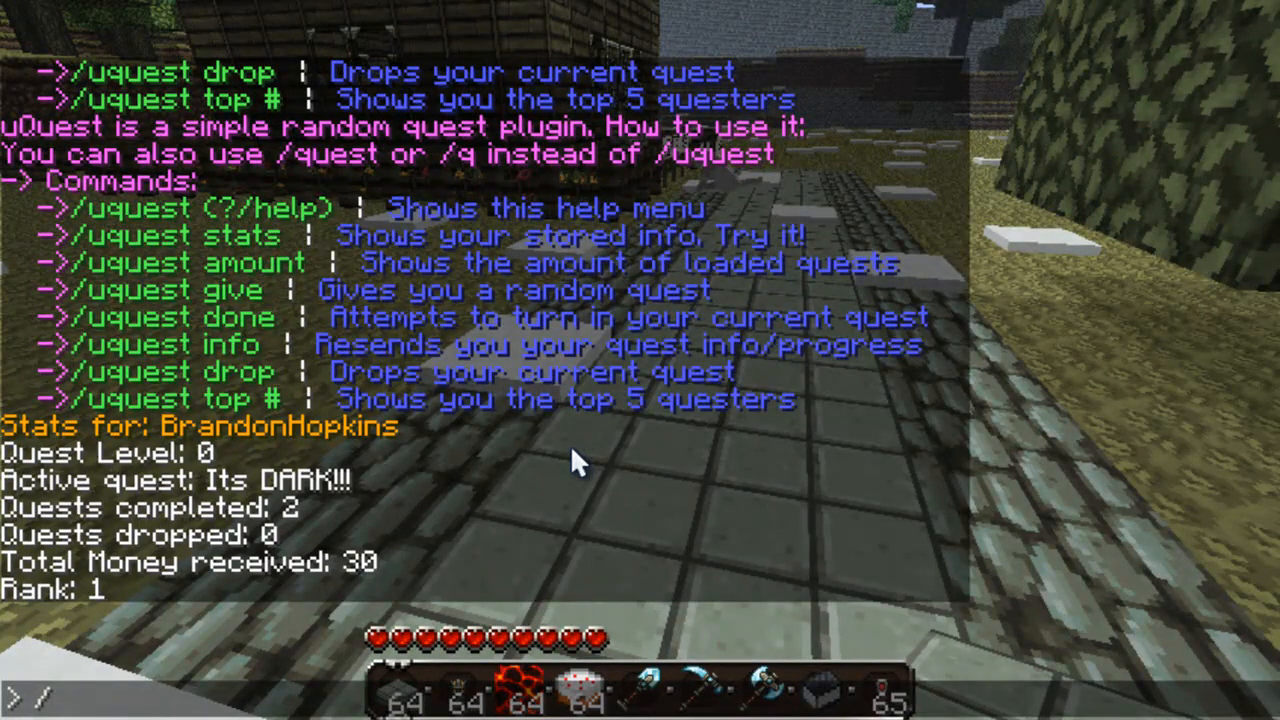
Step: Run /q drop, refused for lack of money, then show Its DARK!!! info at 65/50 torches
{"action": "type", "text": "q drop"}
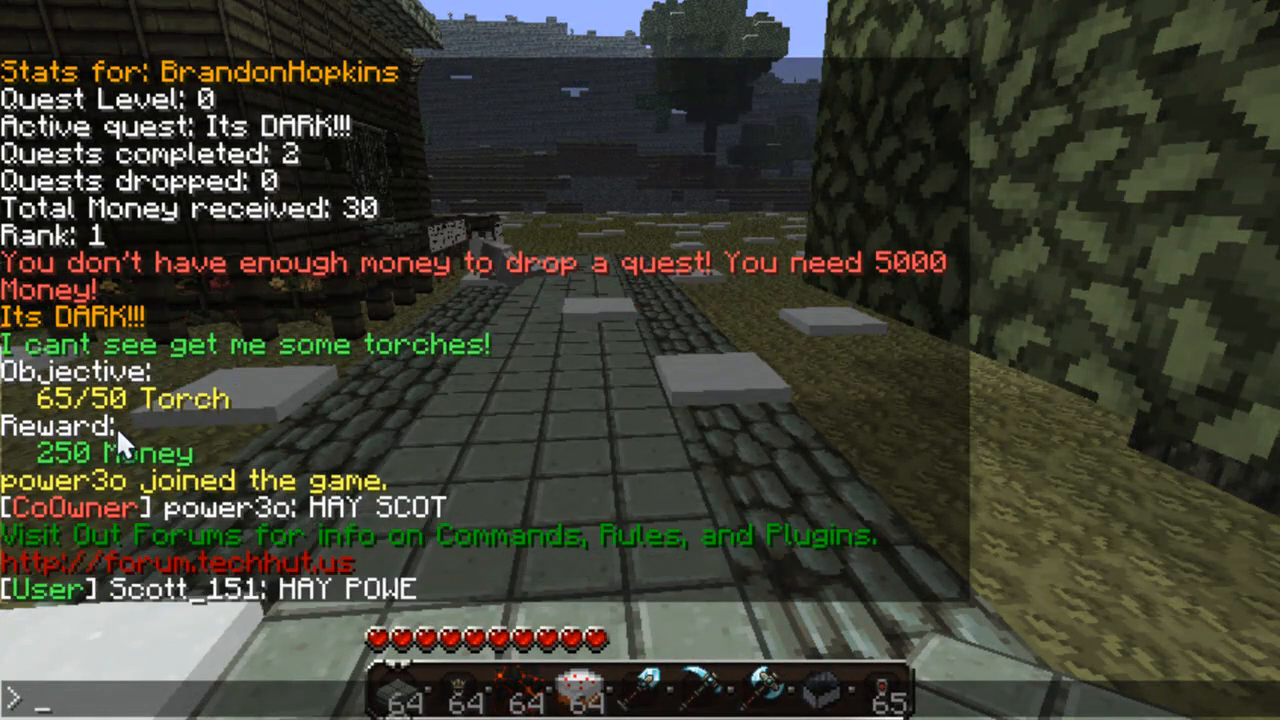
Step: Hand in the torch quest with /q done, earning 250 Money for a 310.0 balance
{"action": "type", "text": "t"}
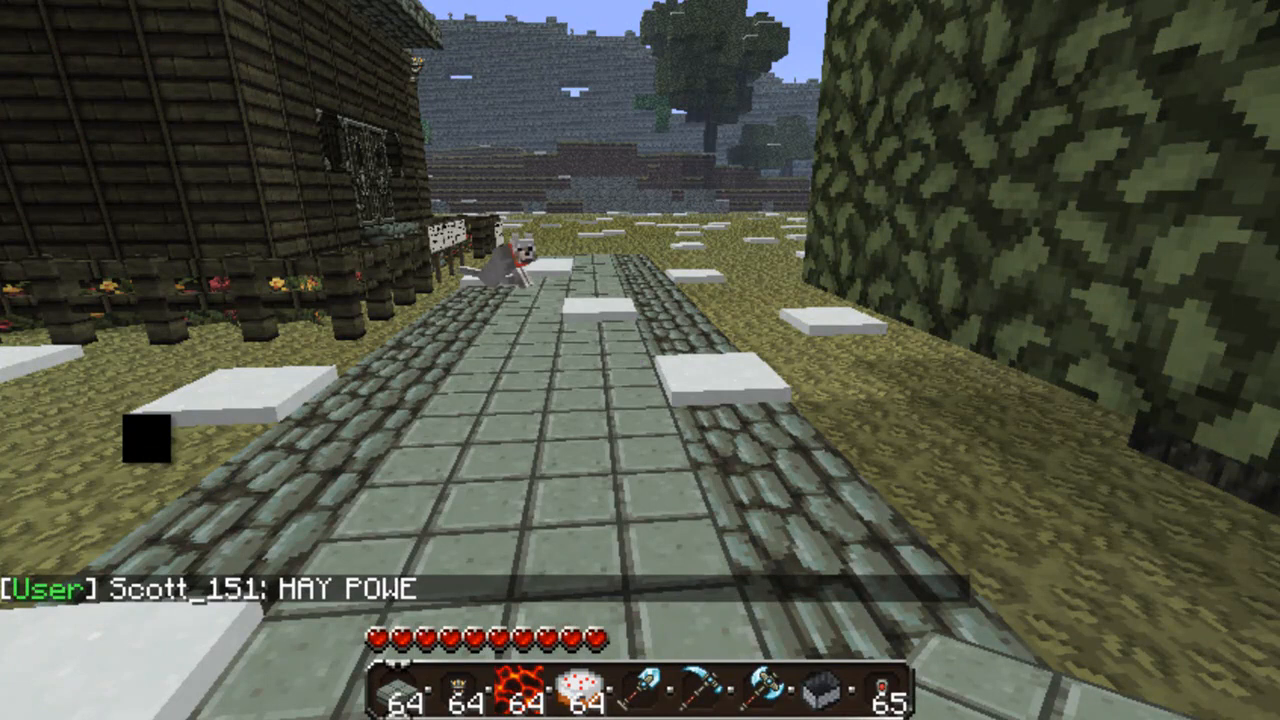
{"action": "type", "text": "/q"}
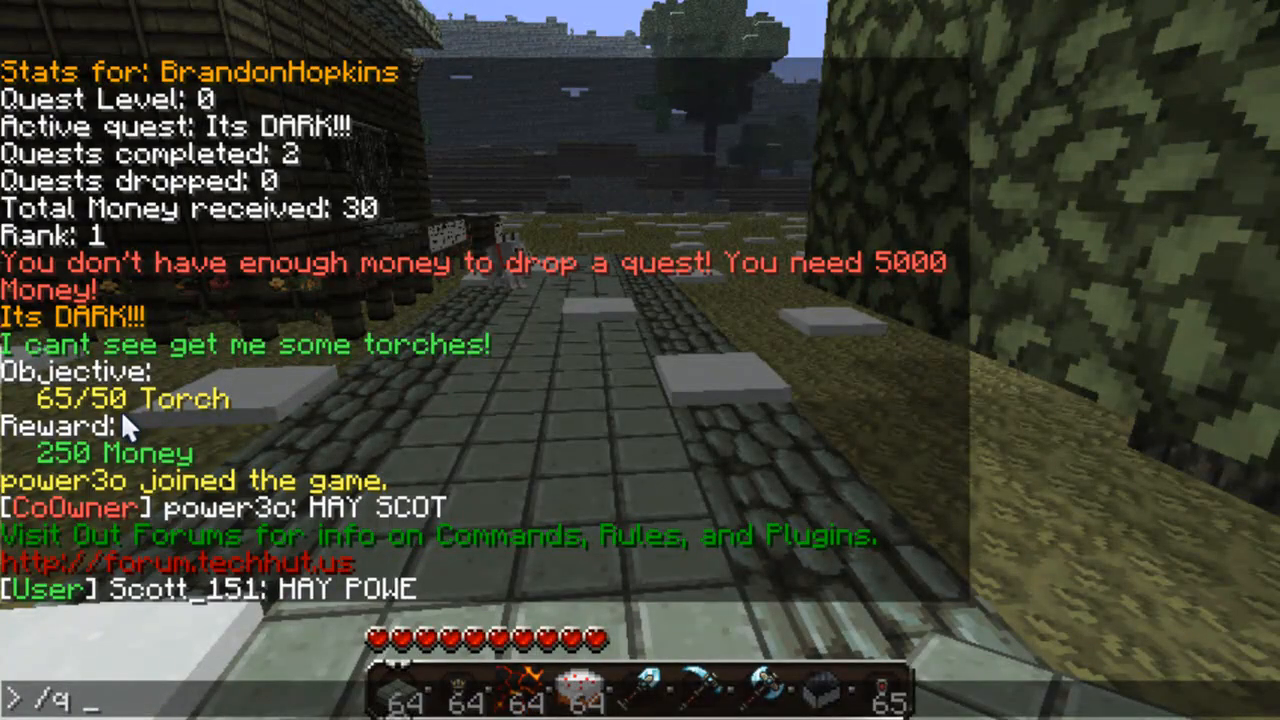
{"action": "type", "text": "do"}
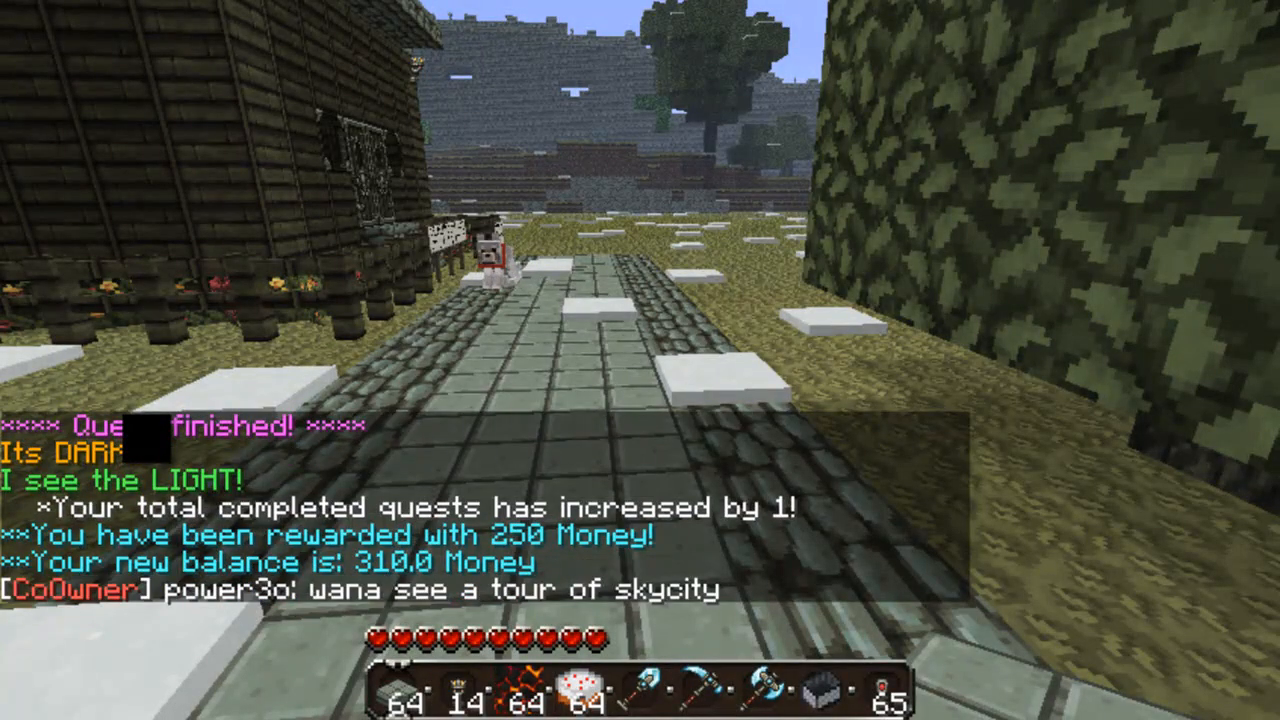
{"action": "key", "text": "/"}
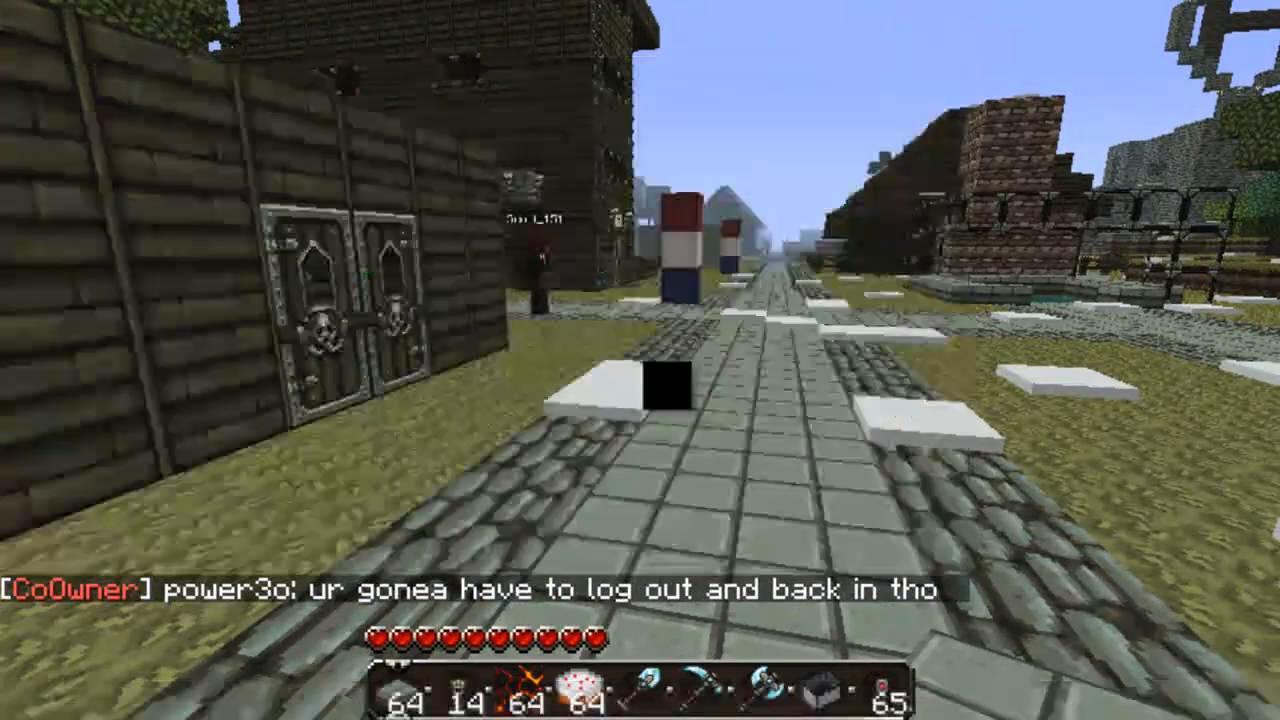
Step: Run /q give to receive the random SwordMaker quest: one Iron Sword for 50 Money
{"action": "type", "text": "/uquest"}
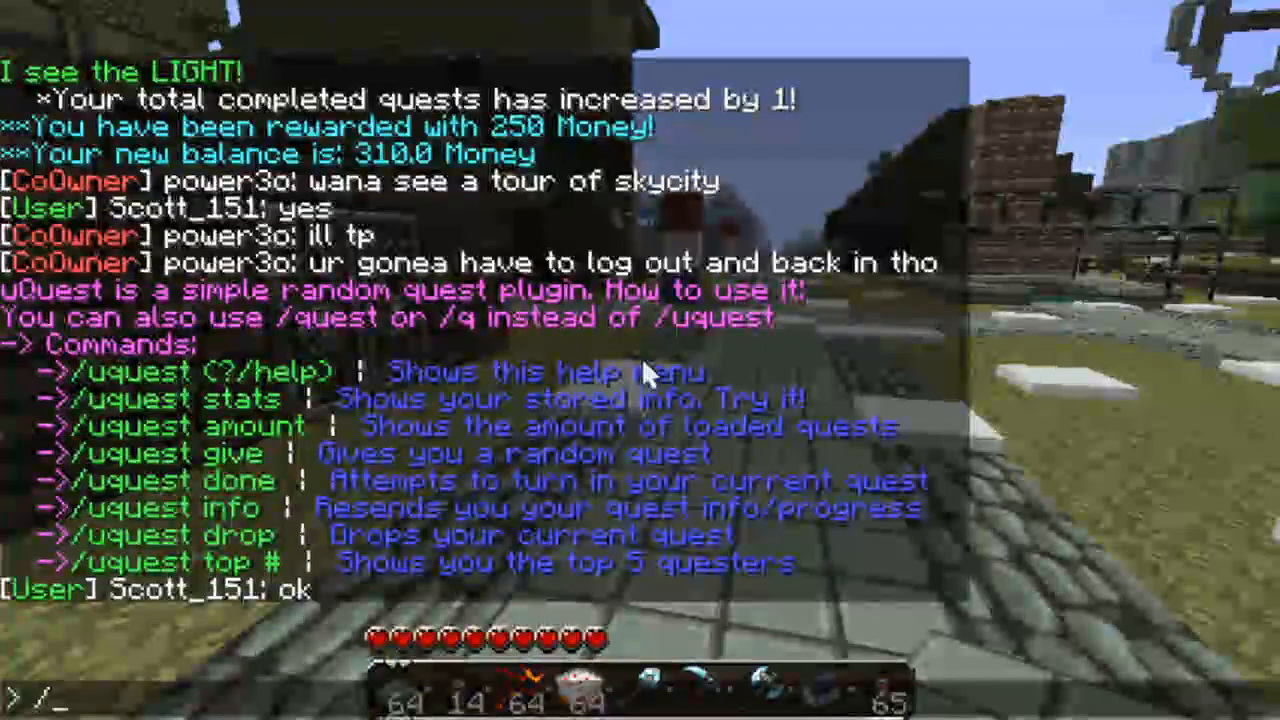
{"action": "type", "text": "/q"}
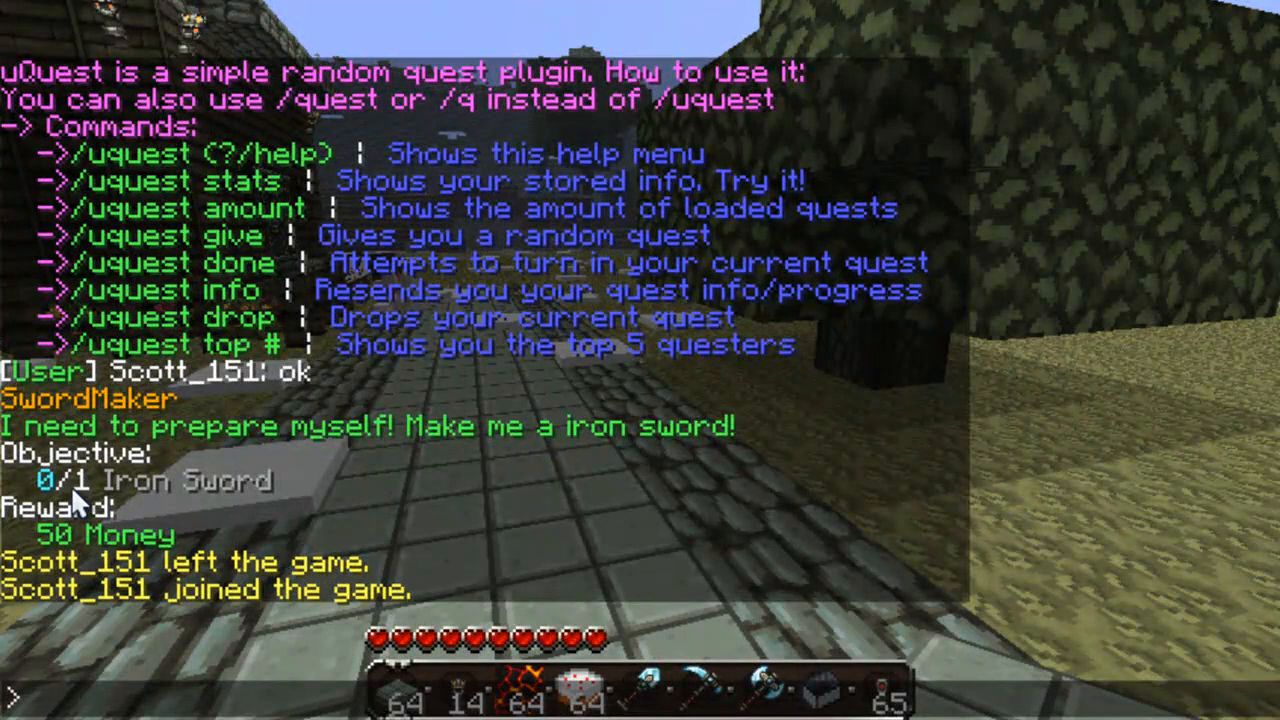
{"action": "mouse_move", "coordinate": [205, 610]}
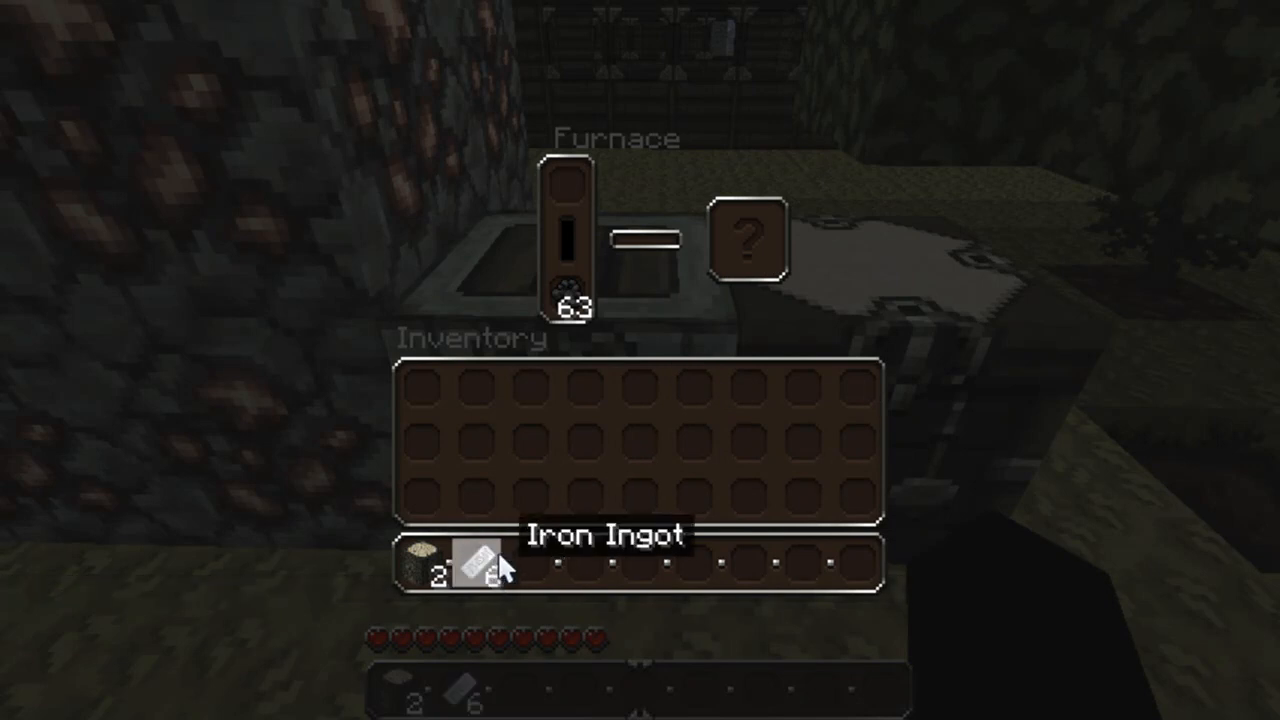
Step: Take the smelted ingots, craft the Iron Sword and return to chat
{"action": "key", "text": "Escape"}
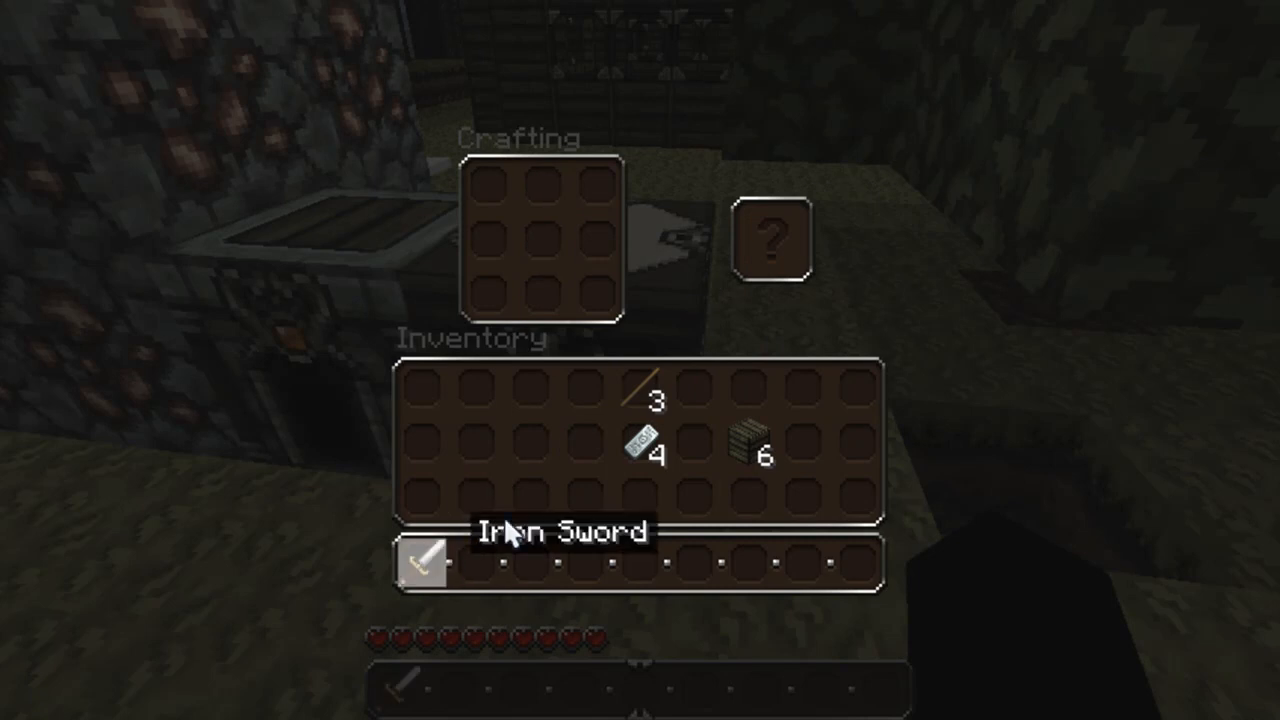
{"action": "key", "text": "Escape"}
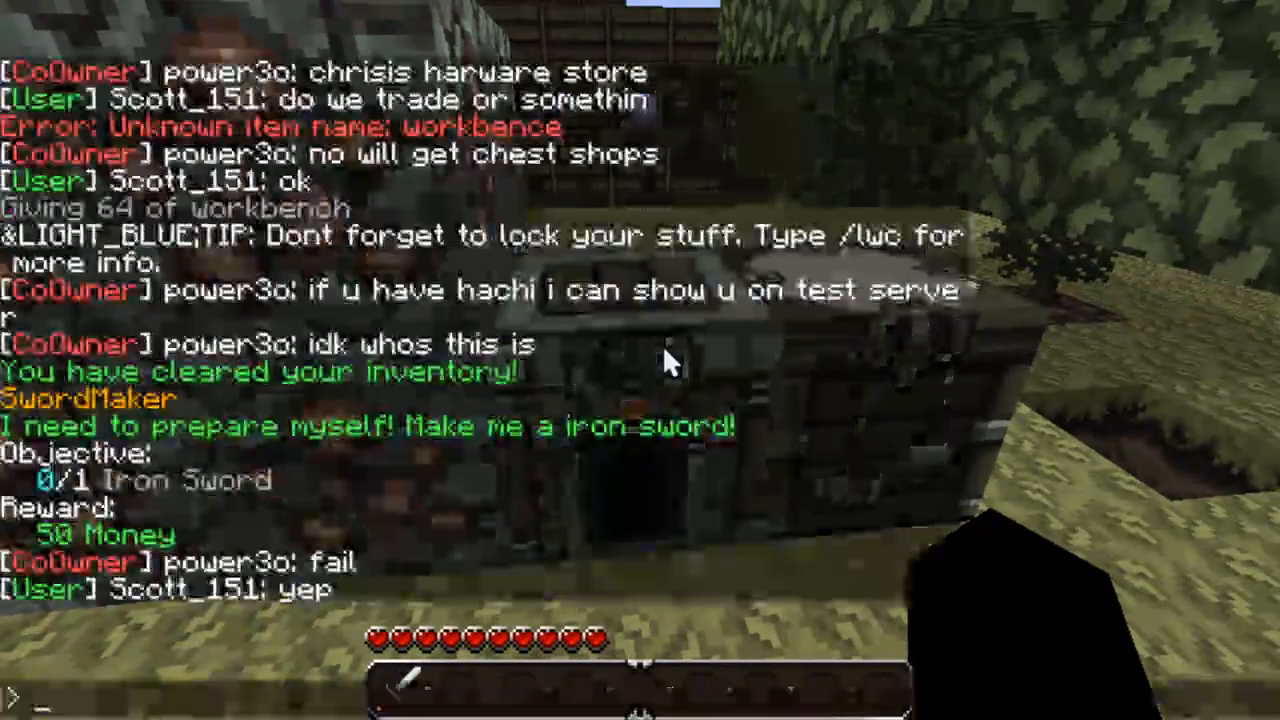
Step: Check progress with /q info, hand in the Iron Sword quest with /q done, then leave for the TechHut Forum
{"action": "type", "text": "/q in"}
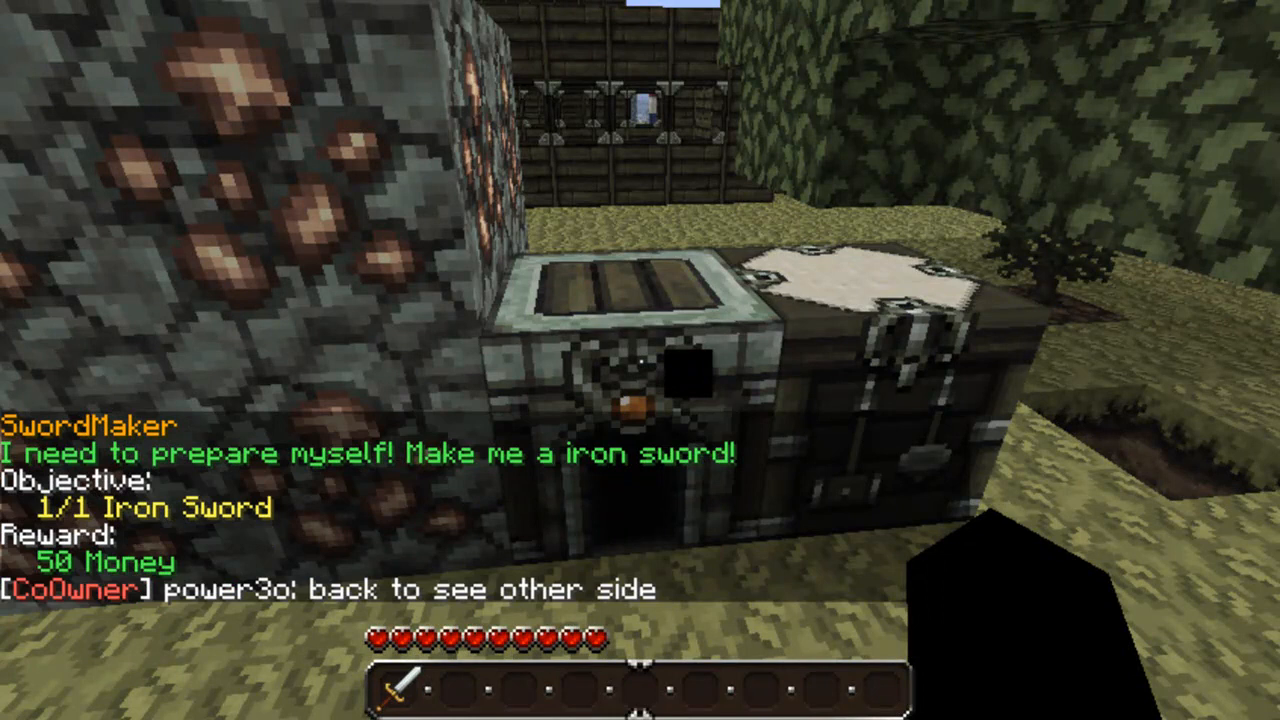
{"action": "type", "text": "/q"}
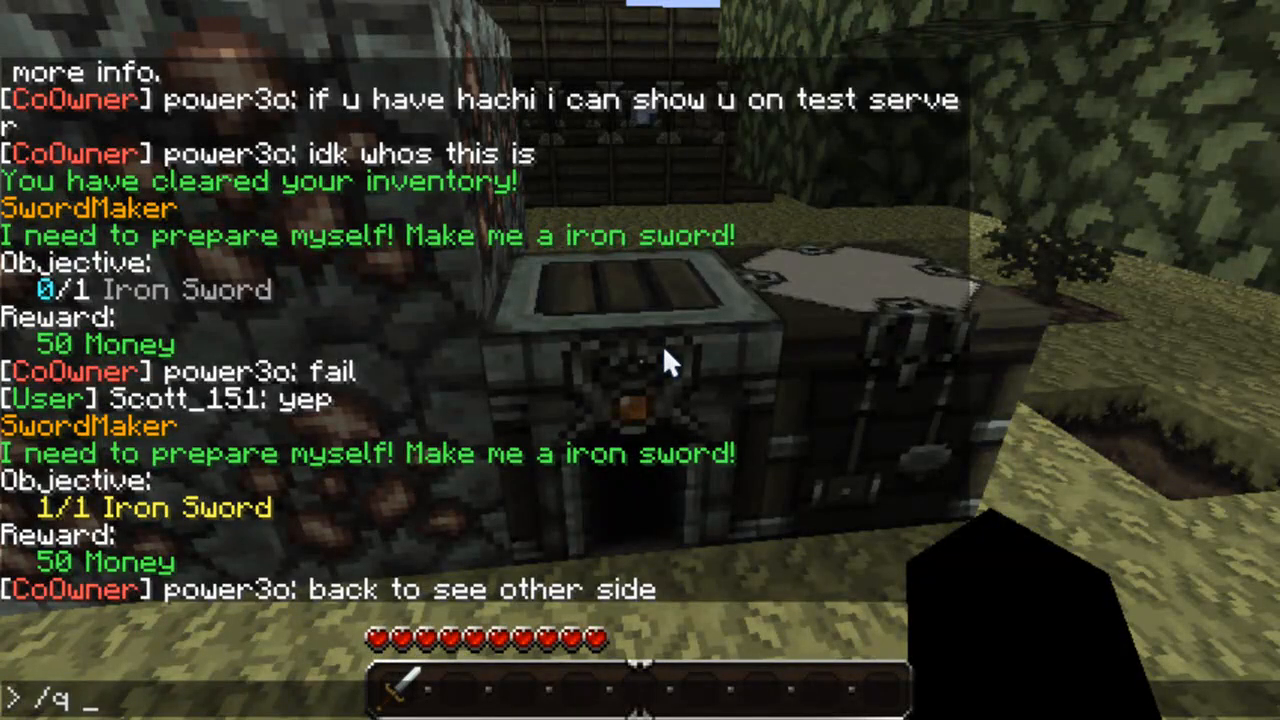
{"action": "type", "text": "done"}
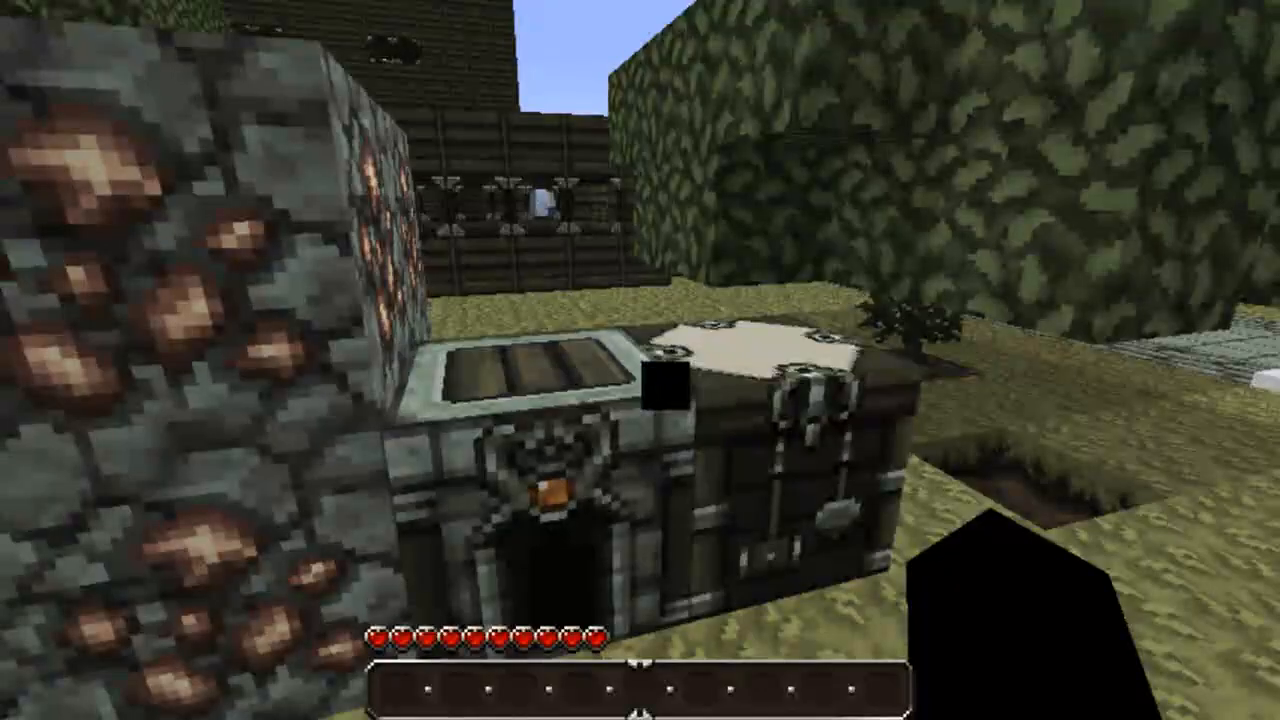
{"action": "key", "text": "Escape"}
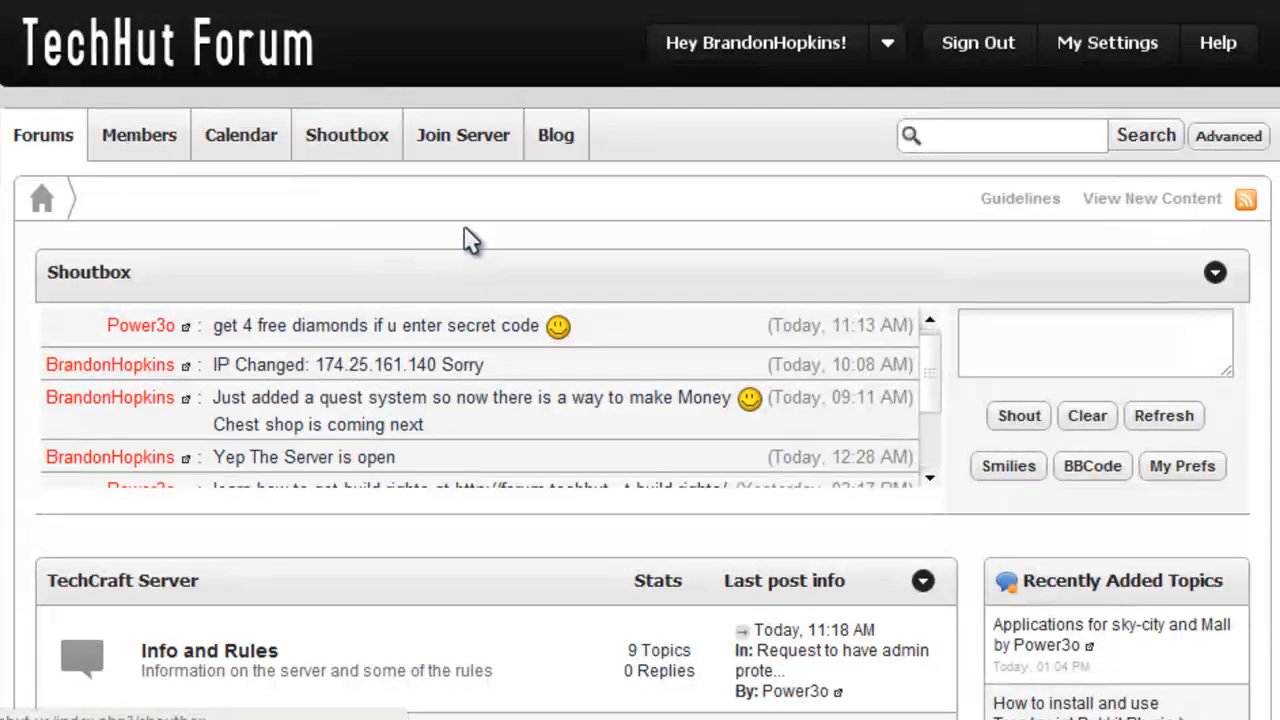
{"action": "scroll", "scroll_direction": "down", "scroll_amount": 3}
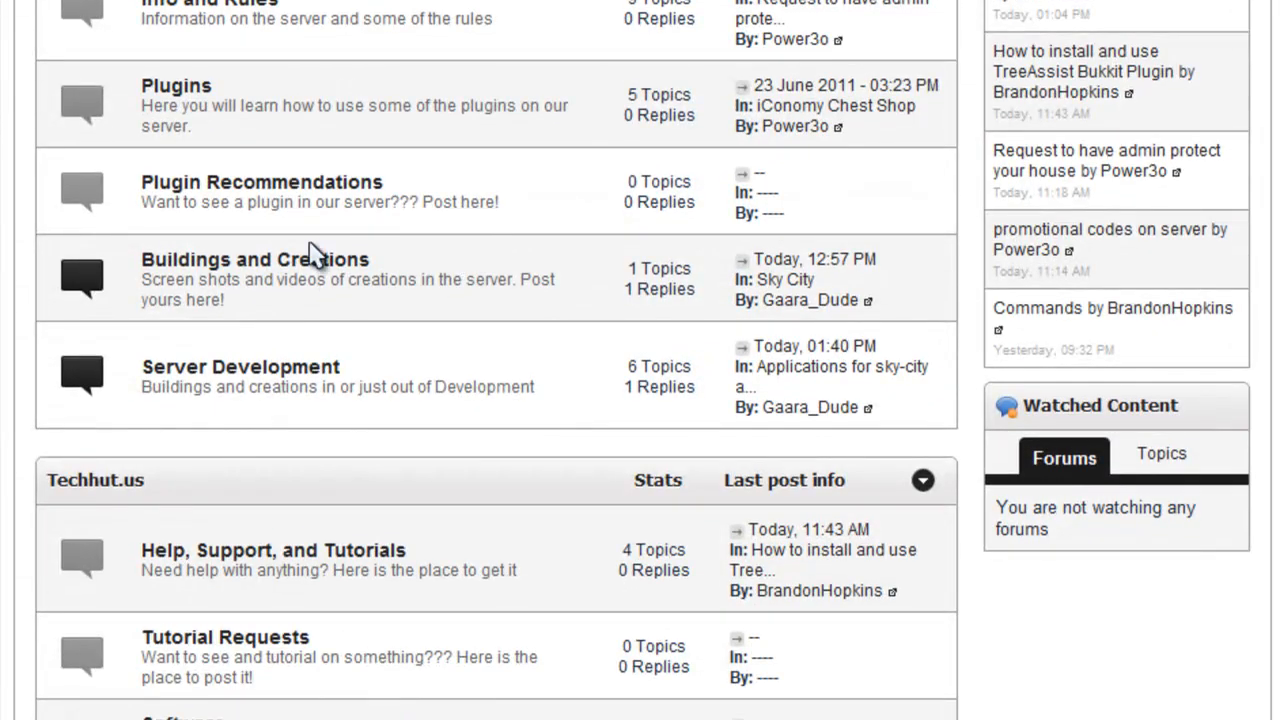
{"action": "left_click", "coordinate": [254, 259]}
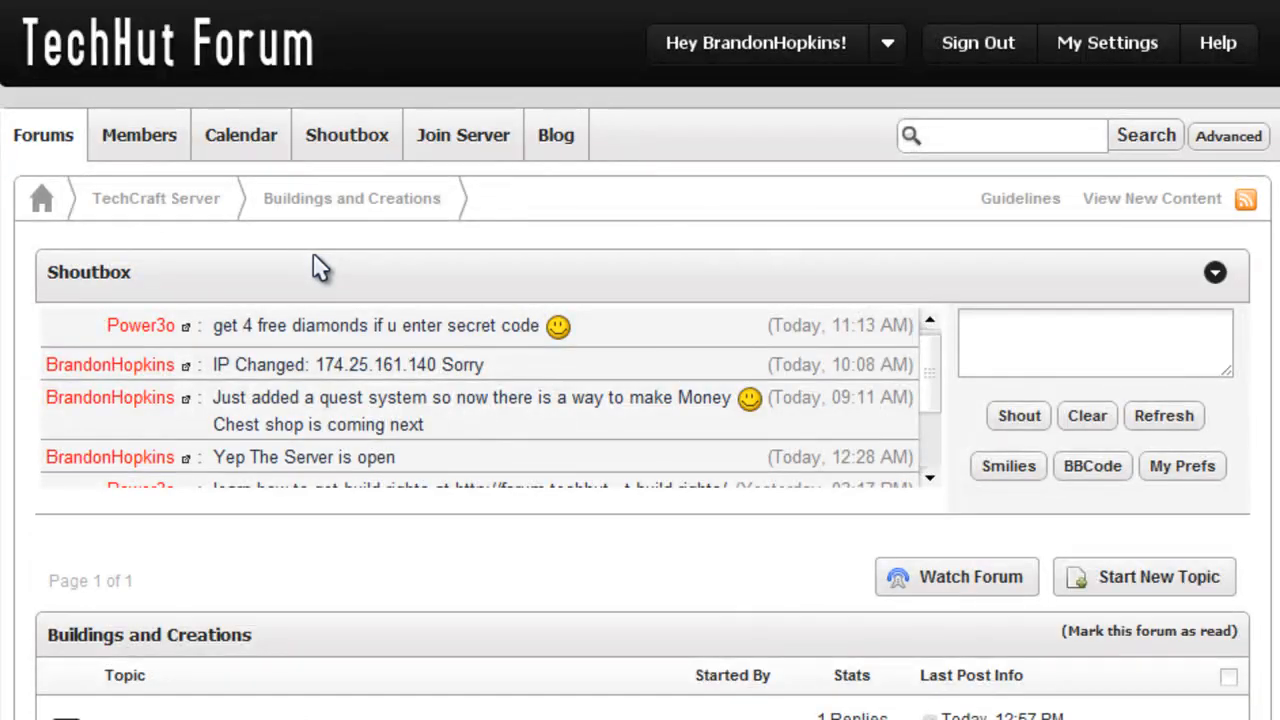
{"action": "scroll", "scroll_direction": "down", "scroll_amount": 3}
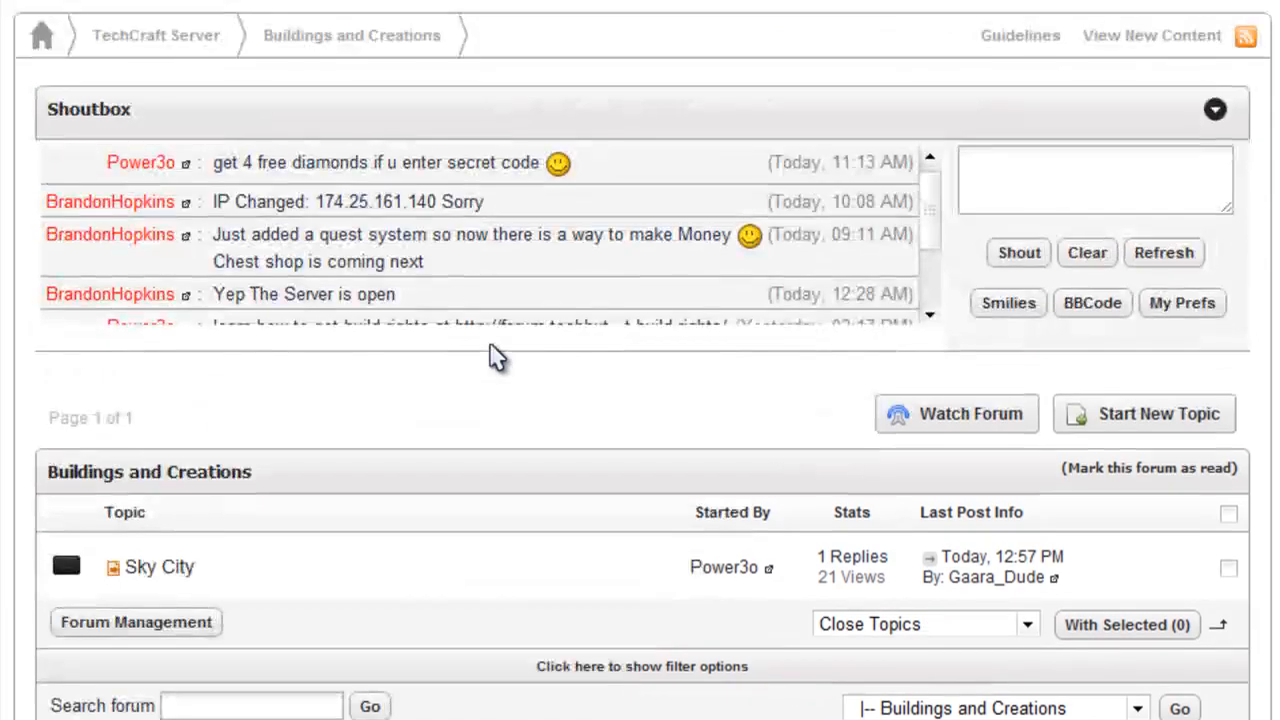
{"action": "scroll", "scroll_direction": "down", "scroll_amount": 3}
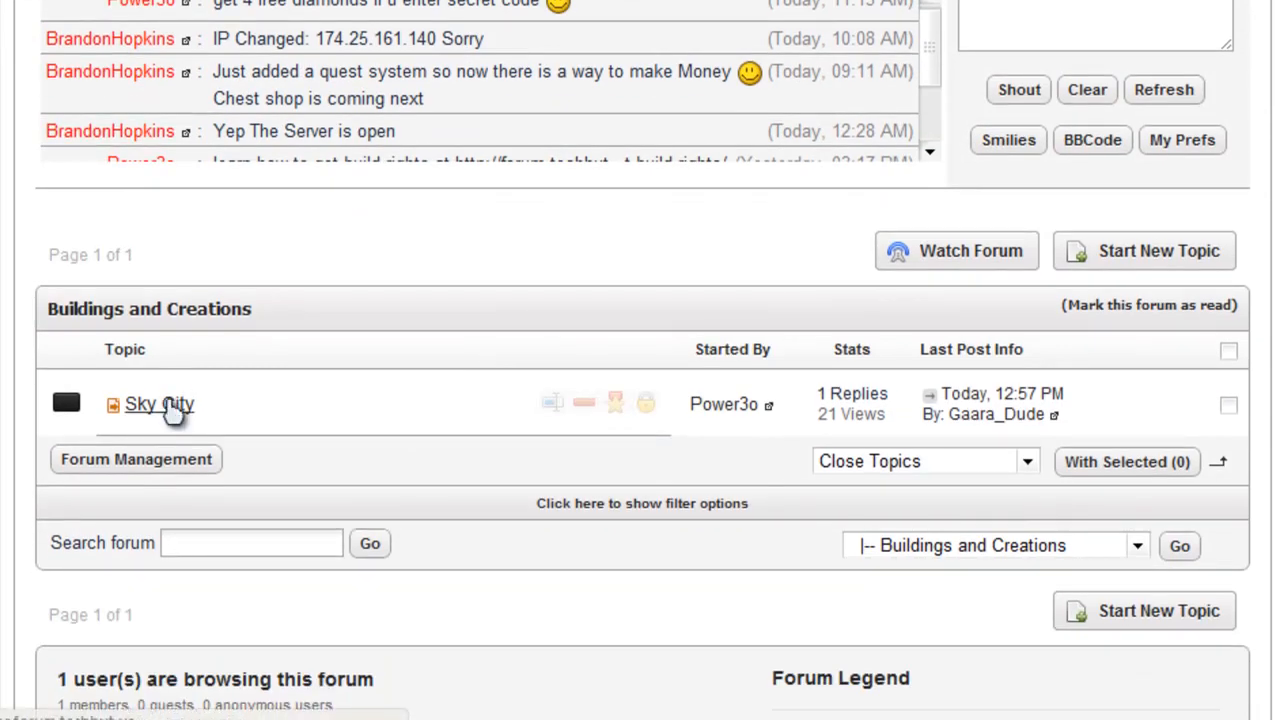
{"action": "left_click", "coordinate": [159, 403]}
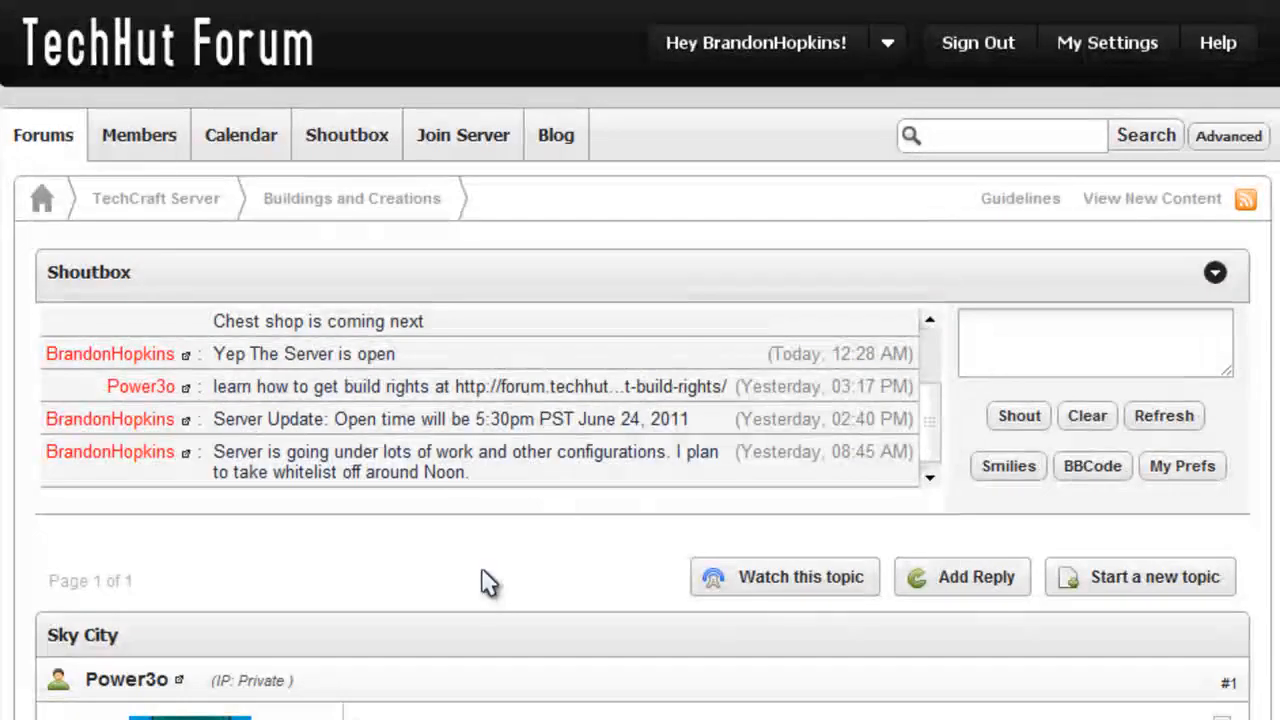
{"action": "scroll", "scroll_direction": "down", "scroll_amount": 3}
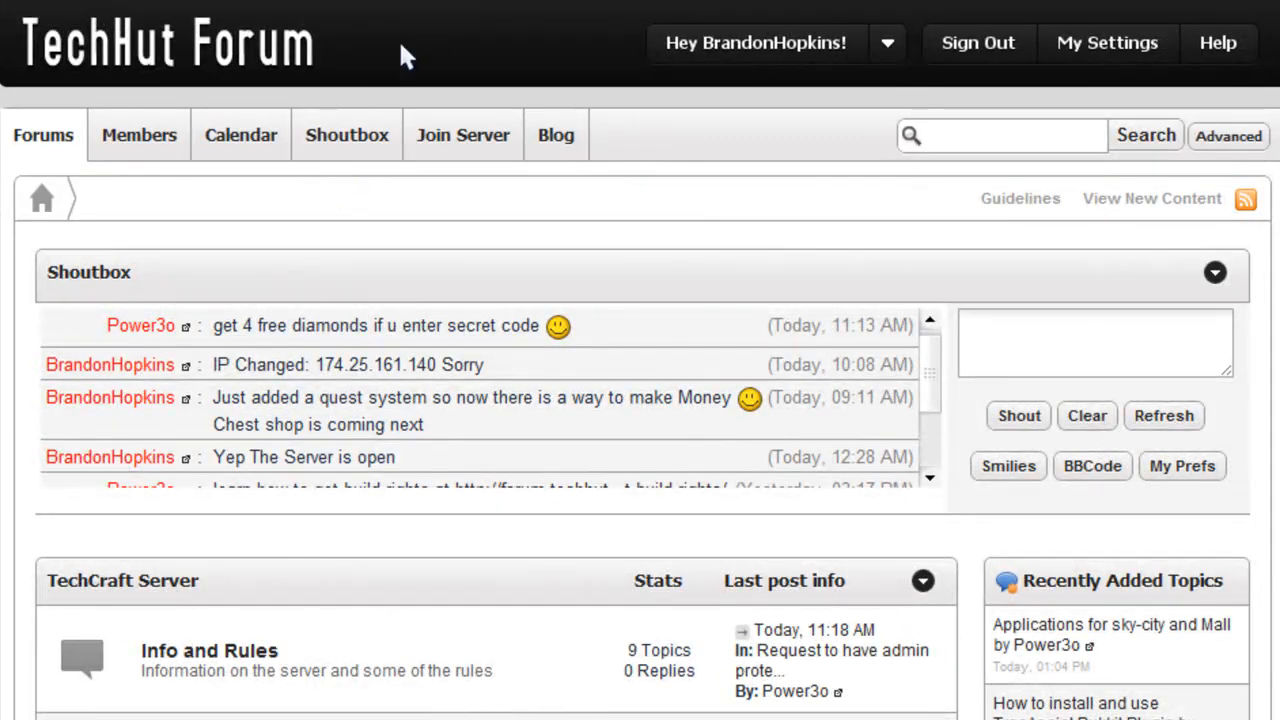
{"action": "mouse_move", "coordinate": [305, 110]}
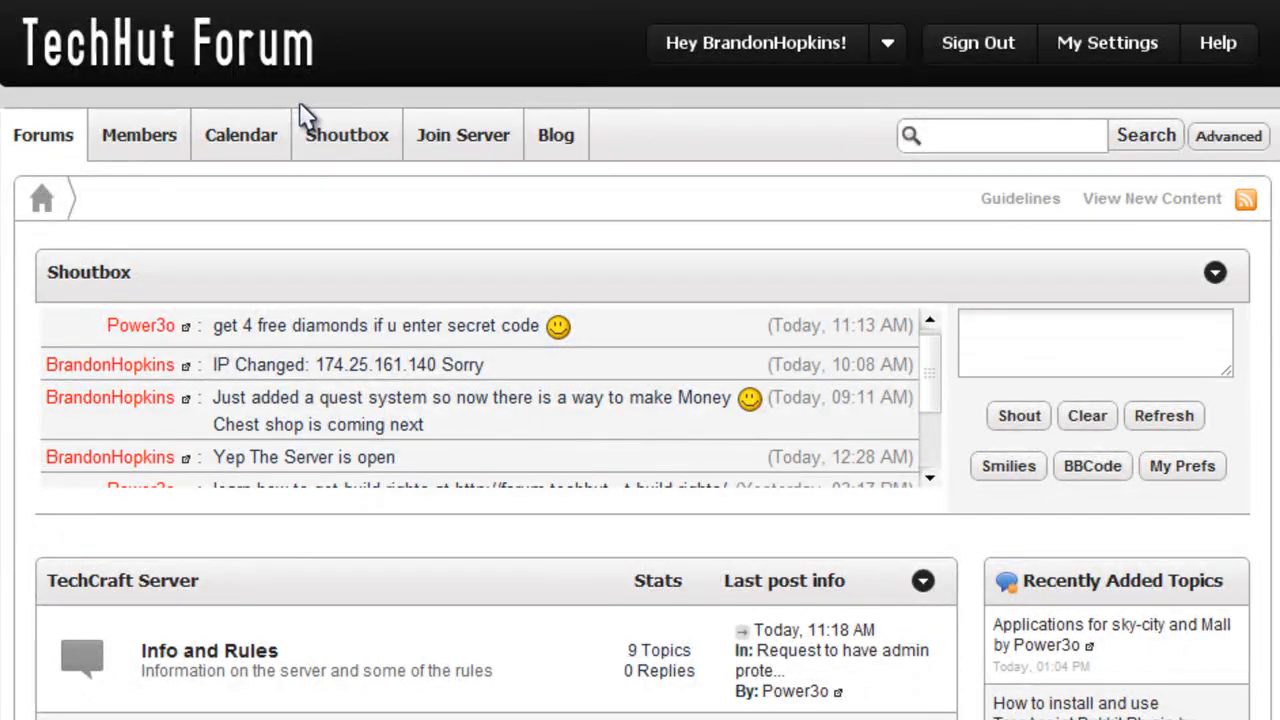